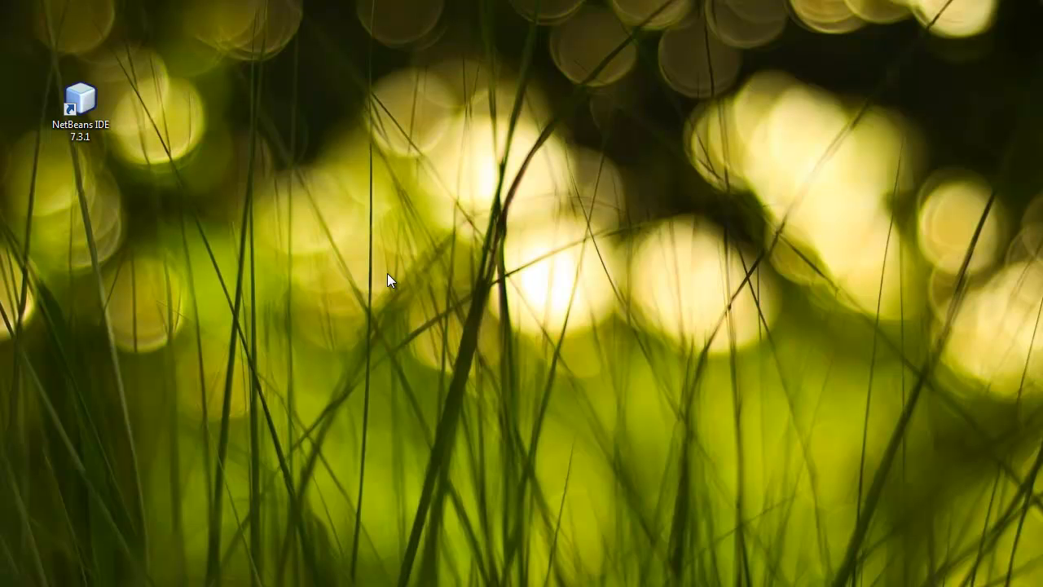
mouse_move(293, 280)
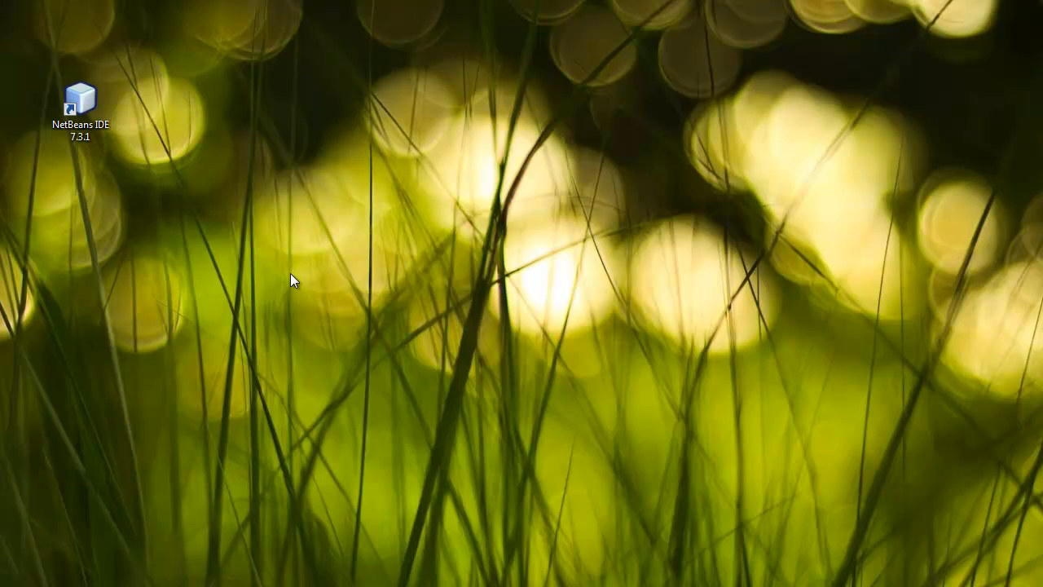
Launch NetBeans IDE 7.3.1 from its desktop shortcut.
left_click(82, 101)
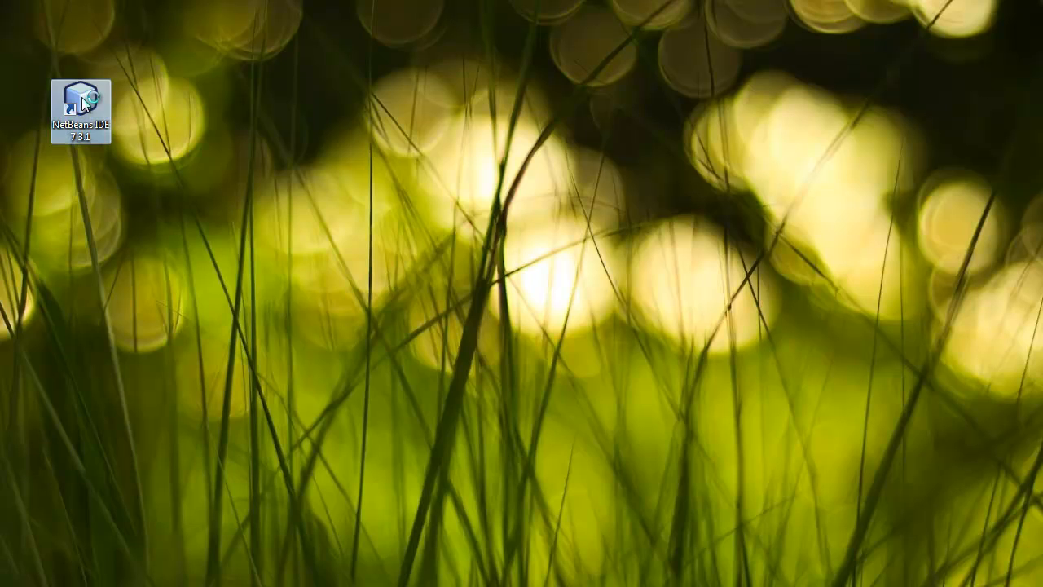
double_click(82, 98)
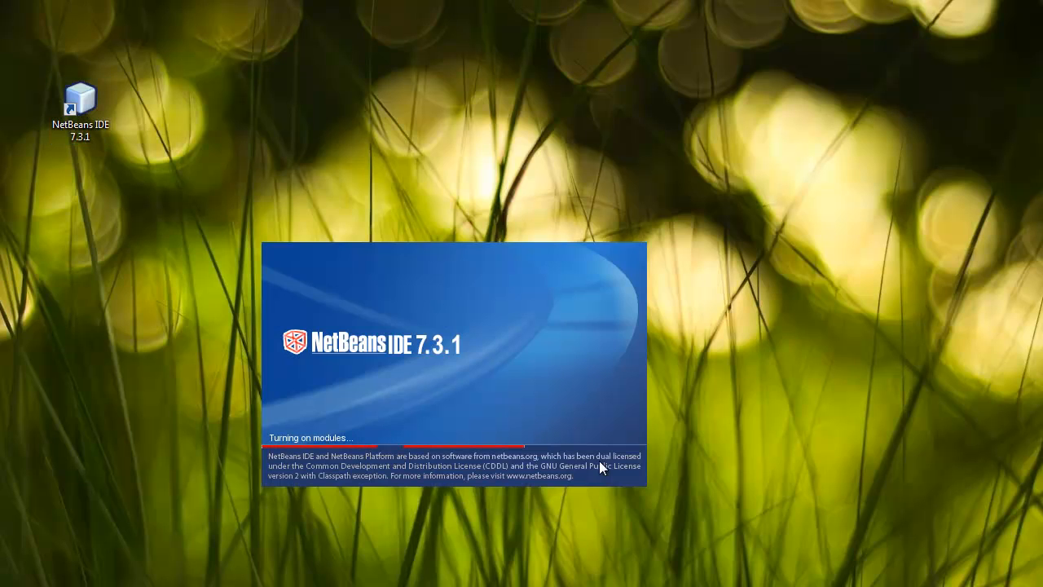
mouse_move(985, 19)
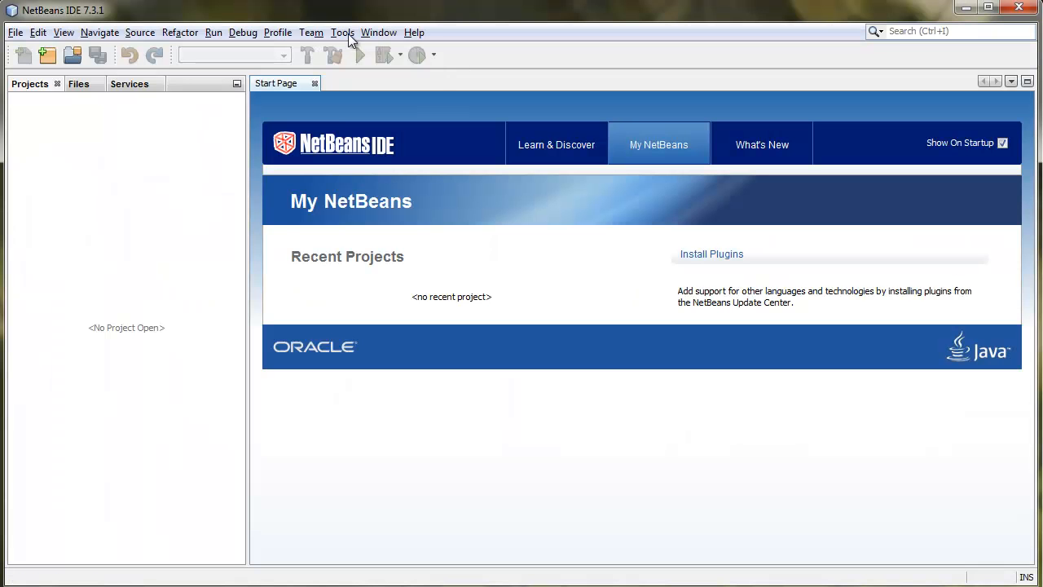
mouse_move(353, 40)
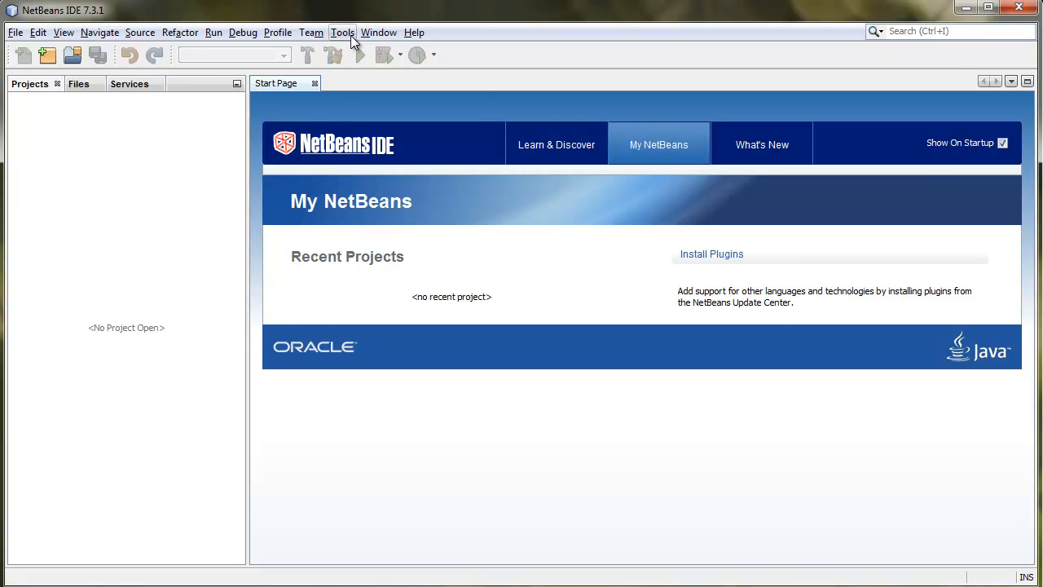
Reach the Plugins manager's Settings list of update centers via the Tools menu.
left_click(343, 33)
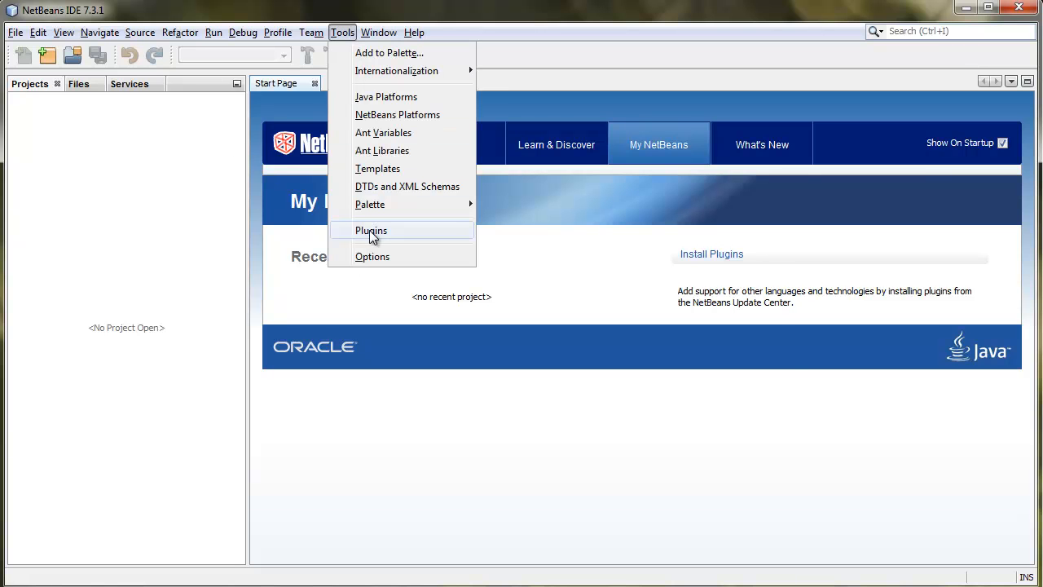
left_click(372, 232)
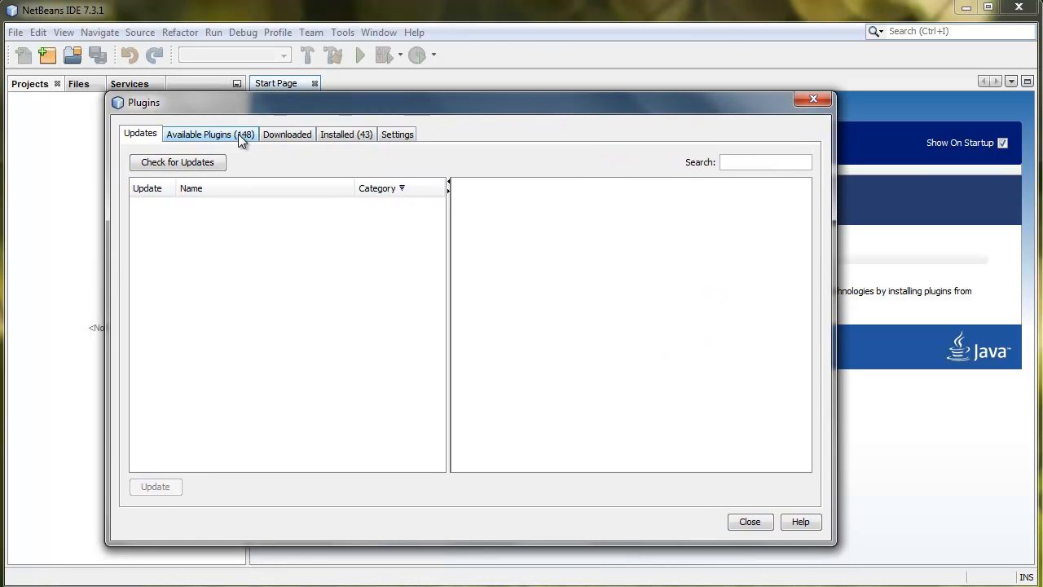
left_click(287, 133)
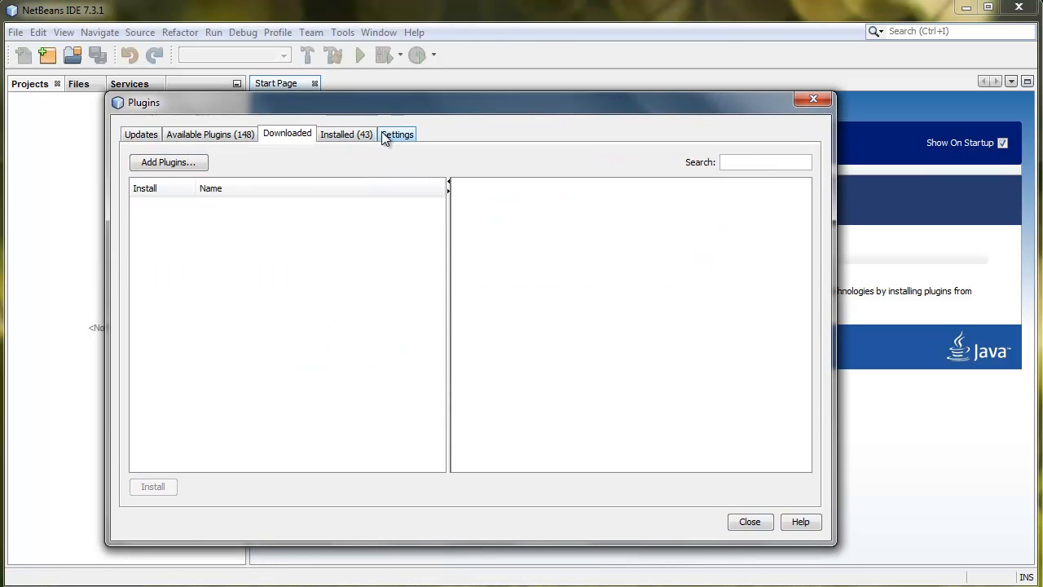
left_click(398, 133)
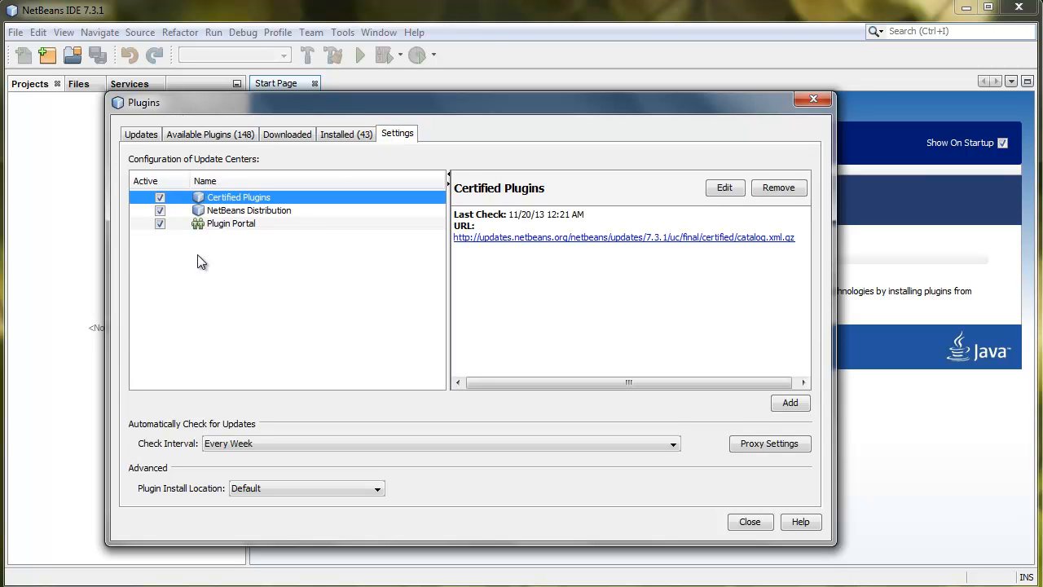
mouse_move(359, 319)
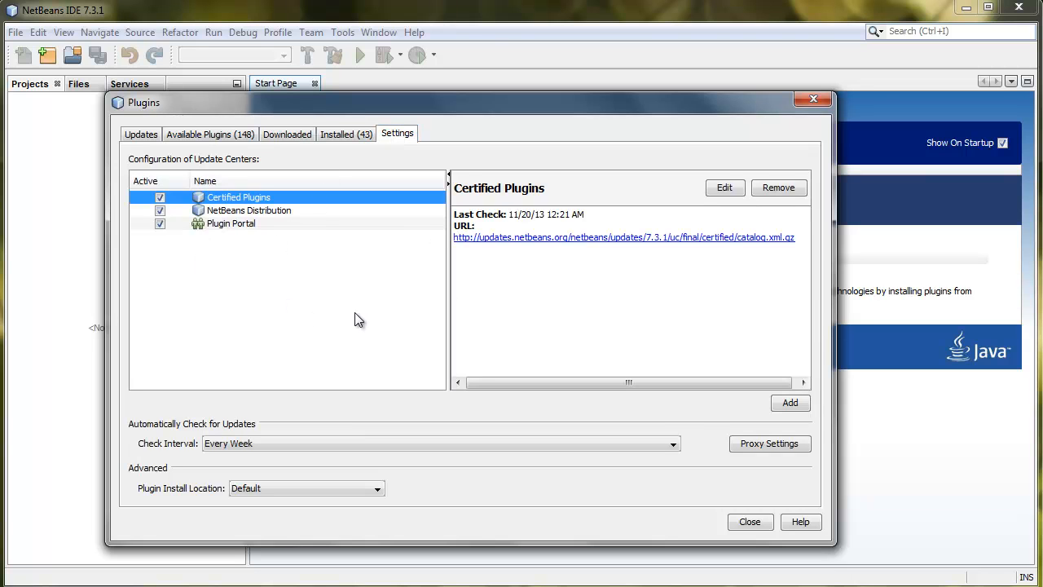
mouse_move(649, 259)
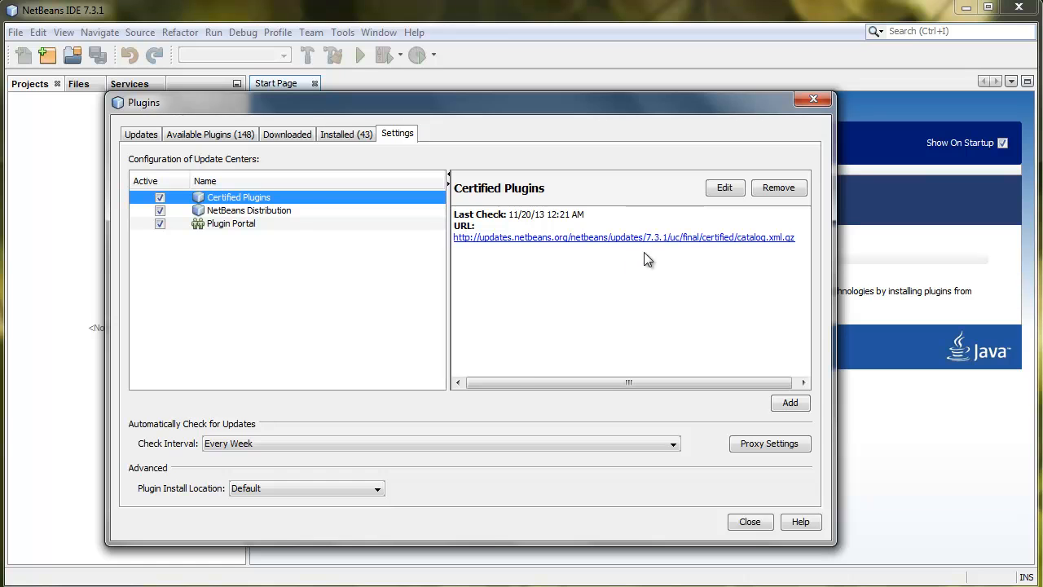
Review the NetBeans Distribution and Plugin Portal centers, then abandon adding a new one.
left_click(247, 210)
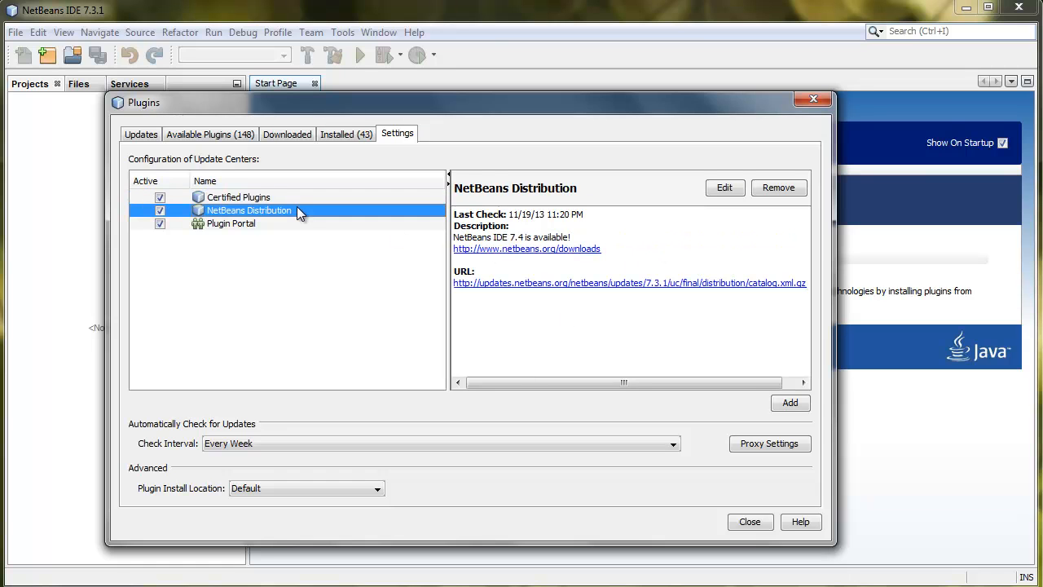
left_click(232, 223)
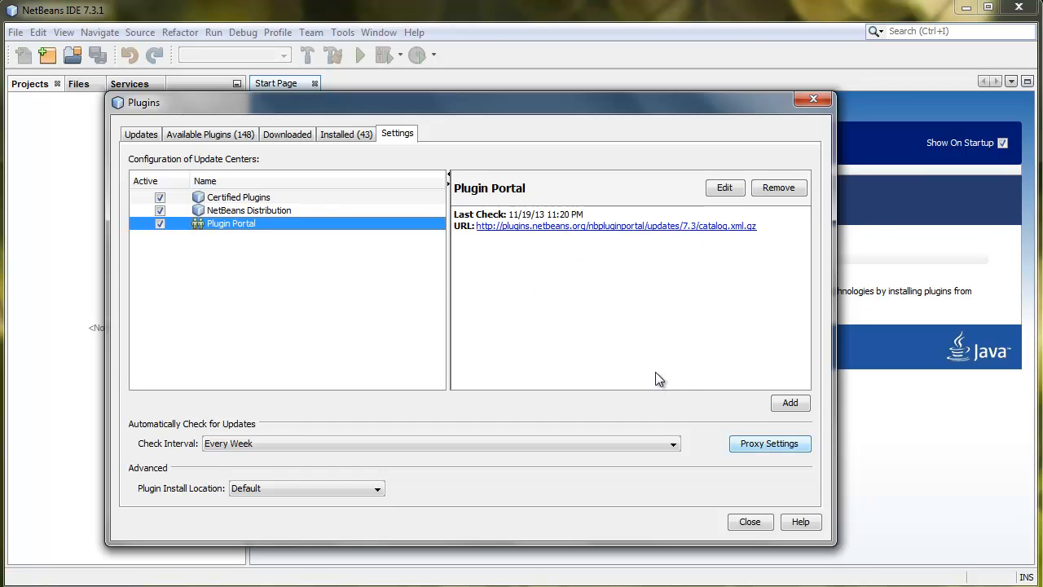
left_click(789, 401)
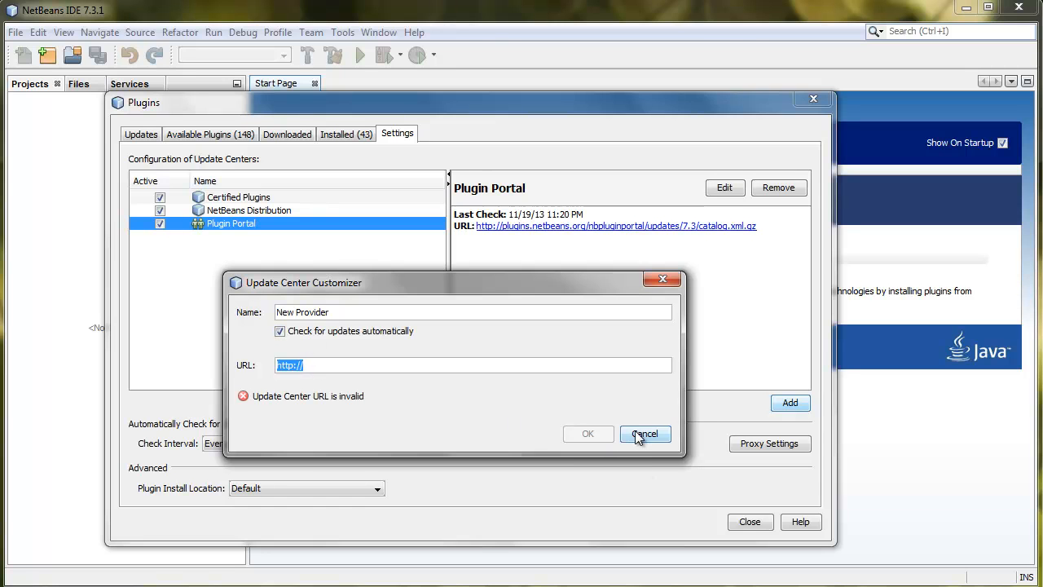
left_click(645, 434)
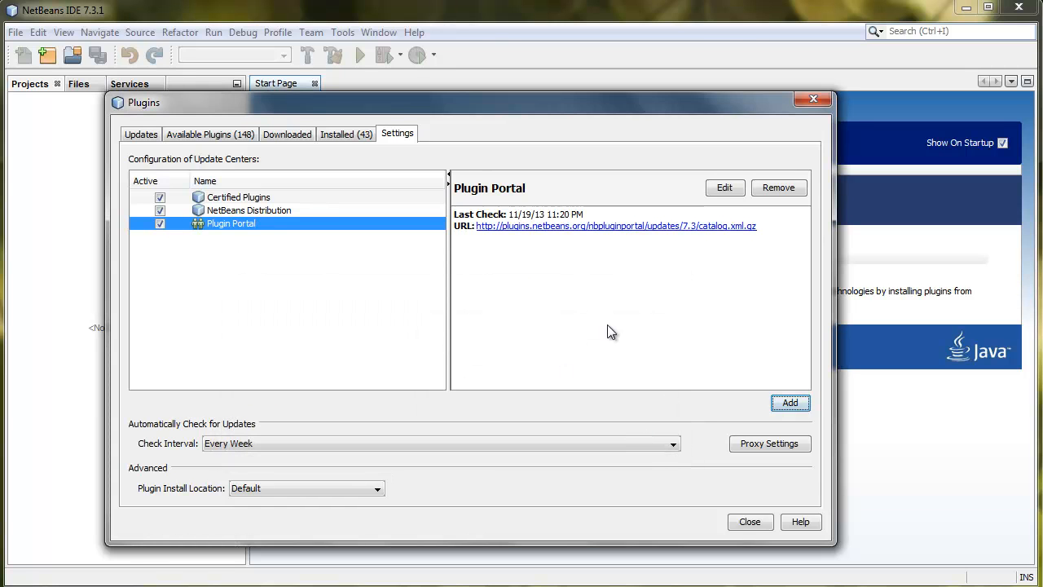
left_click(750, 522)
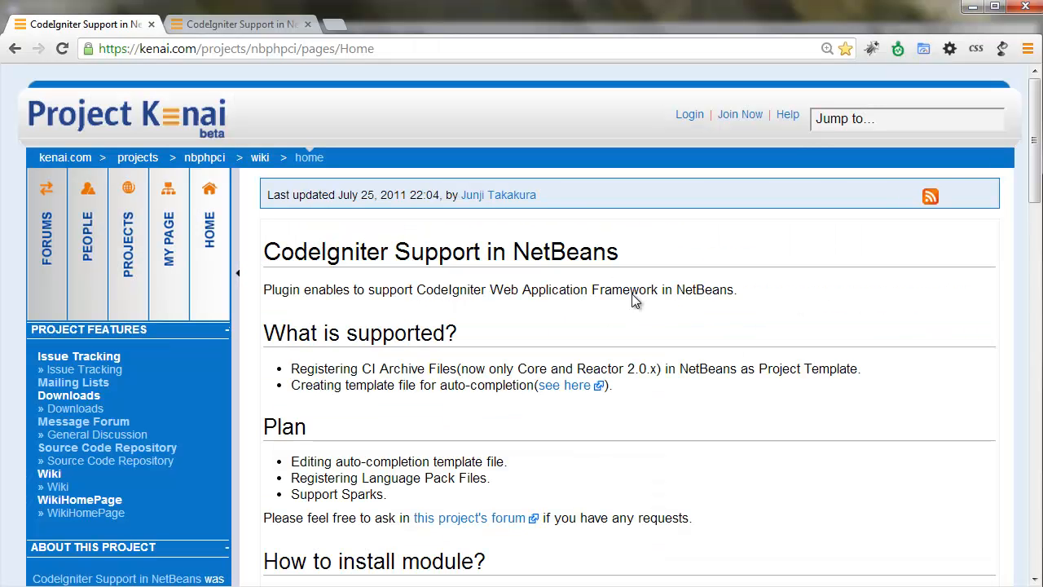
Scroll to the install instructions and copy the NetBeans 7.3.1 updates.xml link address.
scroll("down", 3)
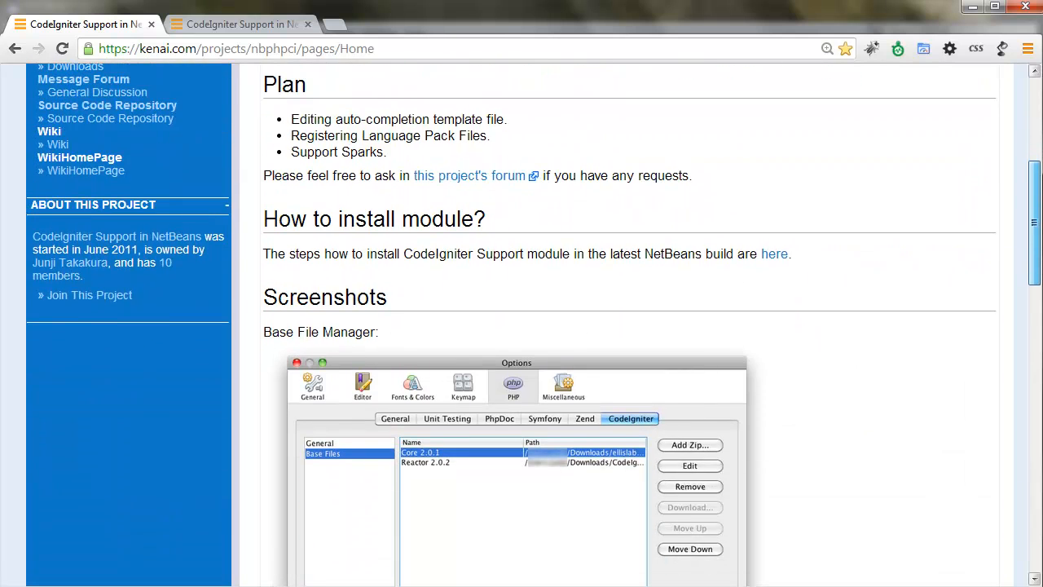
scroll("down", 3)
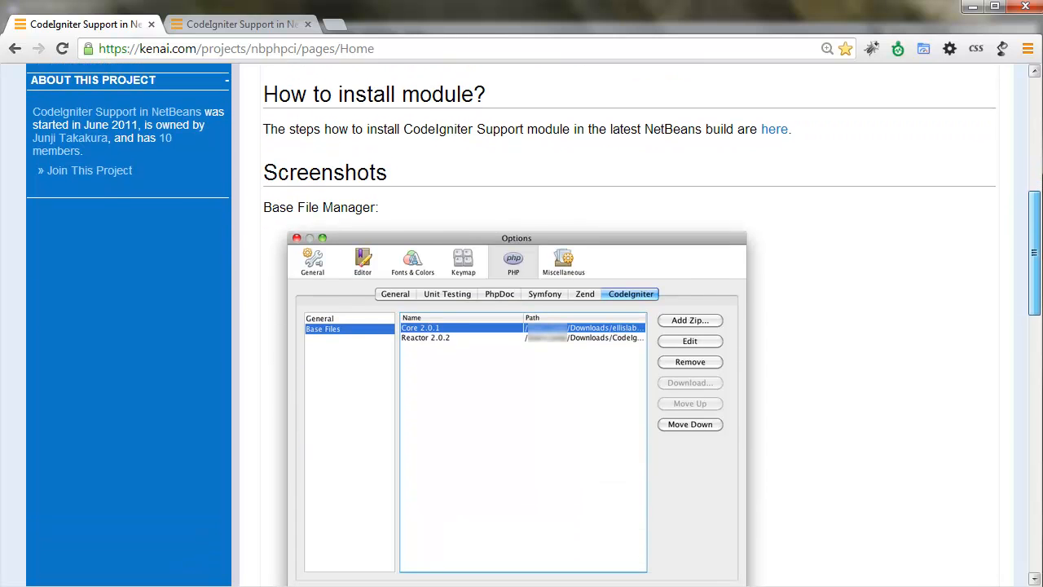
scroll("down", 3)
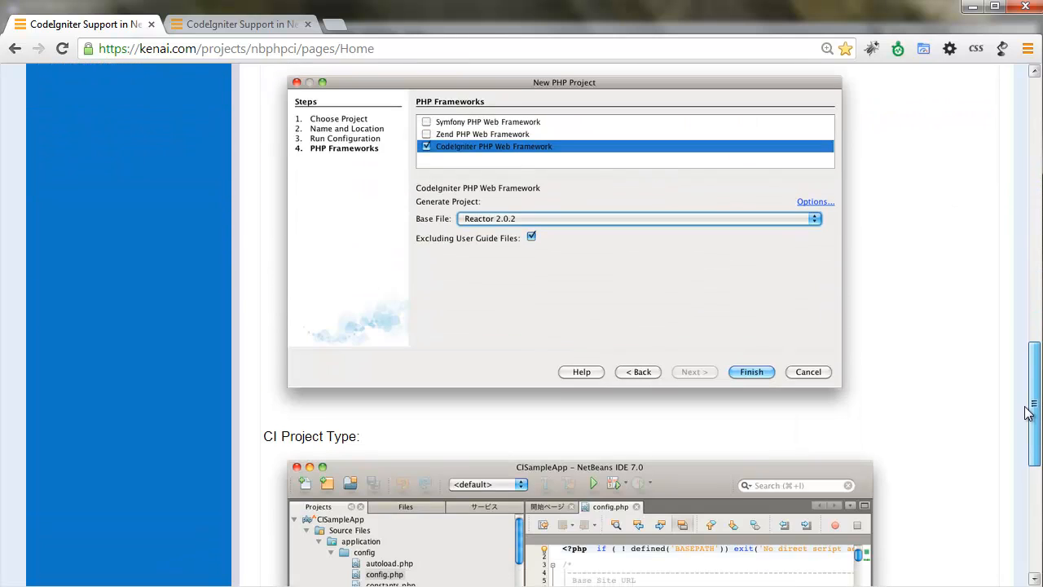
scroll("down", 3)
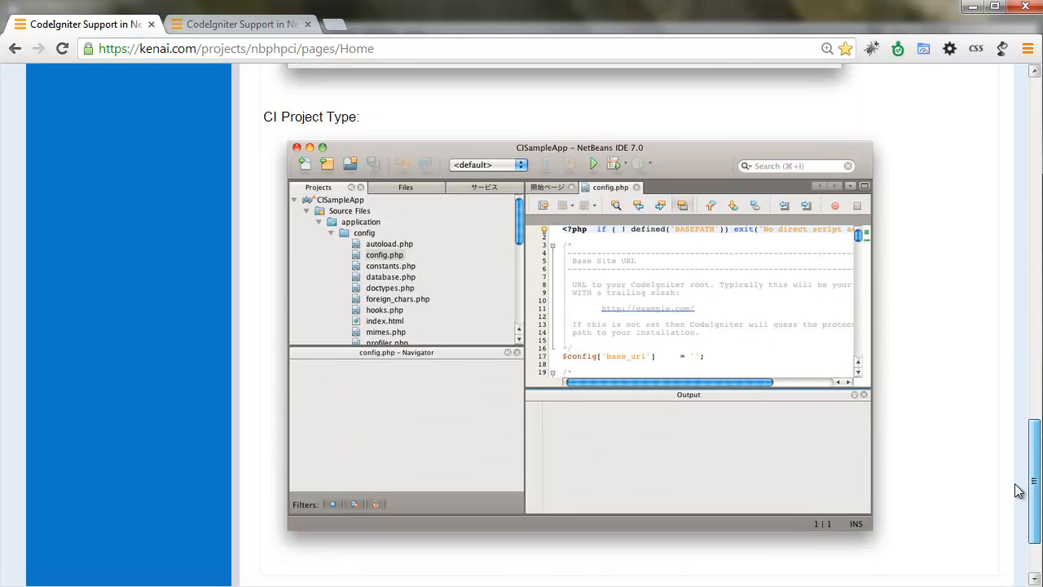
scroll("down", 3)
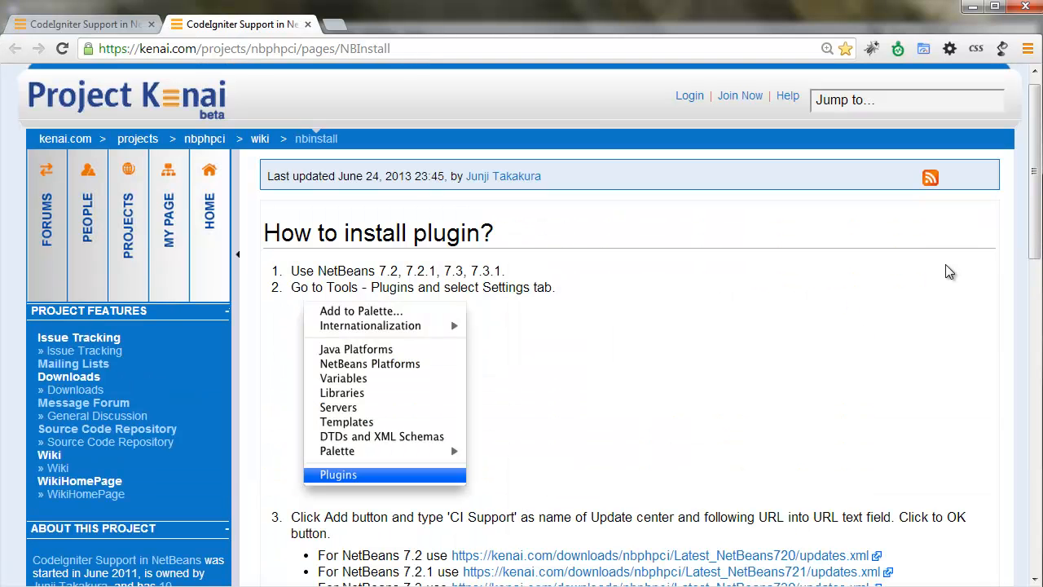
mouse_move(523, 434)
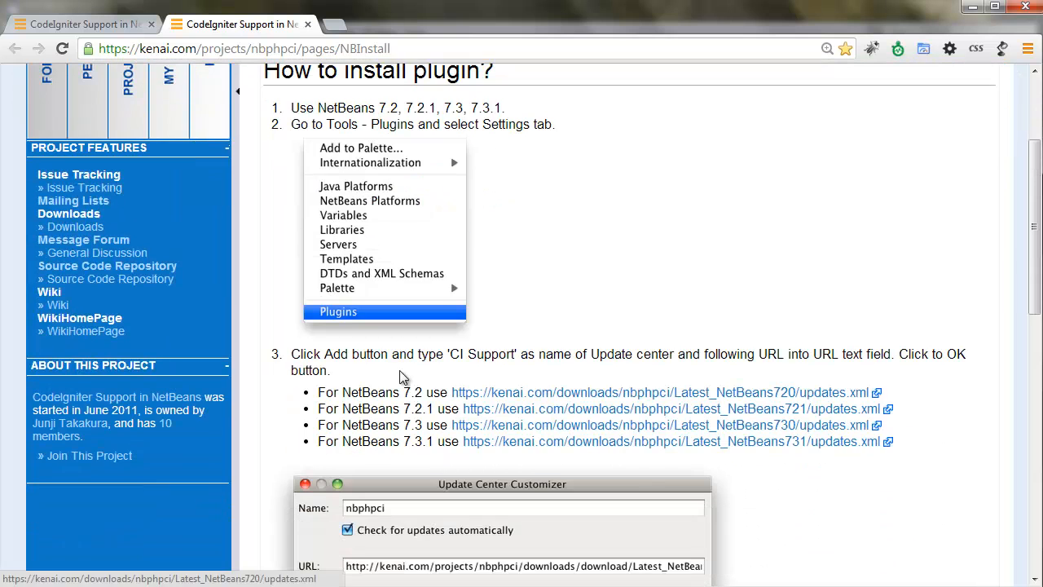
scroll("down", 3)
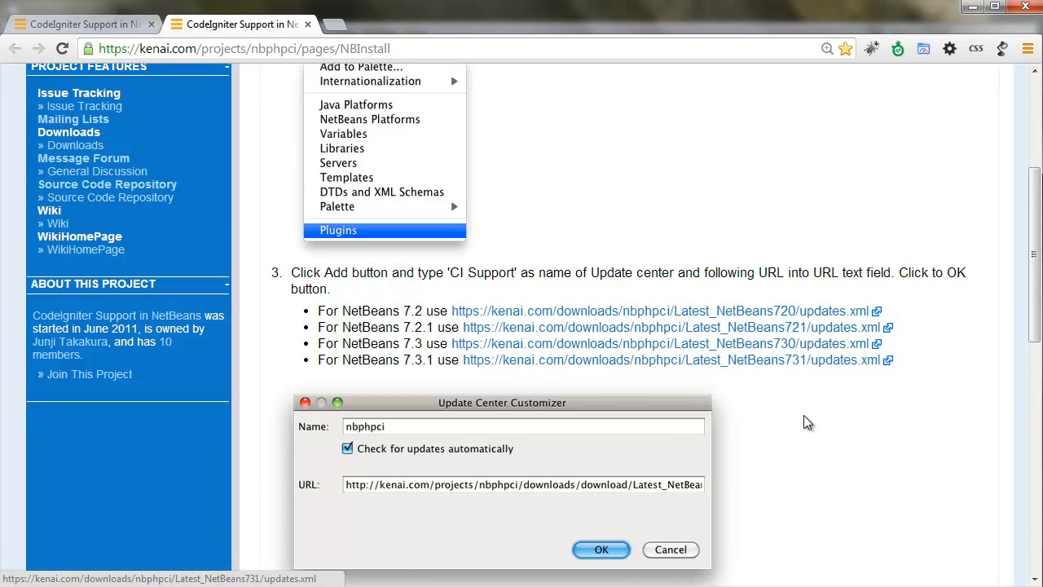
scroll("down", 3)
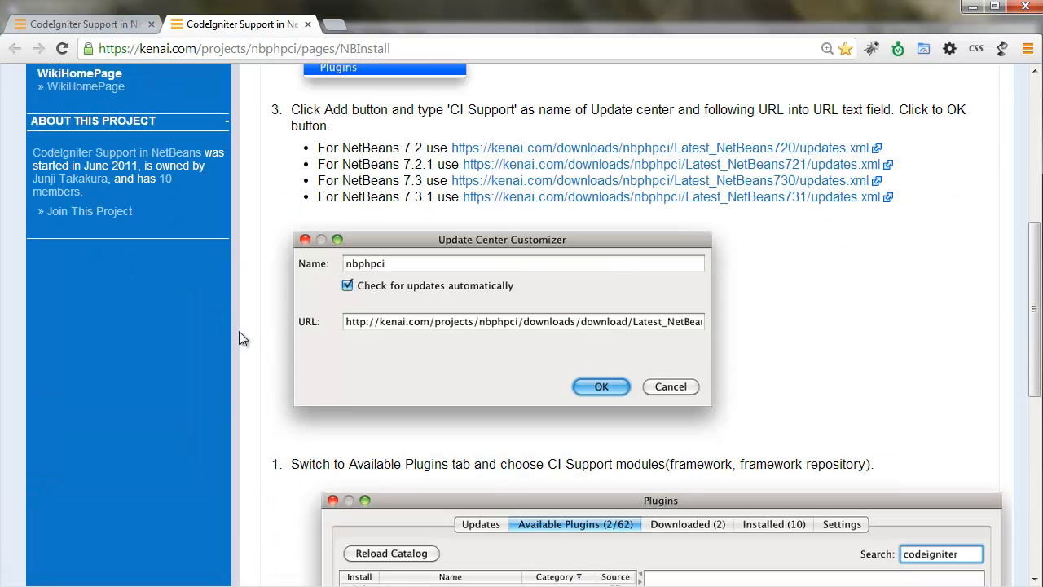
scroll("down", 3)
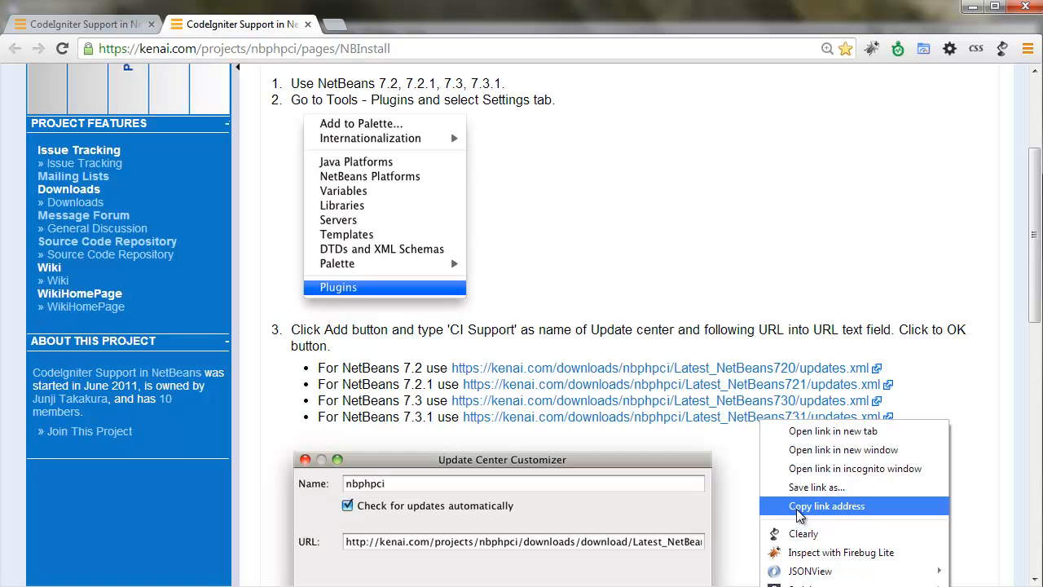
left_click(827, 505)
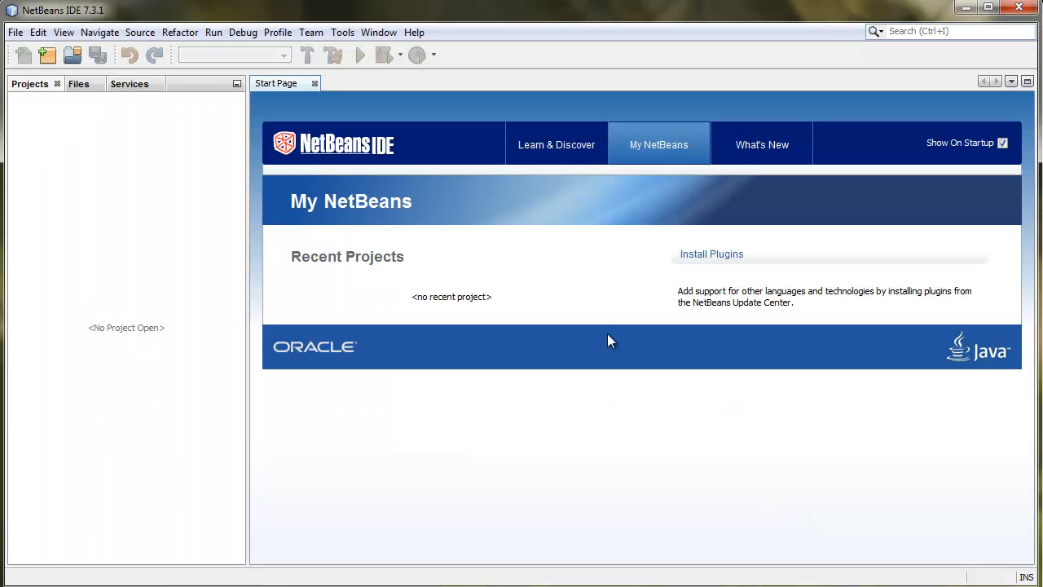
Start a new update center from the Plugins Settings list.
left_click(343, 32)
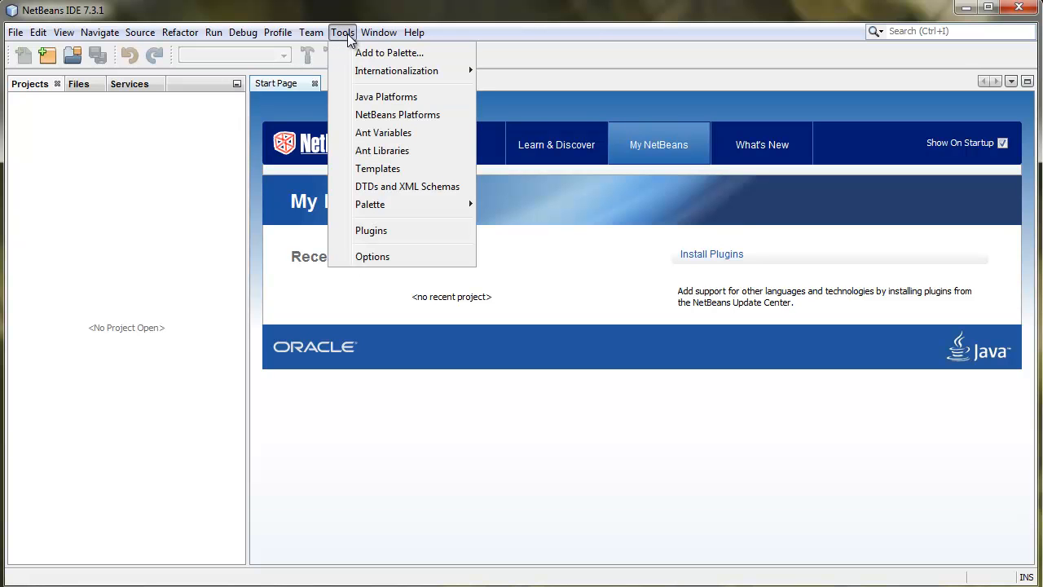
mouse_move(372, 230)
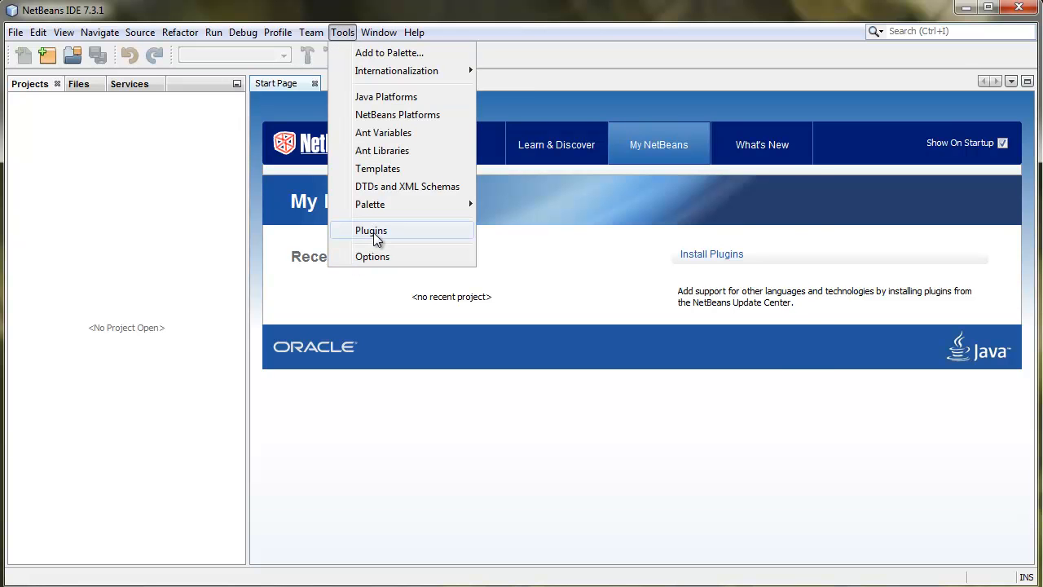
left_click(371, 231)
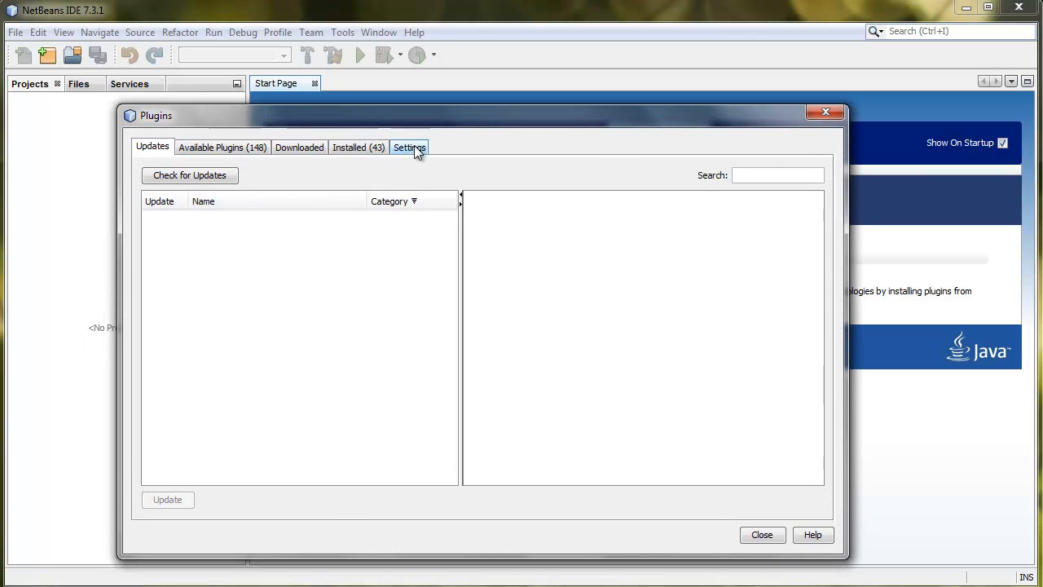
left_click(409, 147)
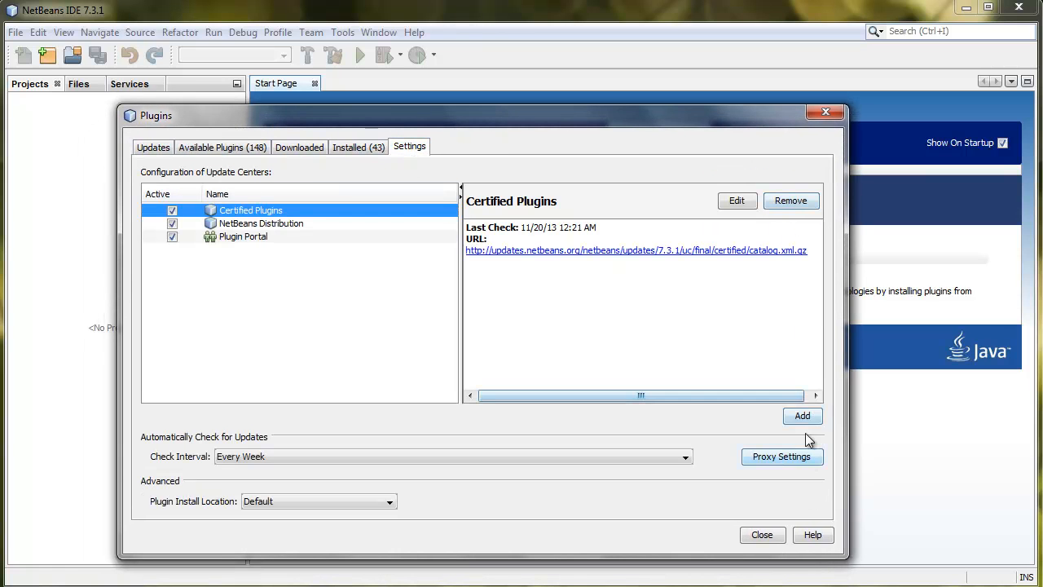
left_click(802, 416)
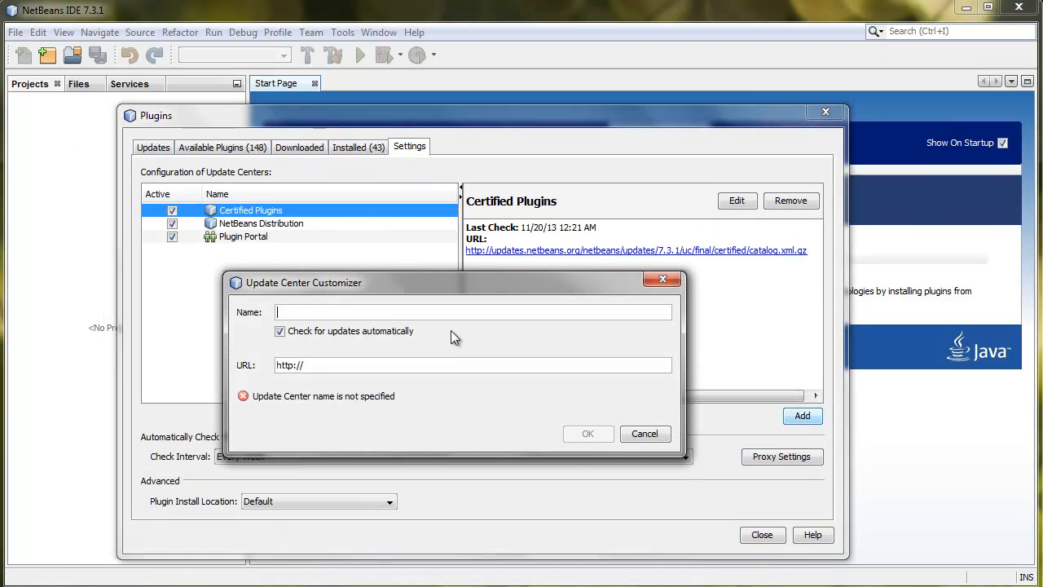
type("CI_Plugin")
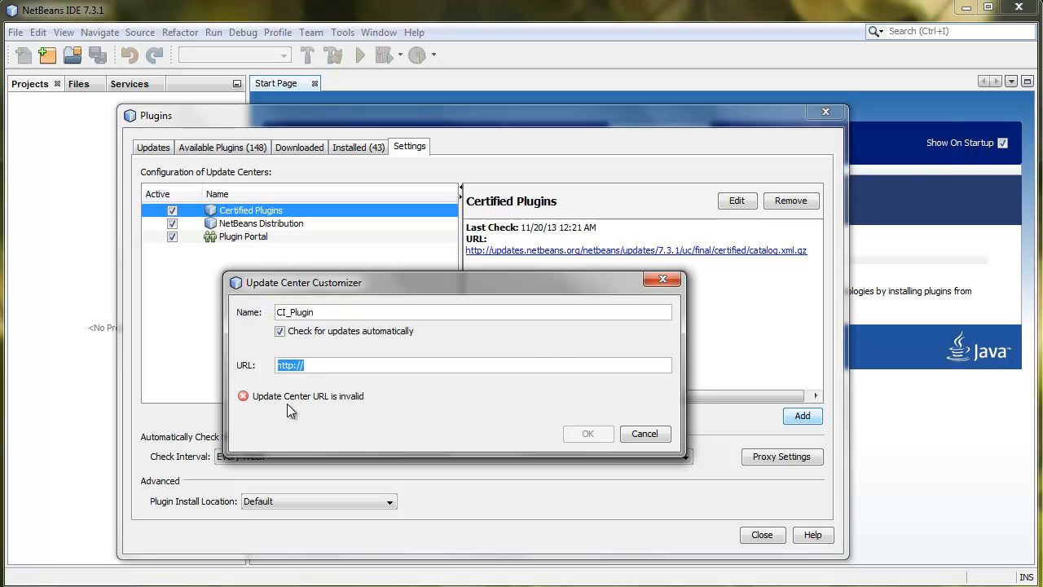
type("https://kenai.com/downloads/nbphpci/Latest_NetBeans731/updates.xml")
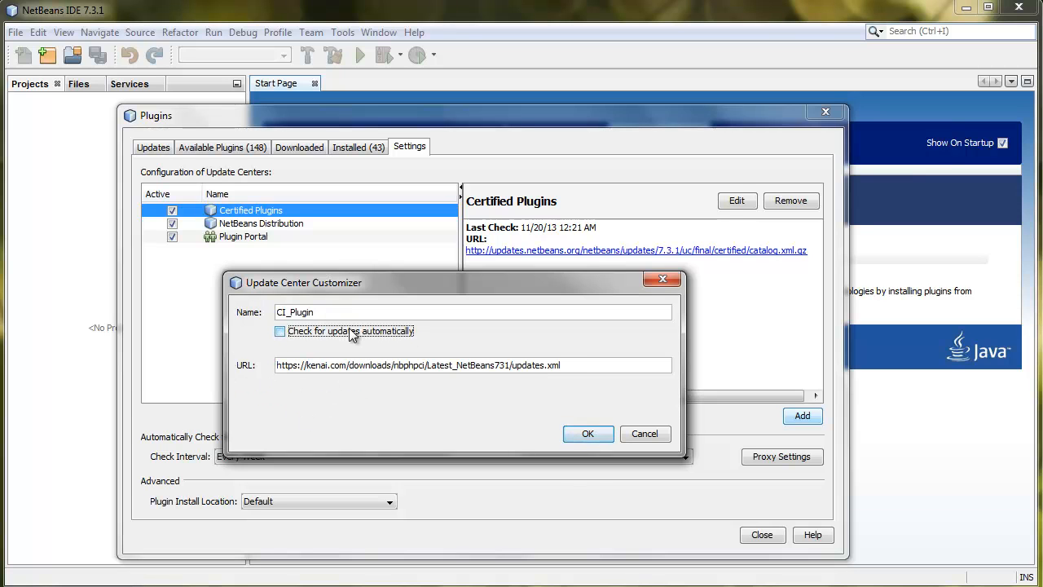
left_click(587, 433)
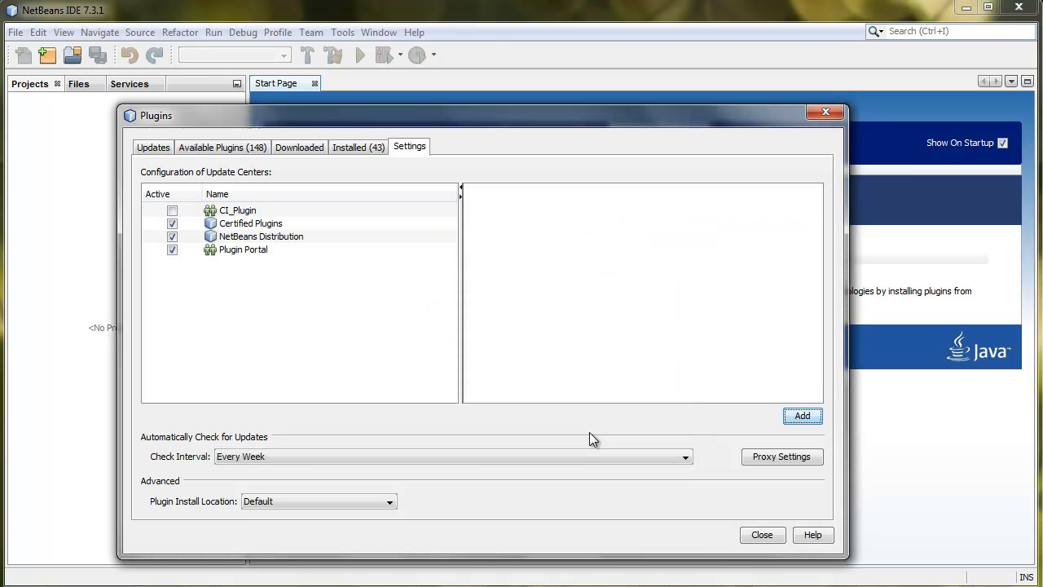
left_click(238, 211)
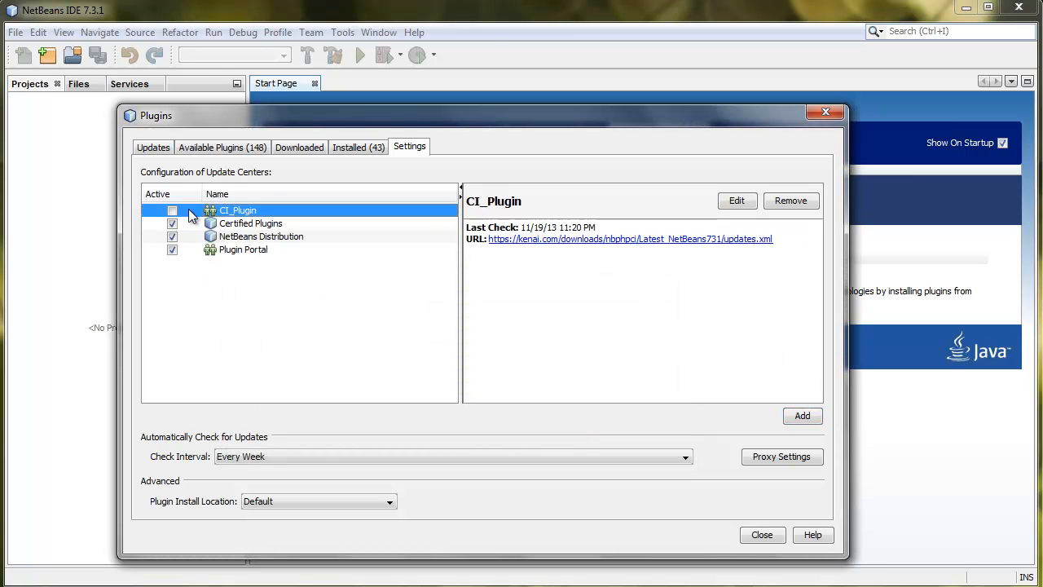
left_click(173, 211)
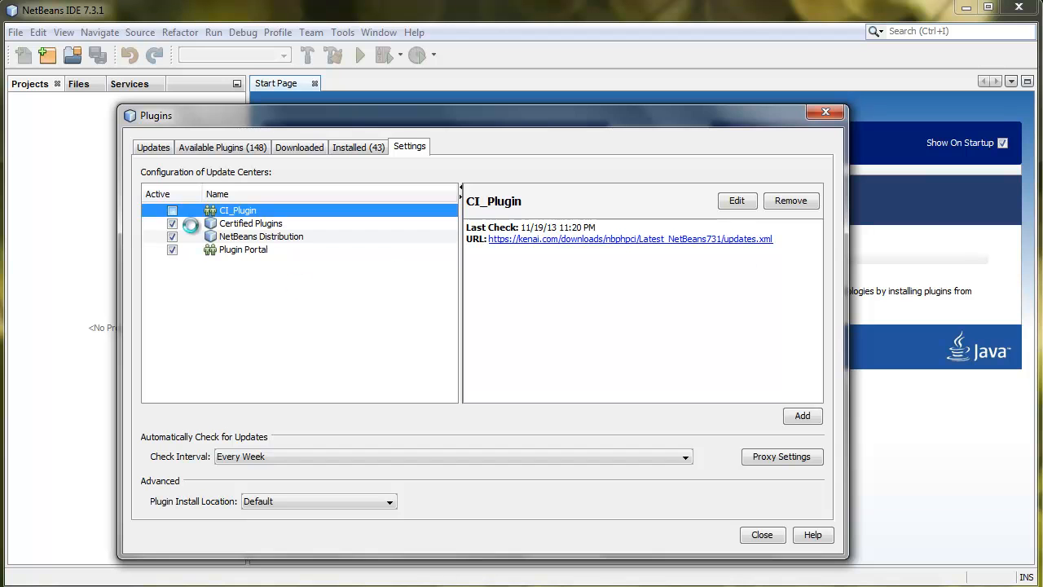
left_click(173, 210)
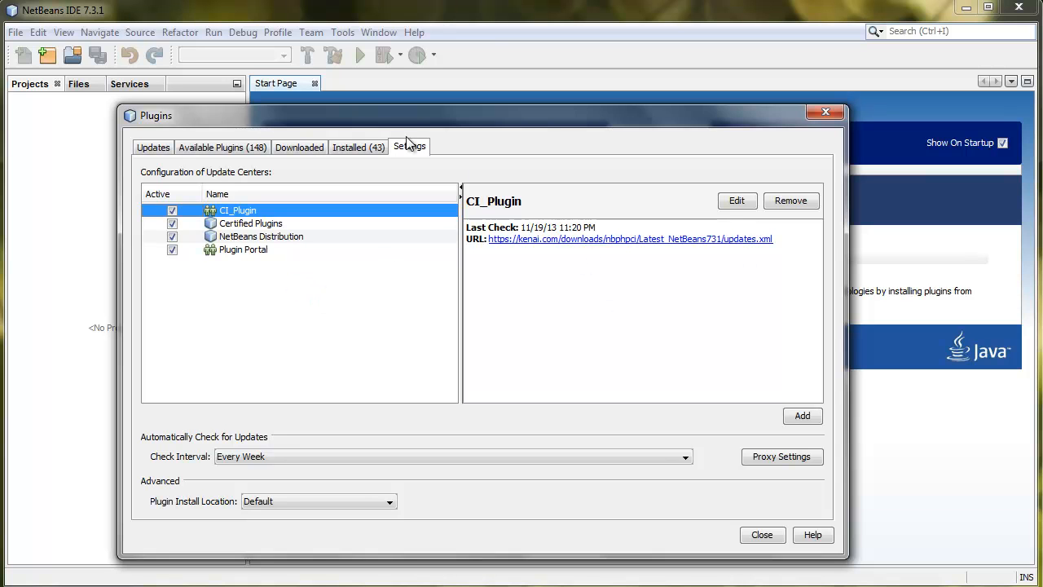
Sort the Available Plugins by name and scroll down to the PHP CI Framework entries.
left_click(222, 146)
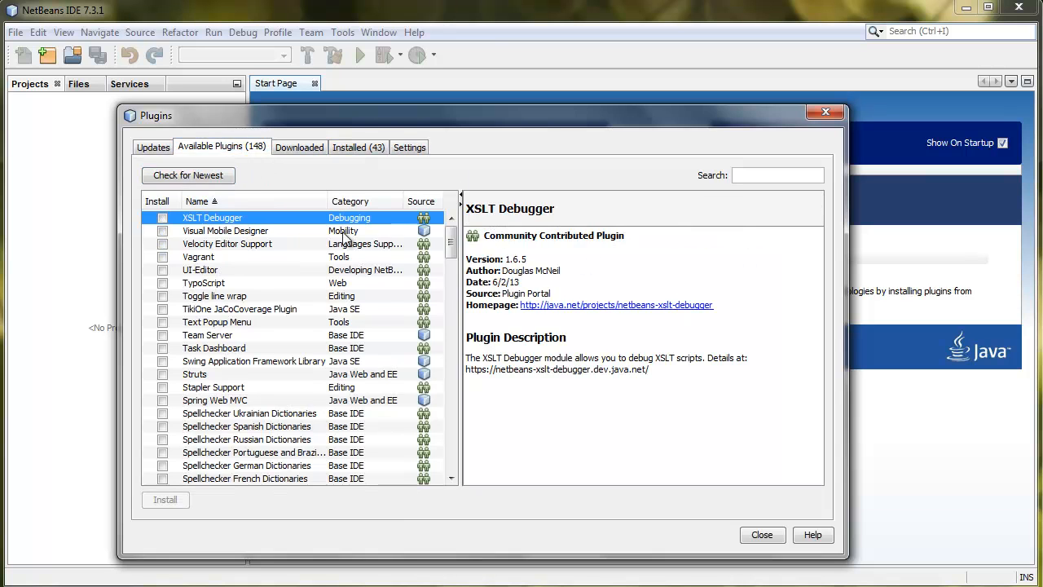
left_click(189, 177)
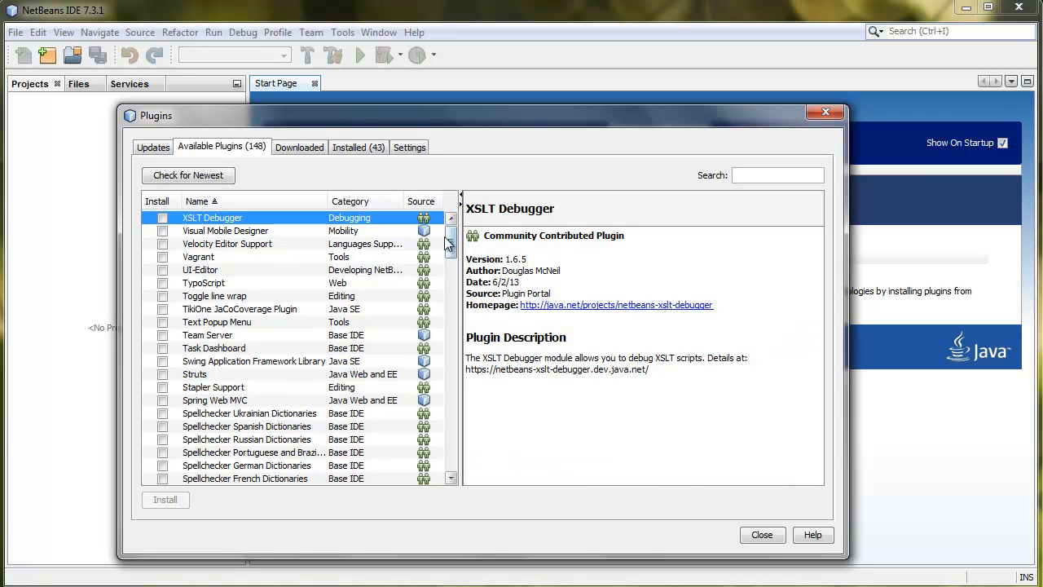
scroll("down", 3)
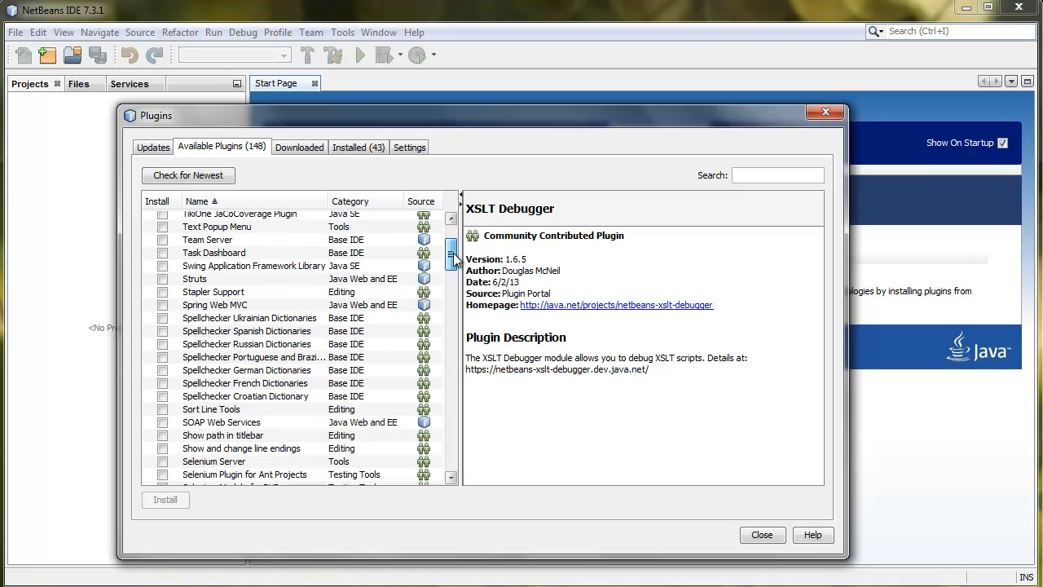
scroll("down", 3)
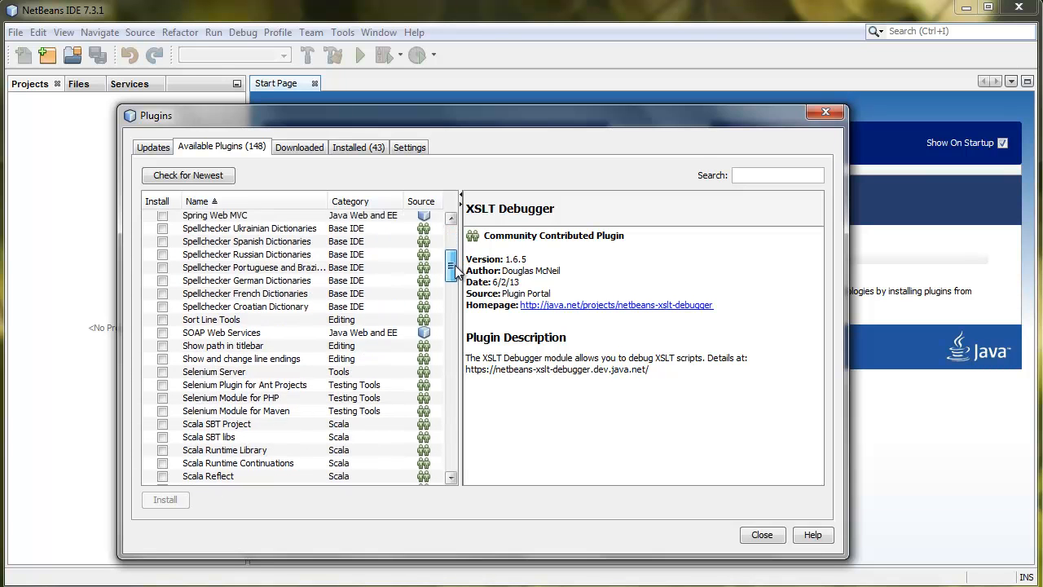
scroll("down", 3)
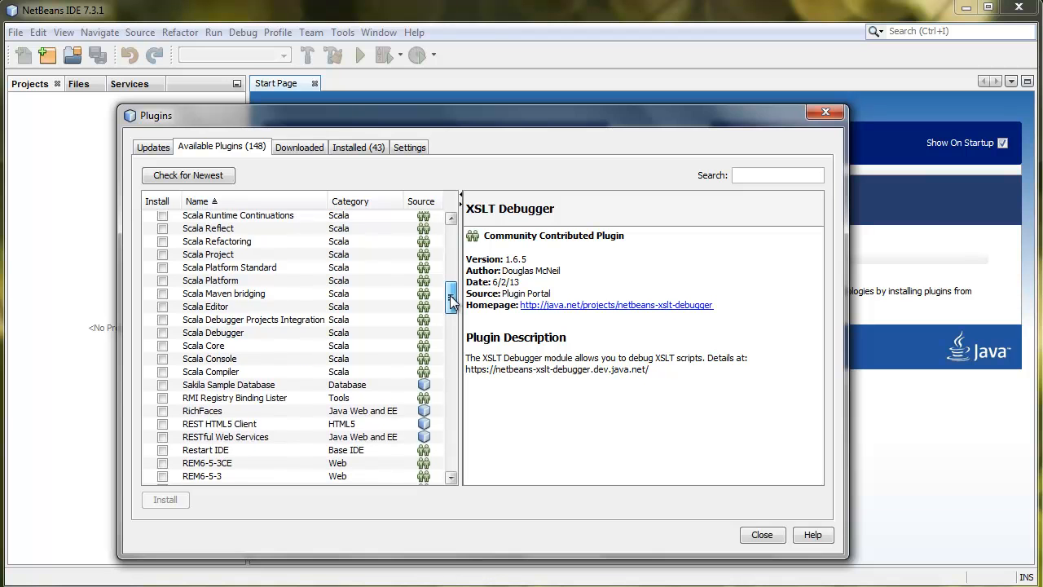
scroll("down", 3)
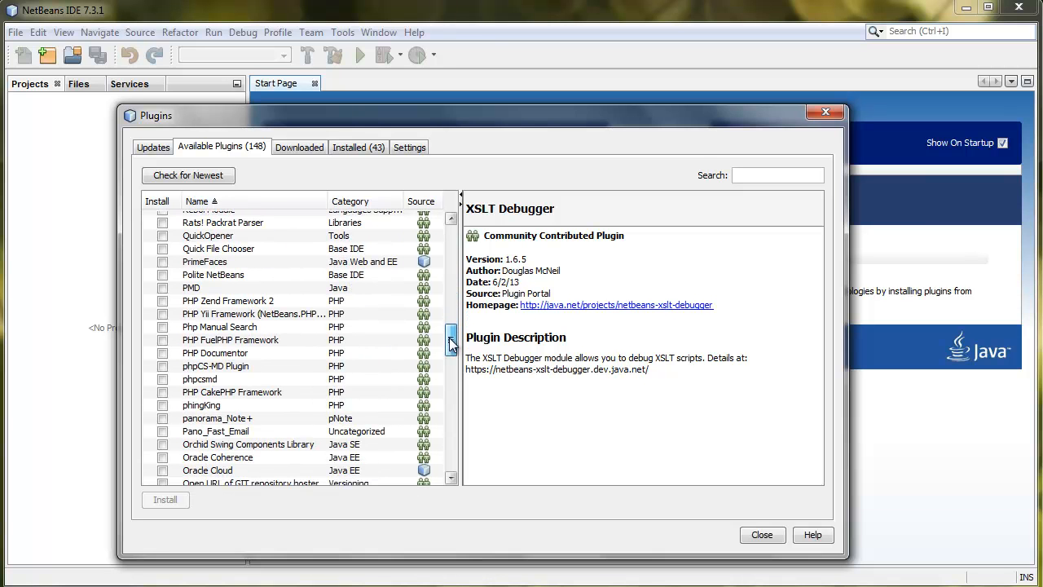
scroll("down", 3)
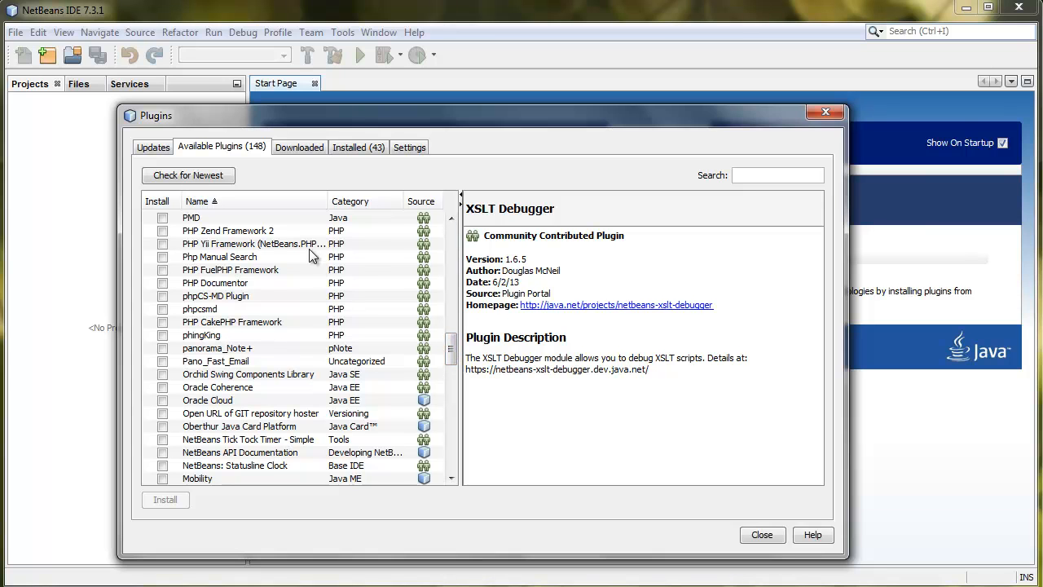
mouse_move(750, 482)
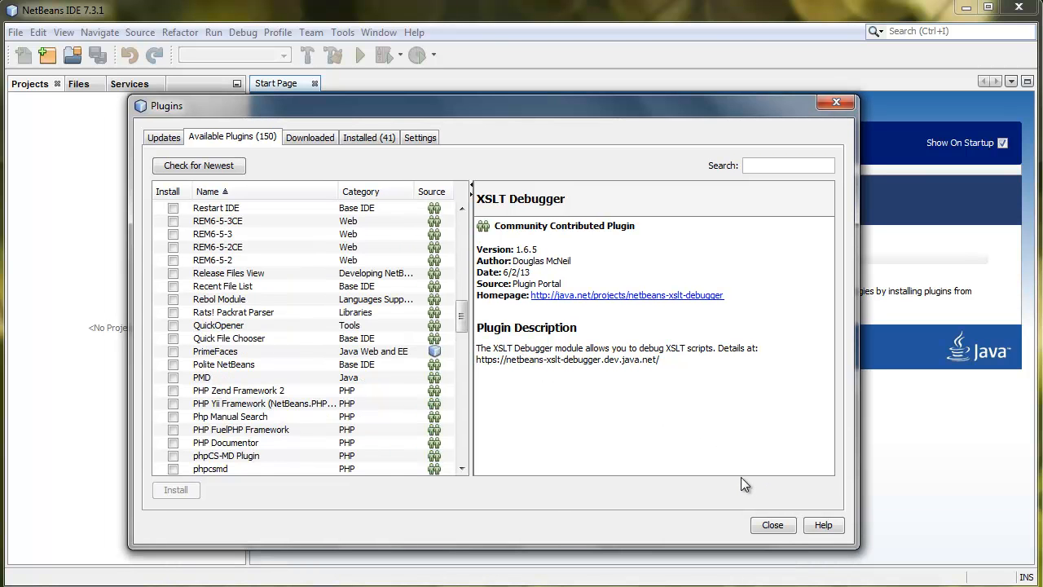
mouse_move(512, 327)
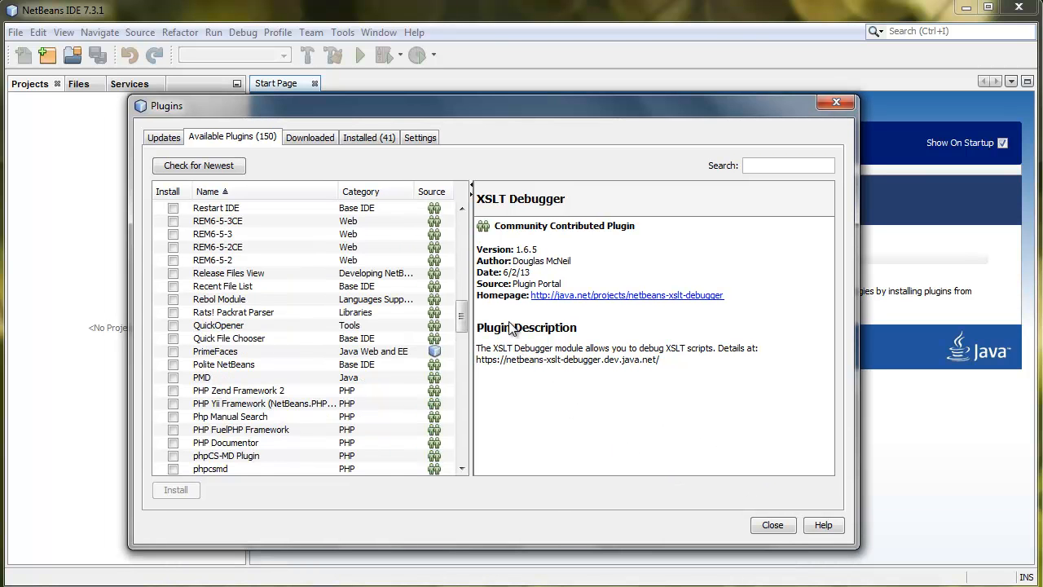
scroll("down", 3)
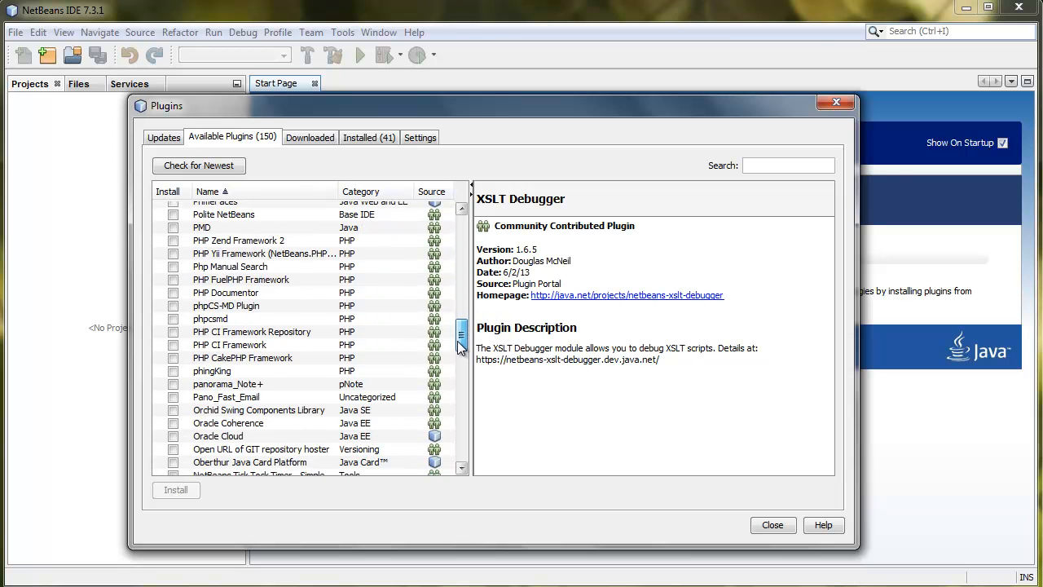
Mark PHP CI Framework Repository and PHP CI Framework and begin installing them.
left_click(173, 344)
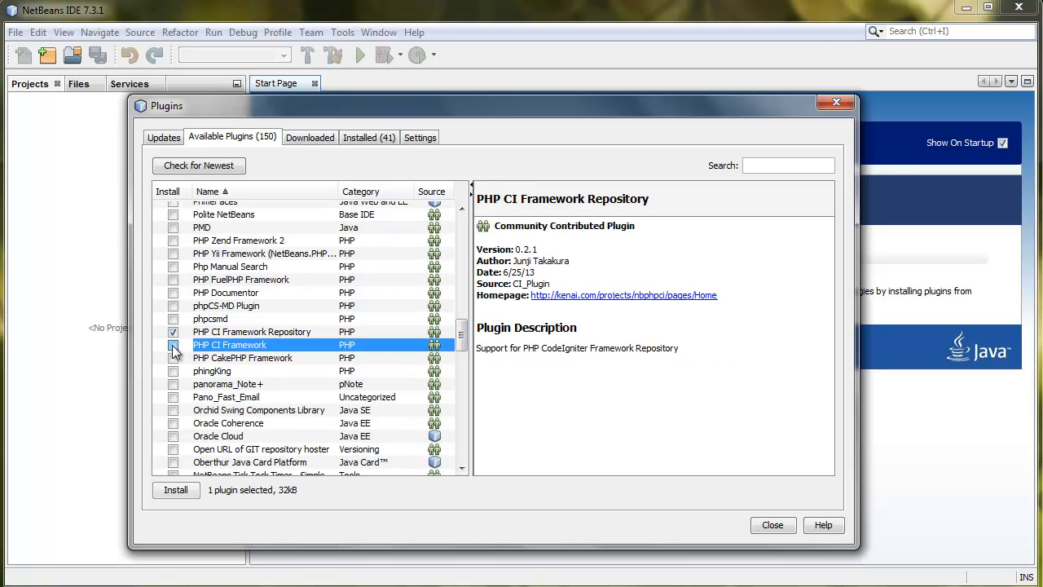
left_click(173, 345)
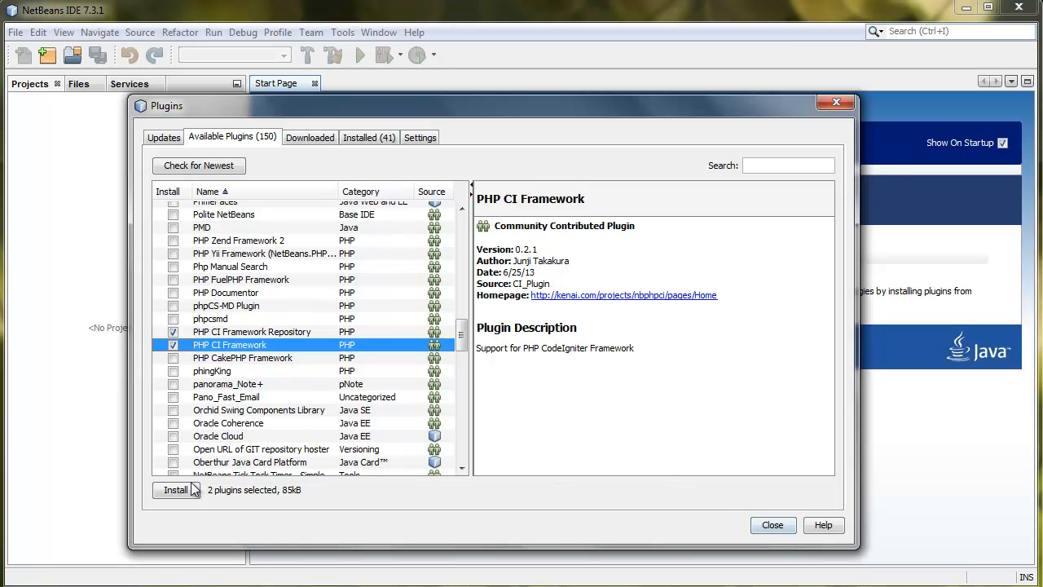
left_click(176, 489)
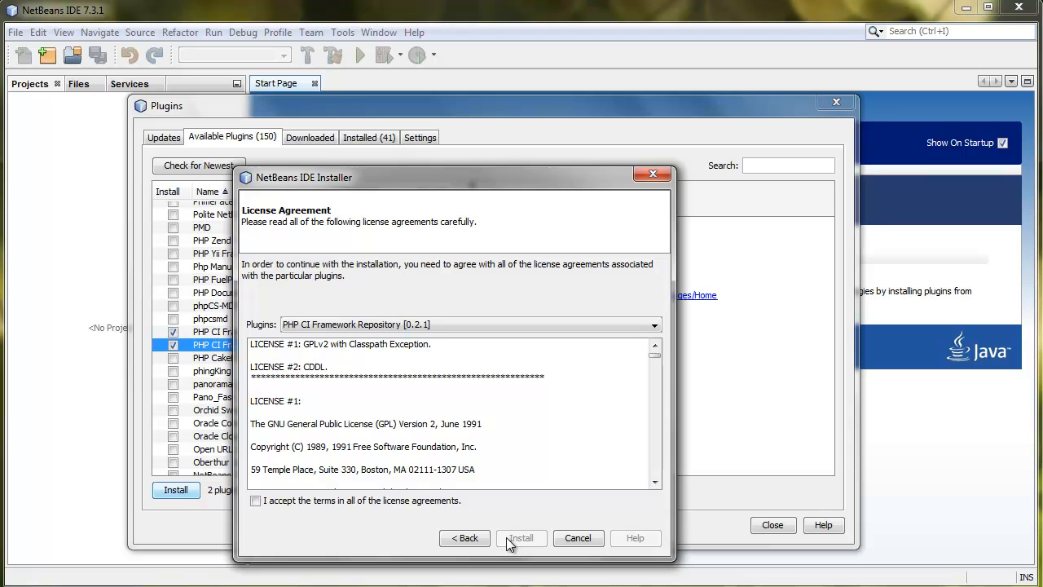
Accept the license, continue past the unsigned-plugin warning and finish the install.
left_click(256, 500)
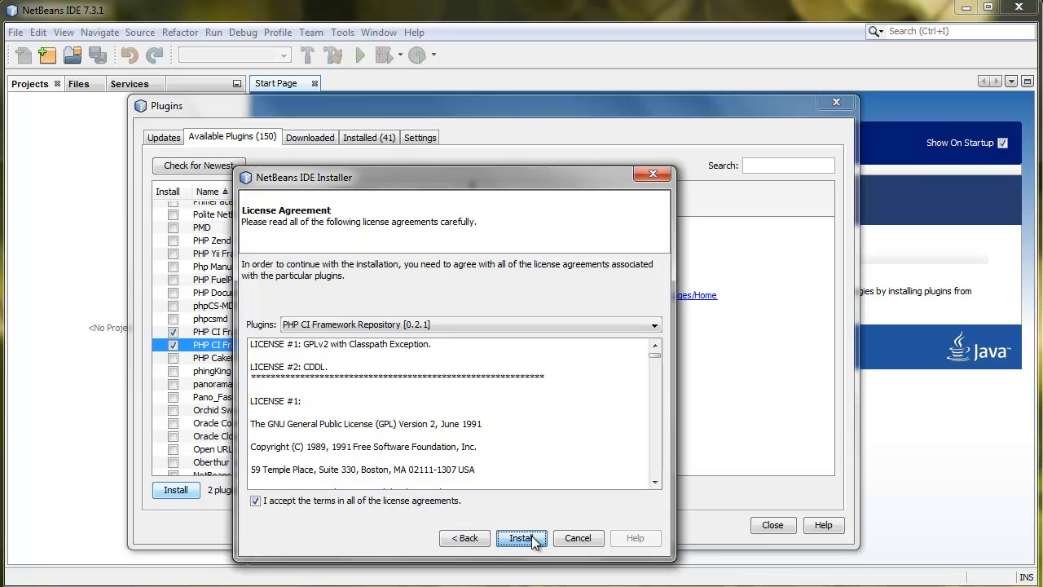
left_click(522, 538)
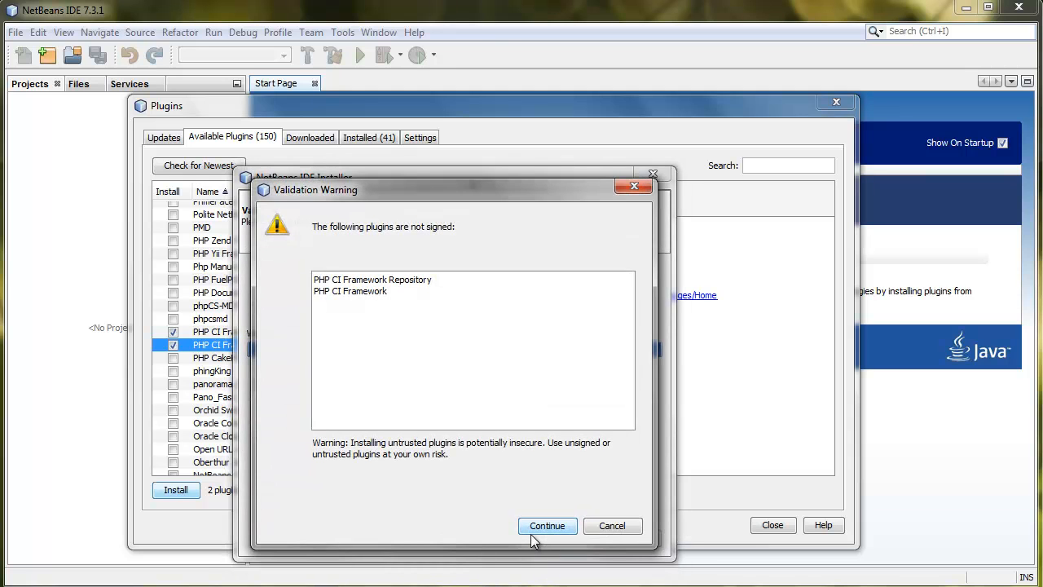
left_click(548, 525)
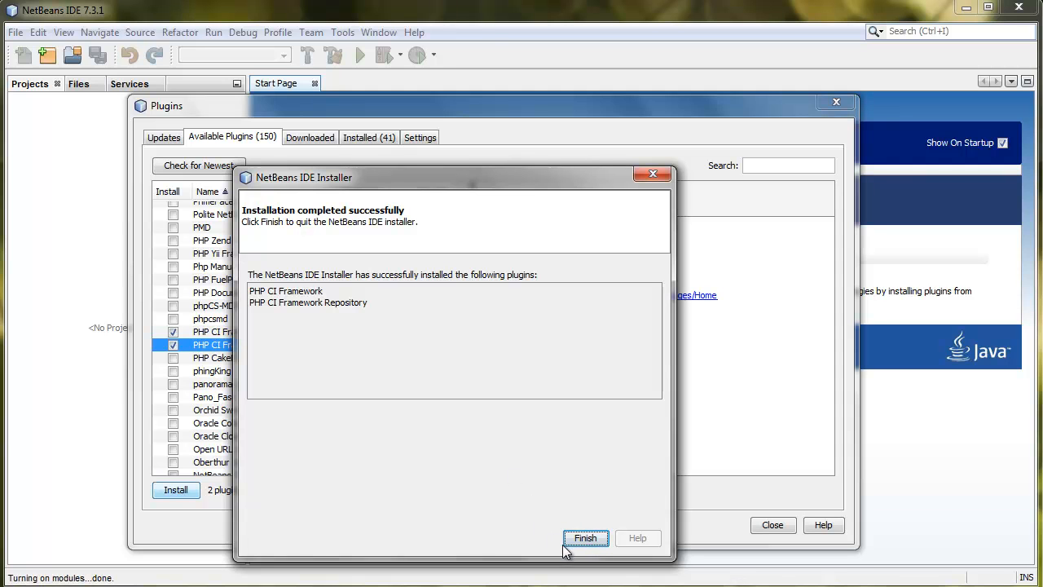
left_click(586, 538)
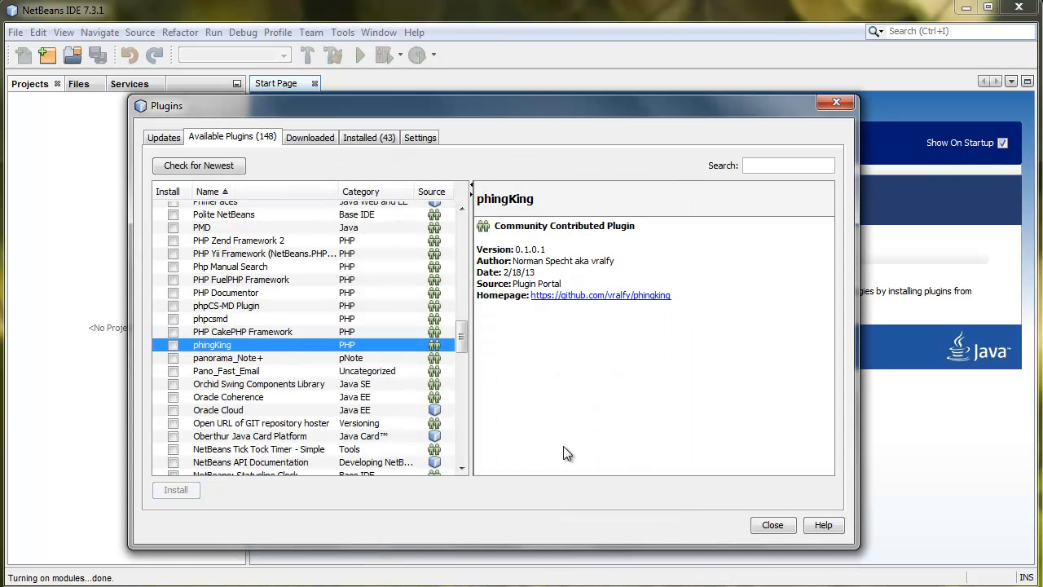
mouse_move(773, 525)
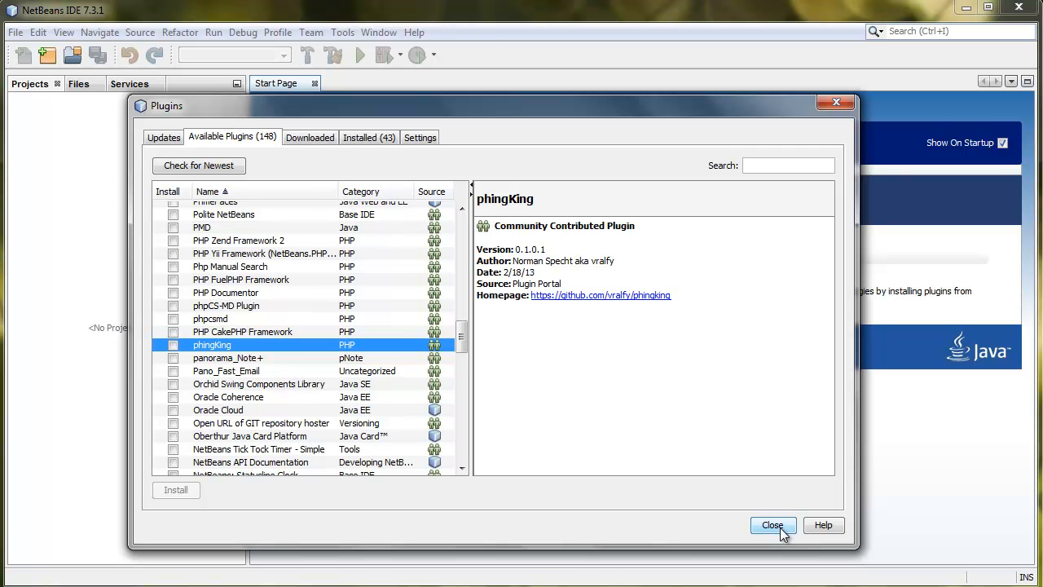
left_click(773, 525)
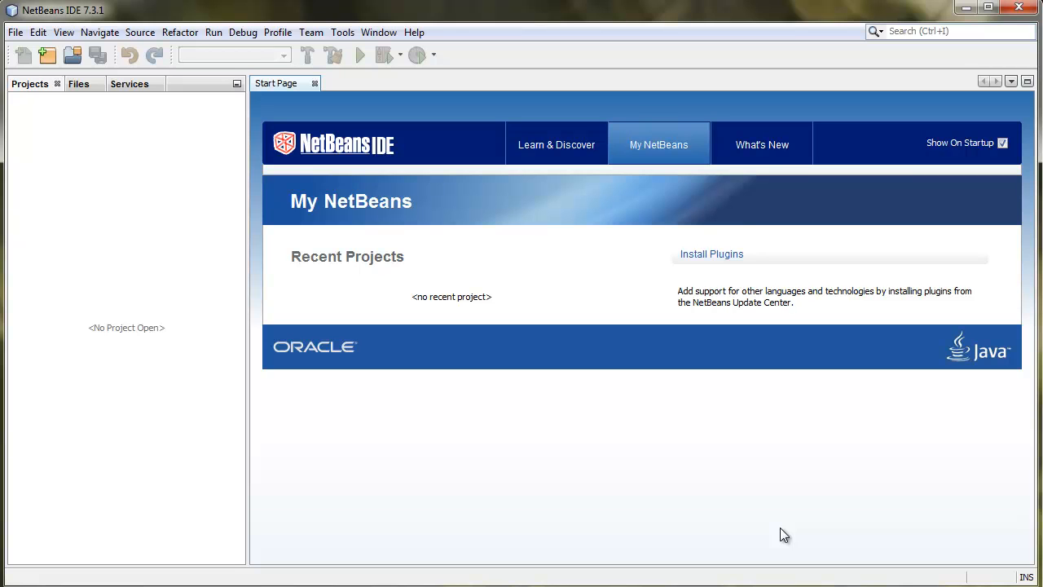
mouse_move(740, 434)
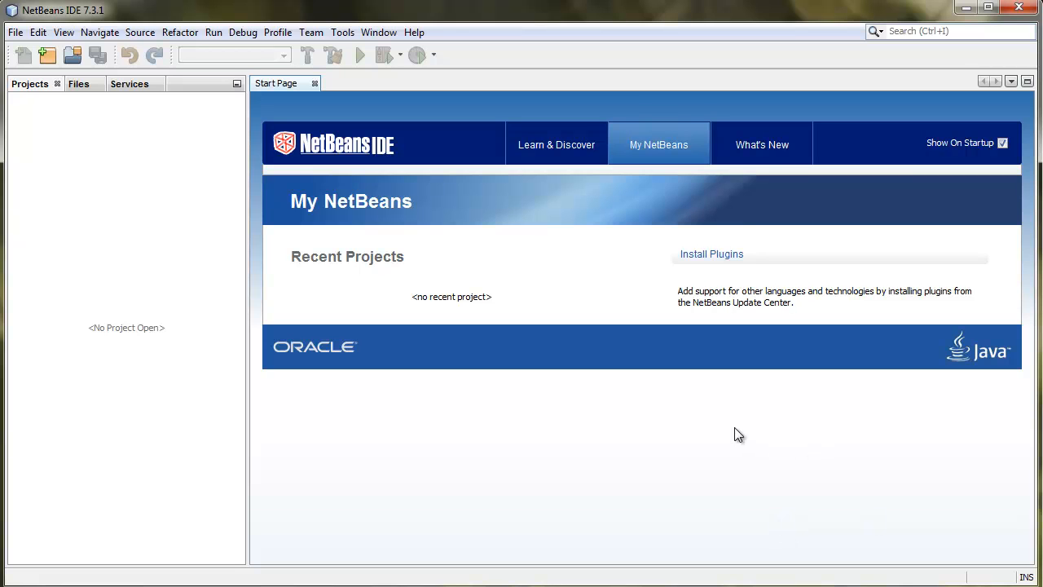
mouse_move(784, 525)
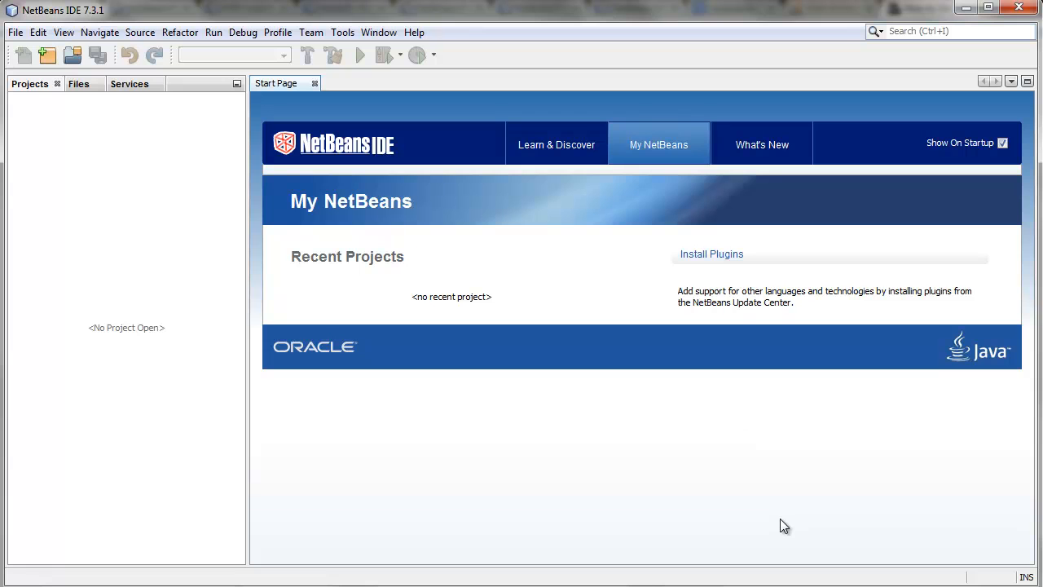
mouse_move(623, 420)
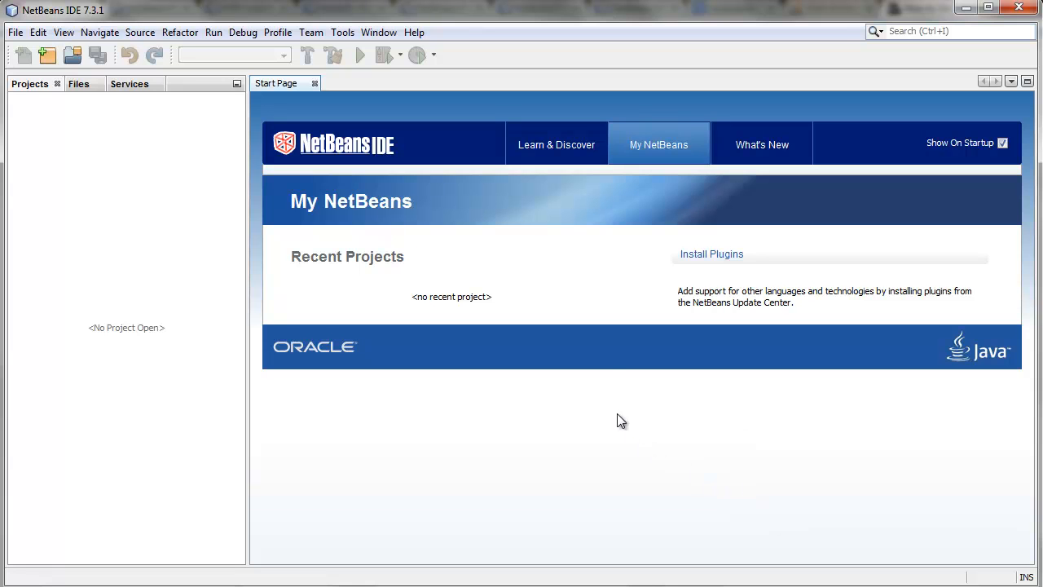
mouse_move(514, 255)
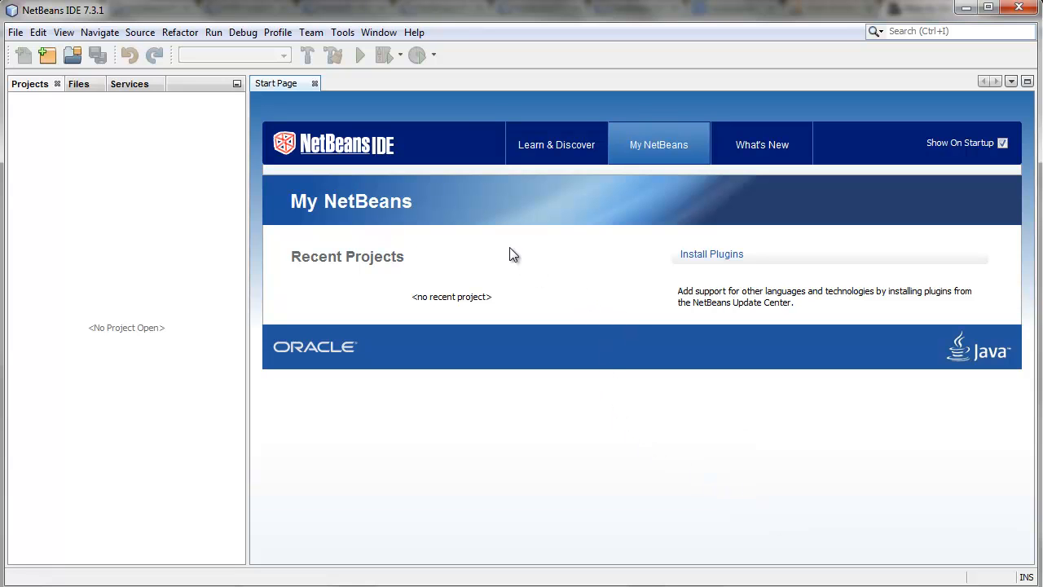
Show the PHP CodeIgniter base file archives in the IDE Options, listing CI_2.1.4.
left_click(342, 32)
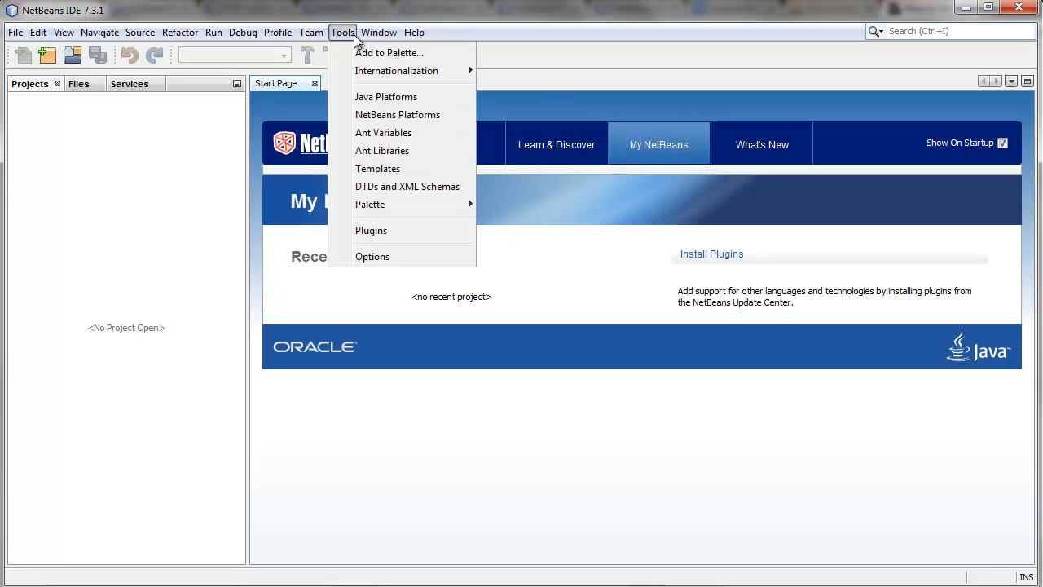
left_click(372, 256)
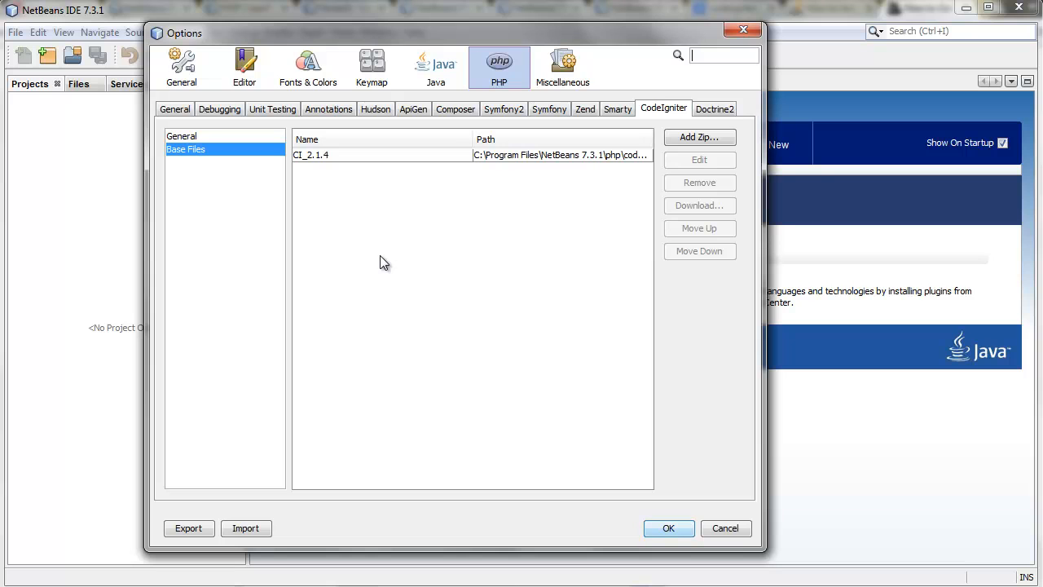
mouse_move(333, 166)
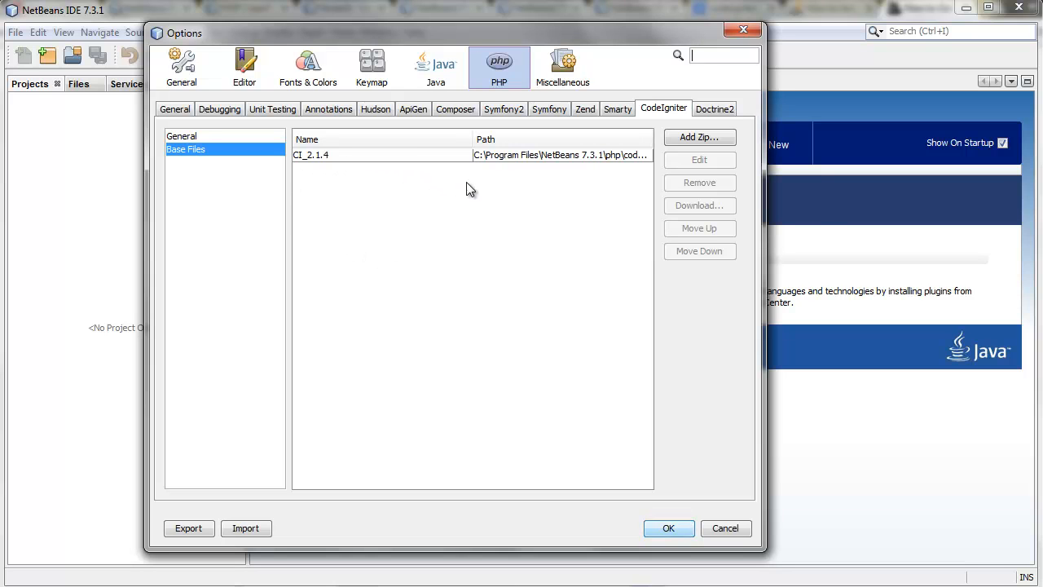
left_click(383, 155)
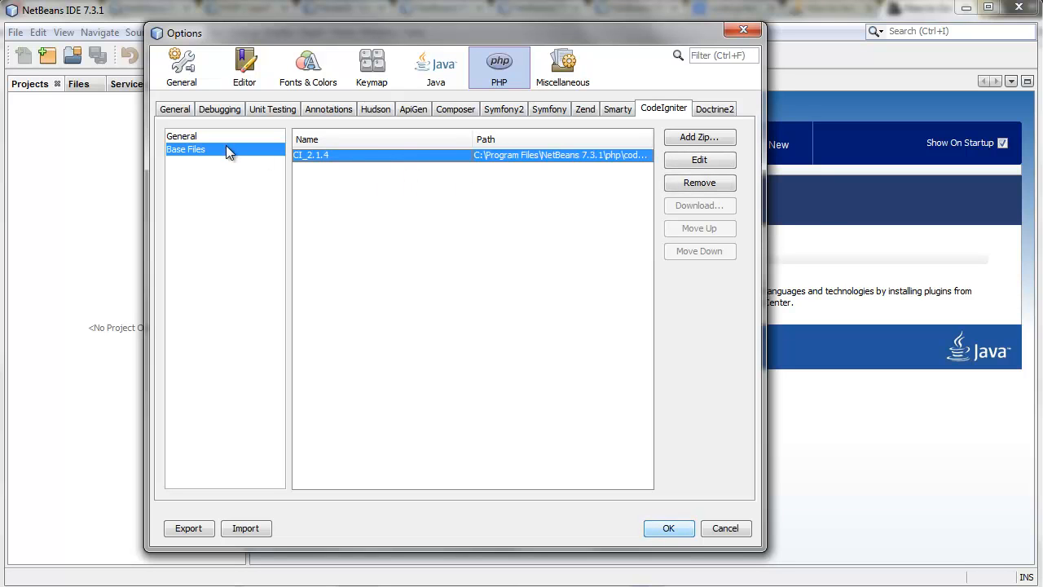
mouse_move(195, 155)
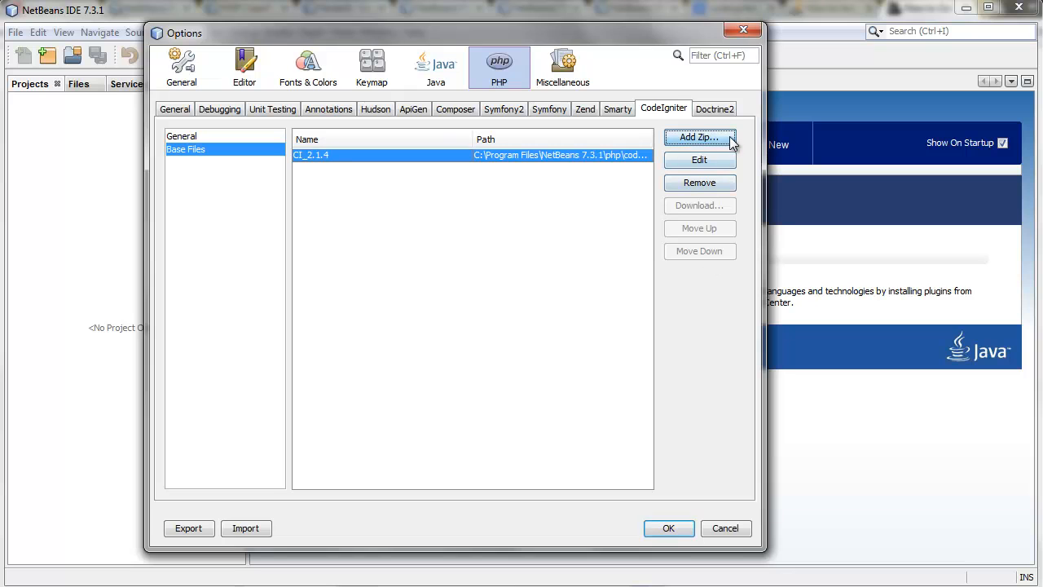
Begin adding a CI_PLUGIN zip archive, browse for it, then cancel without adding.
left_click(698, 137)
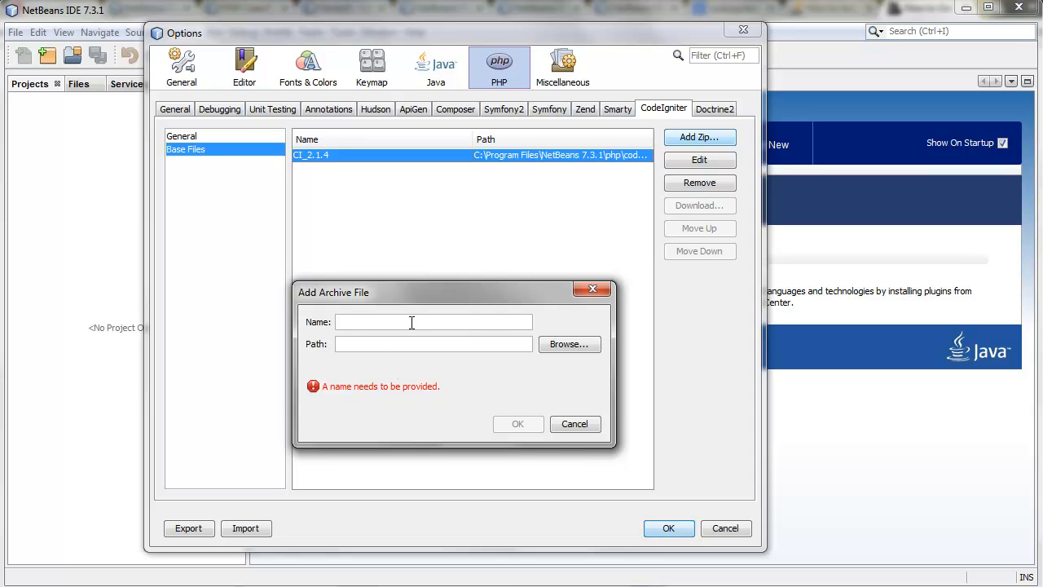
type("CI_PLUGIN")
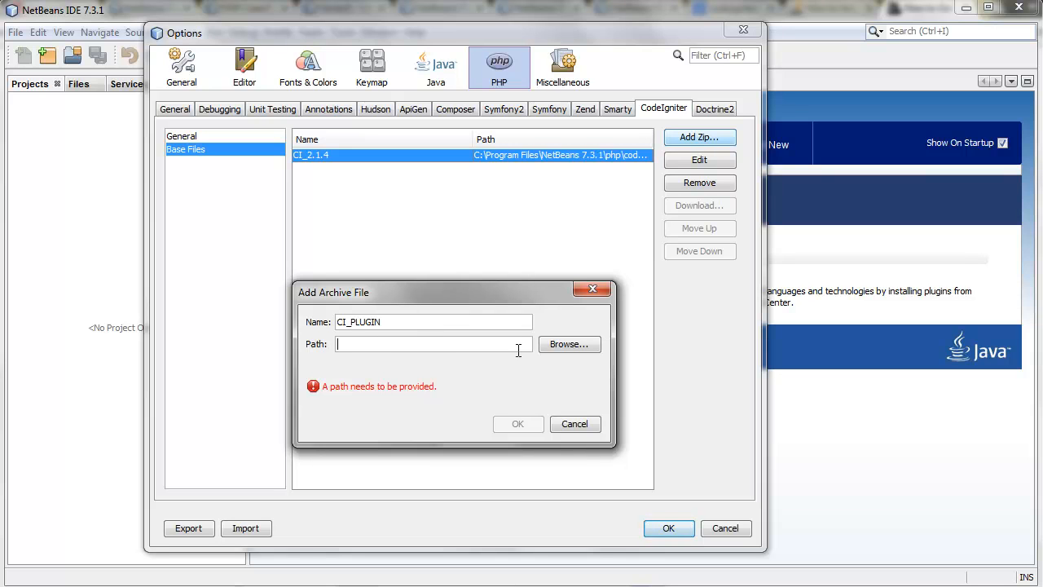
left_click(569, 342)
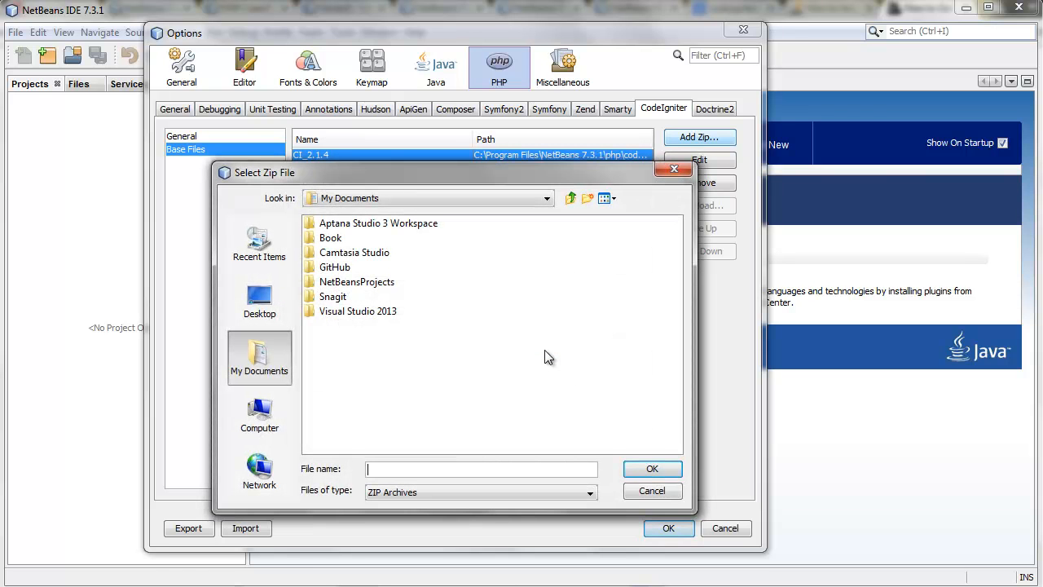
left_click(652, 489)
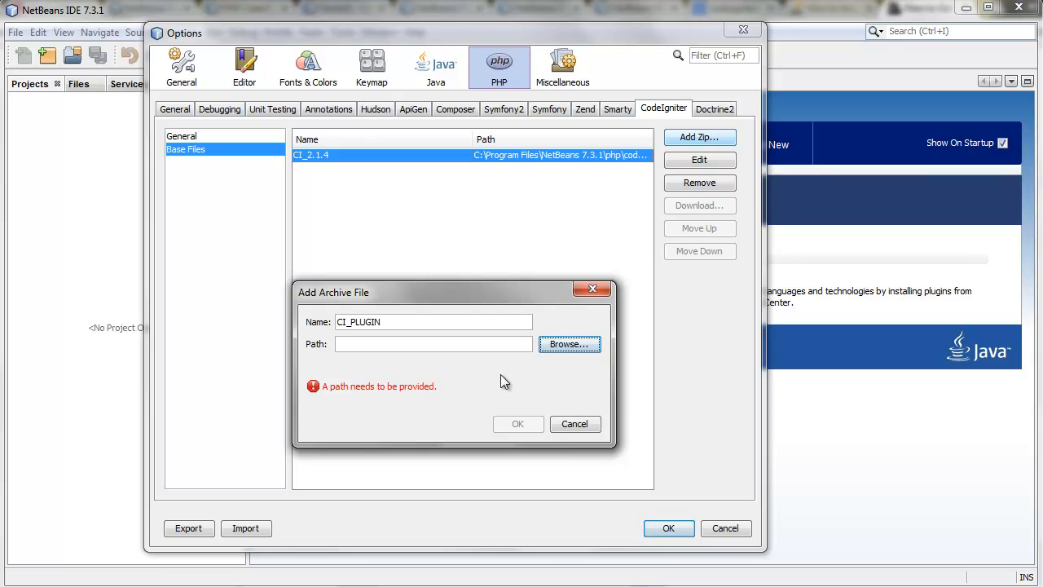
left_click(574, 424)
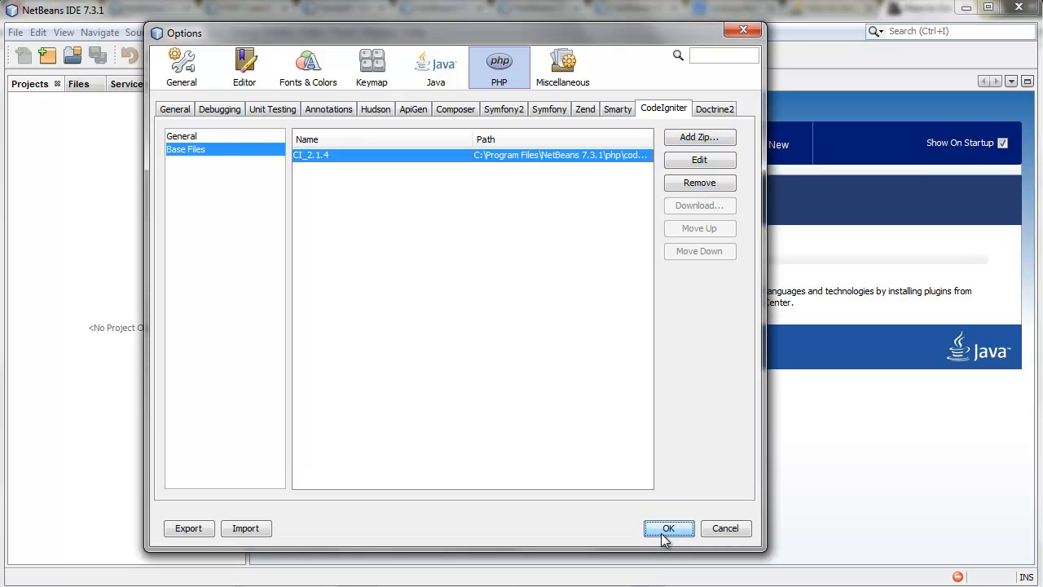
Close the Options and scroll the EllisLab CodeIgniter page toward the 2.1.4 download.
left_click(668, 529)
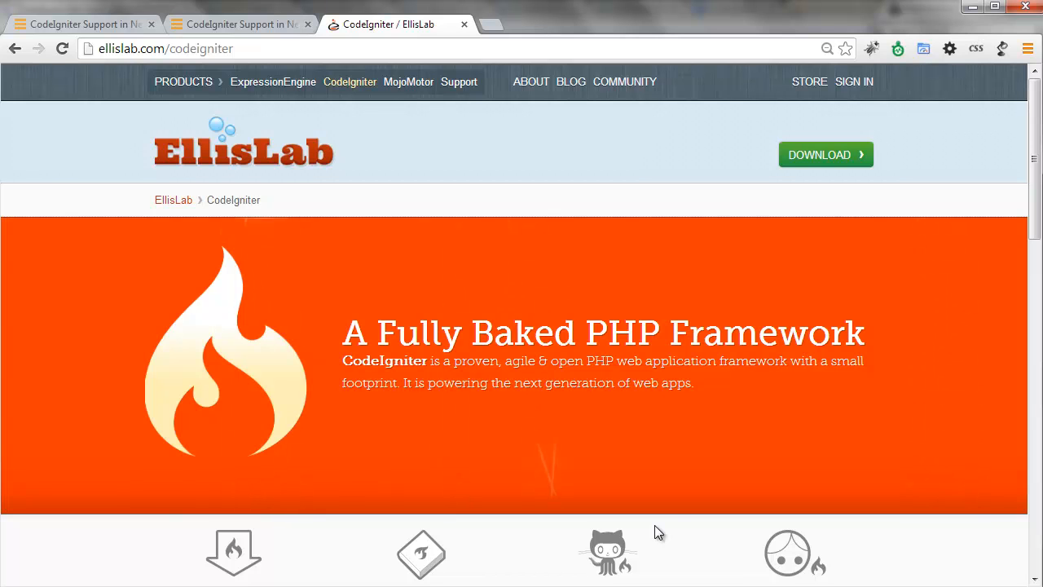
scroll("down", 3)
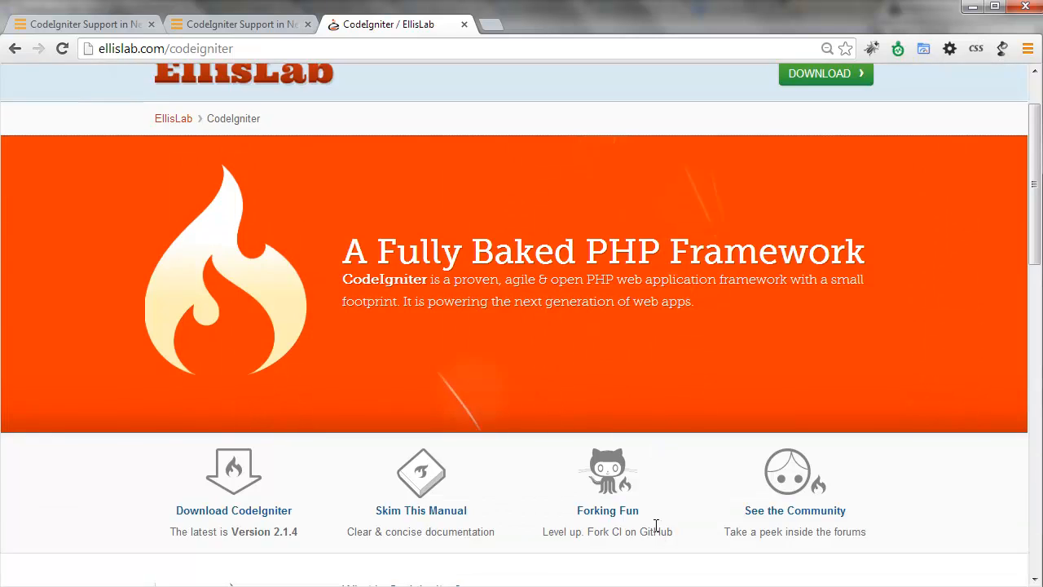
scroll("down", 3)
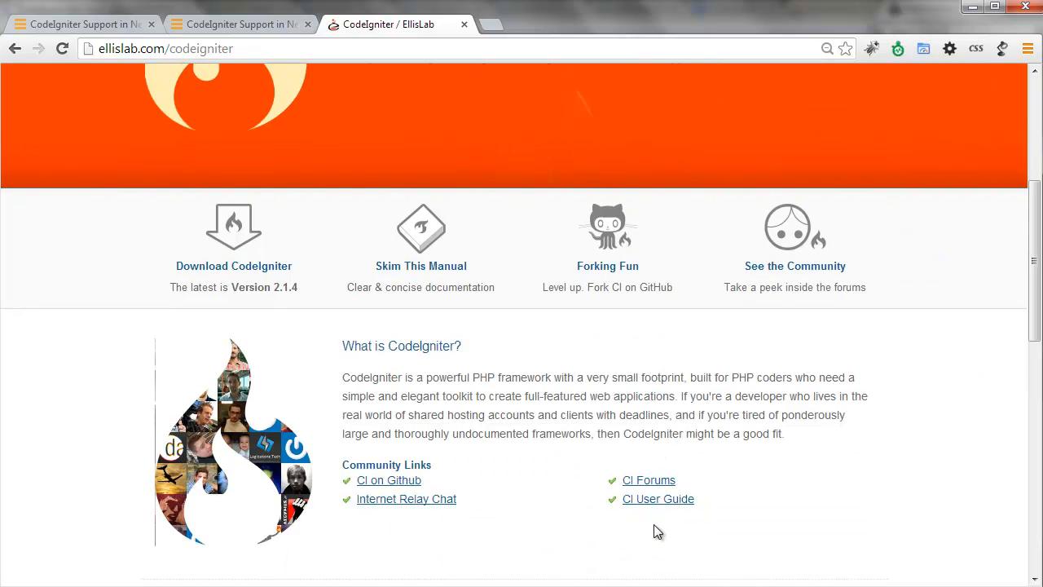
scroll("down", 3)
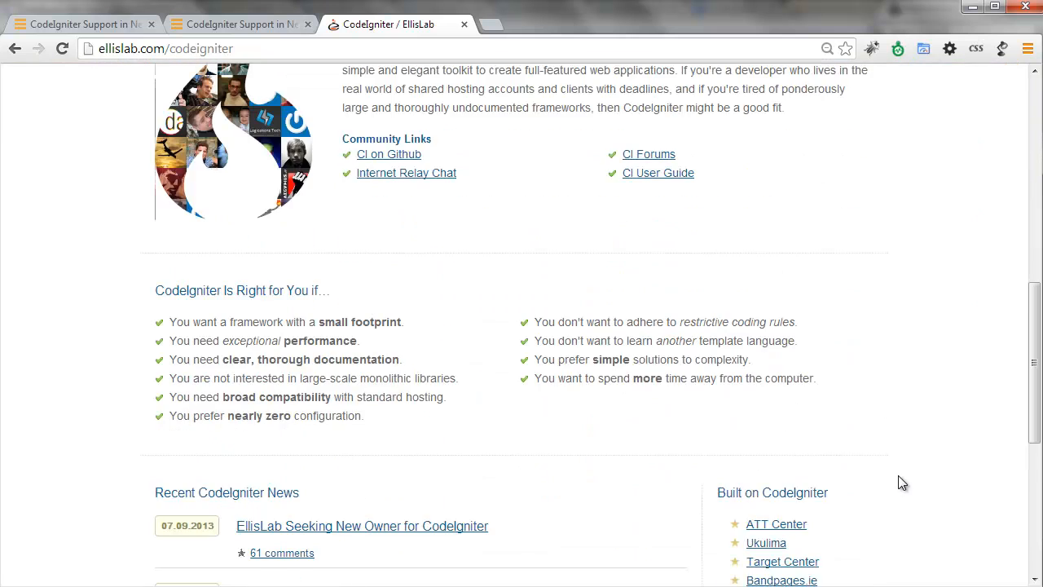
scroll("down", 3)
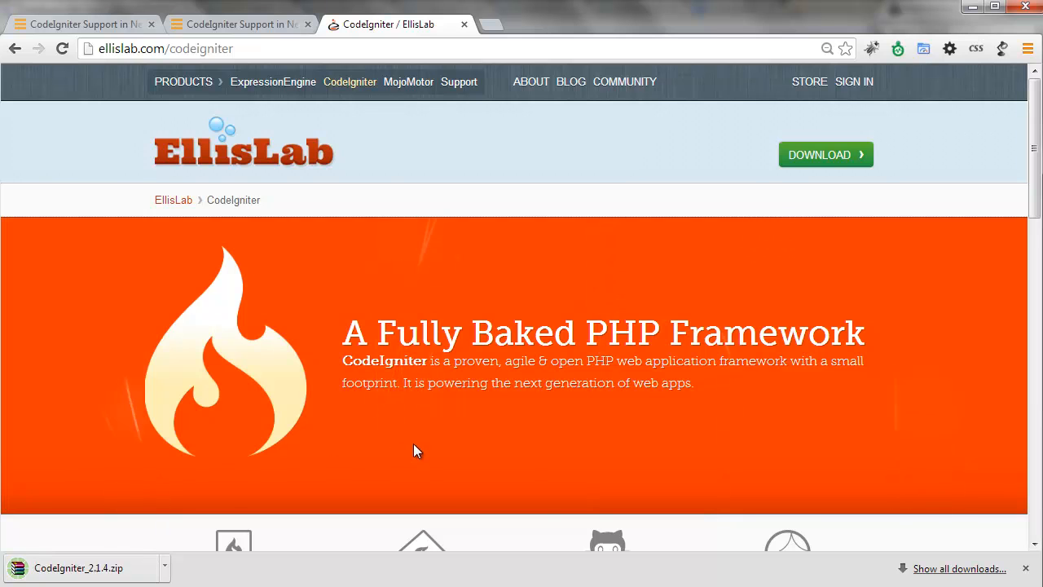
mouse_move(971, 9)
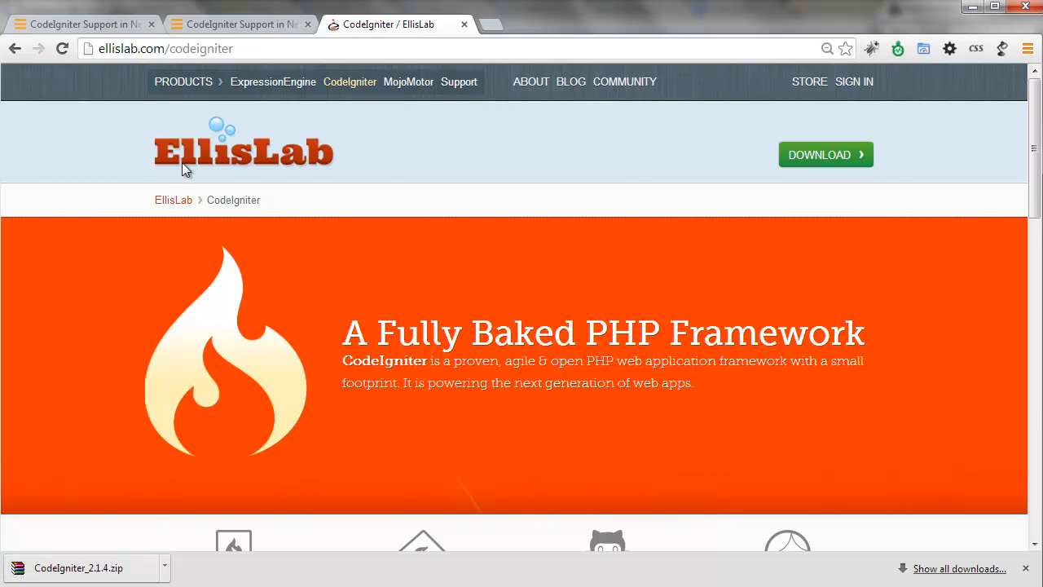
mouse_move(159, 176)
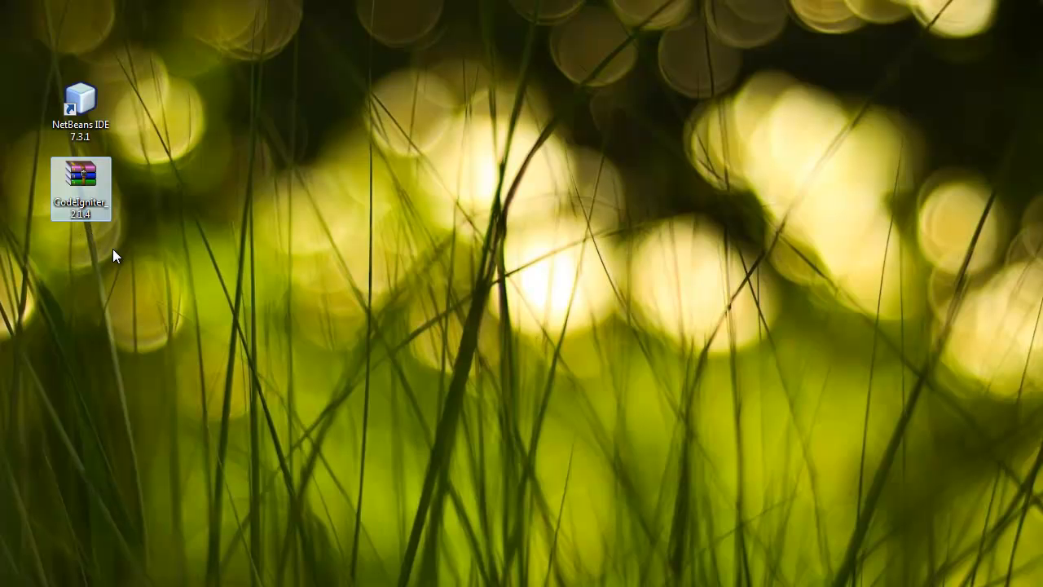
mouse_move(101, 238)
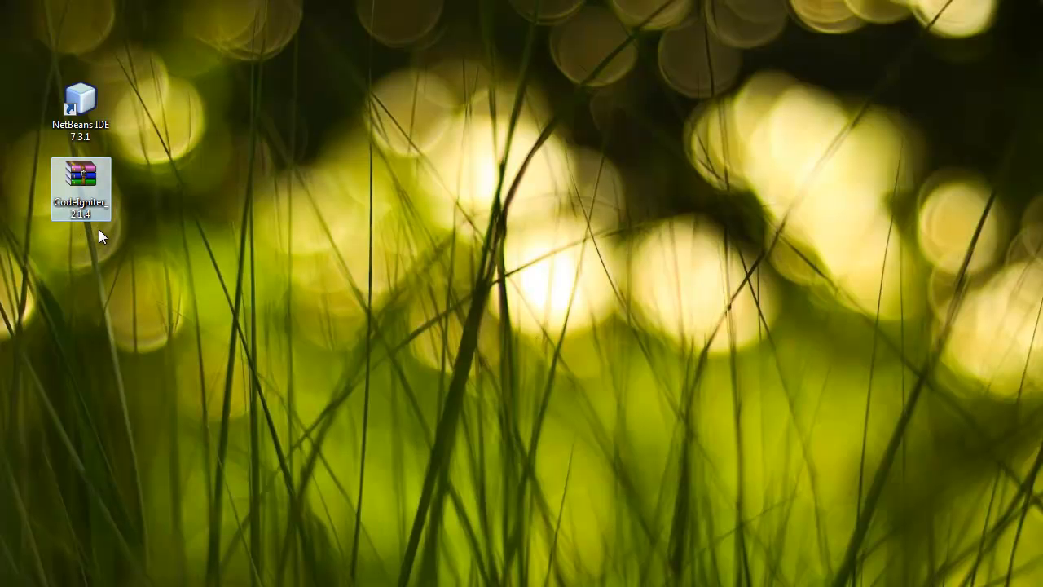
mouse_move(248, 316)
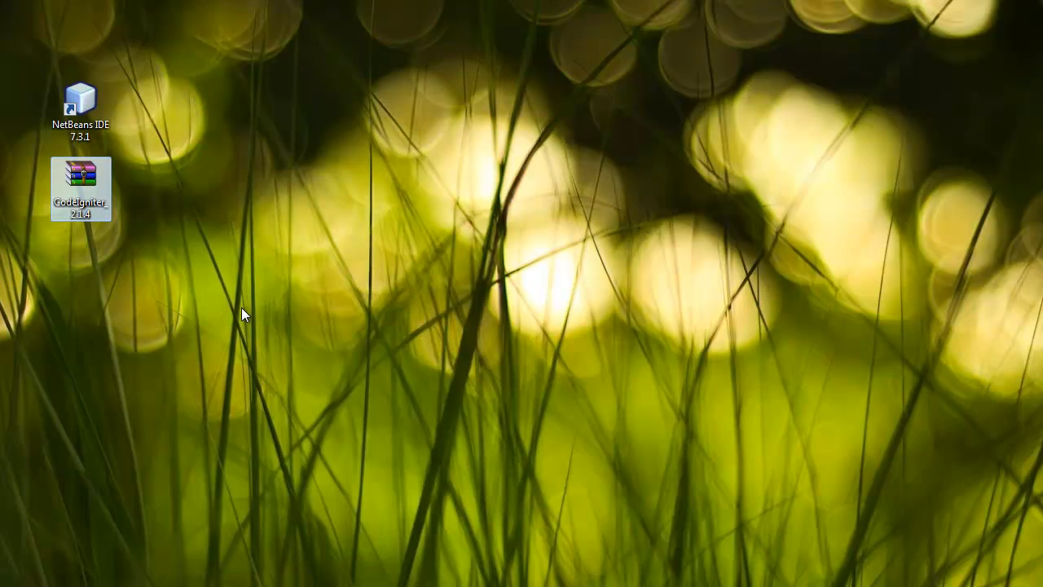
Launch NetBeans IDE 7.3.1 again from its desktop shortcut.
double_click(80, 98)
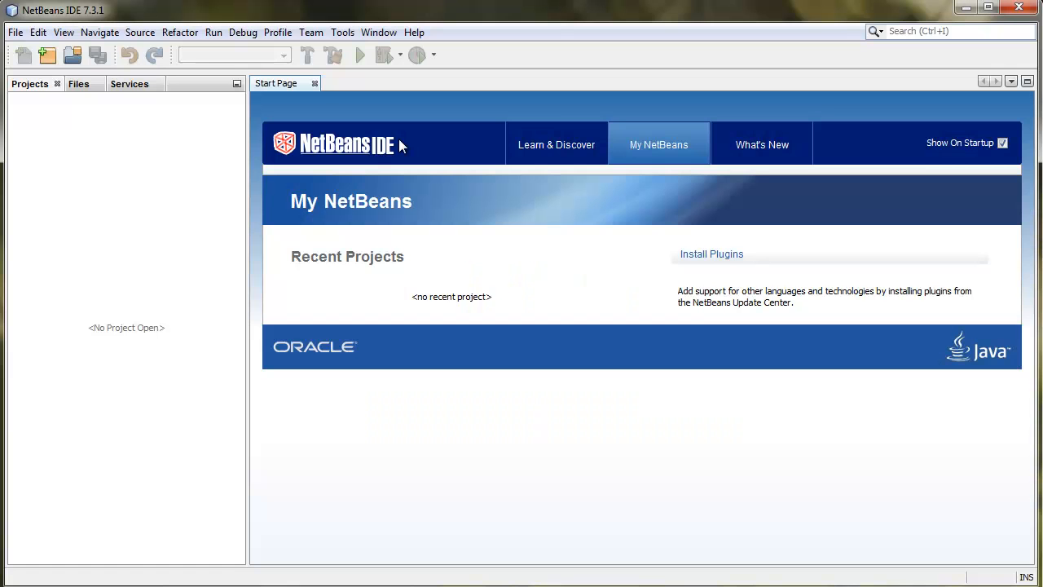
Start a new CodeIgniter archive entry in Options and type its name.
left_click(342, 33)
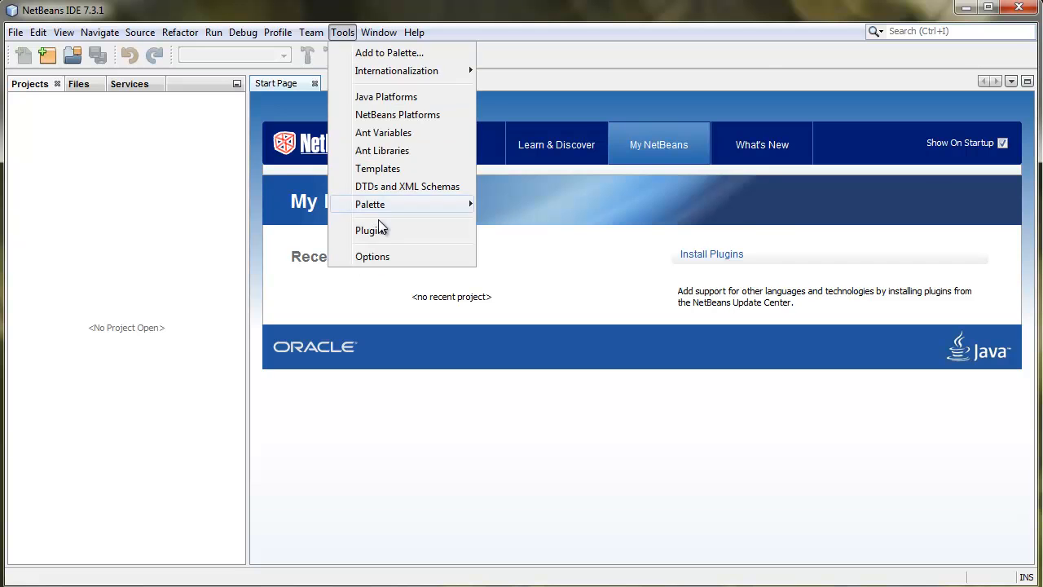
left_click(372, 256)
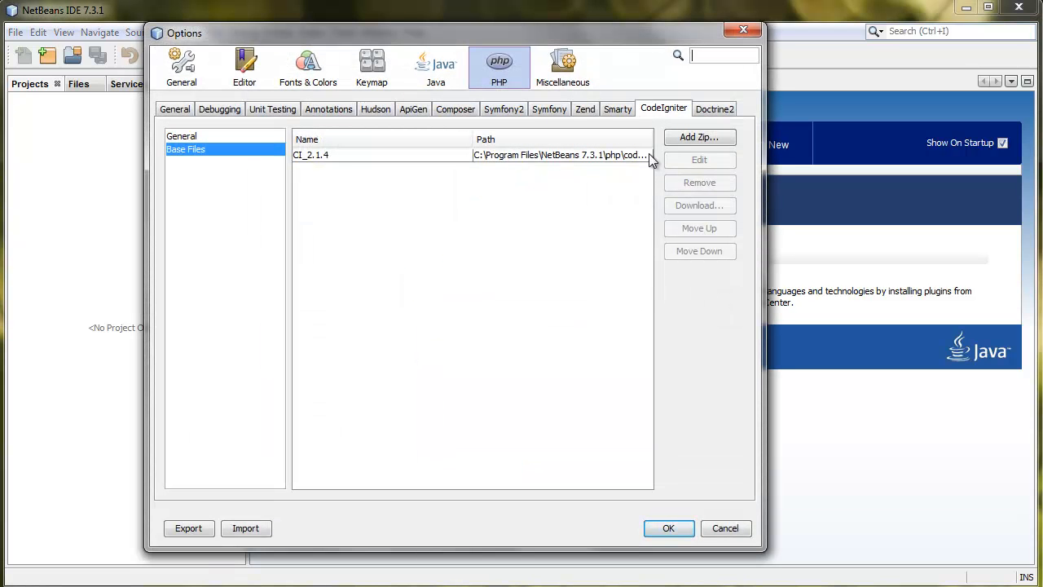
left_click(698, 137)
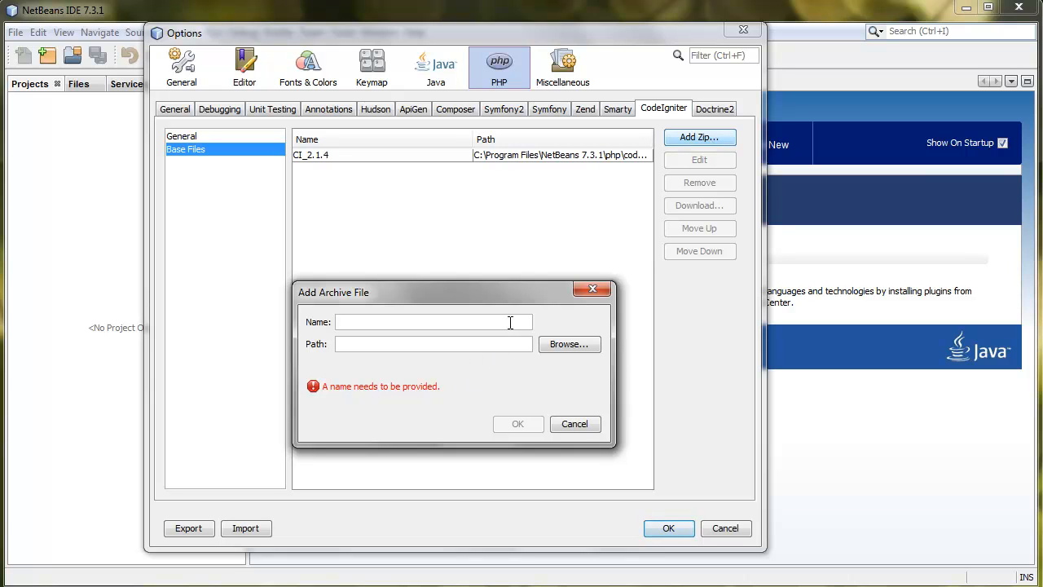
type("CI_P")
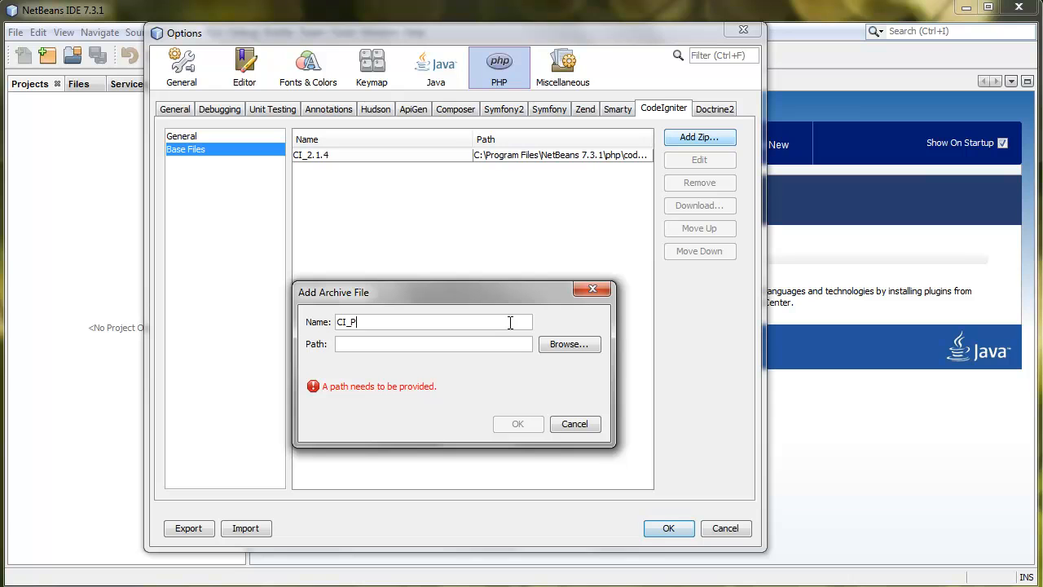
type("a")
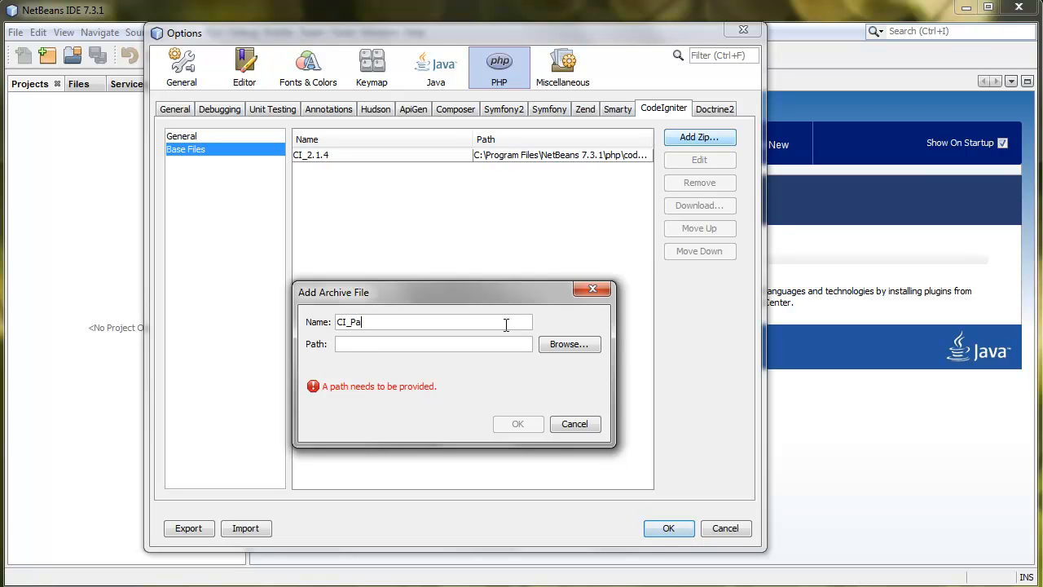
type("ckage")
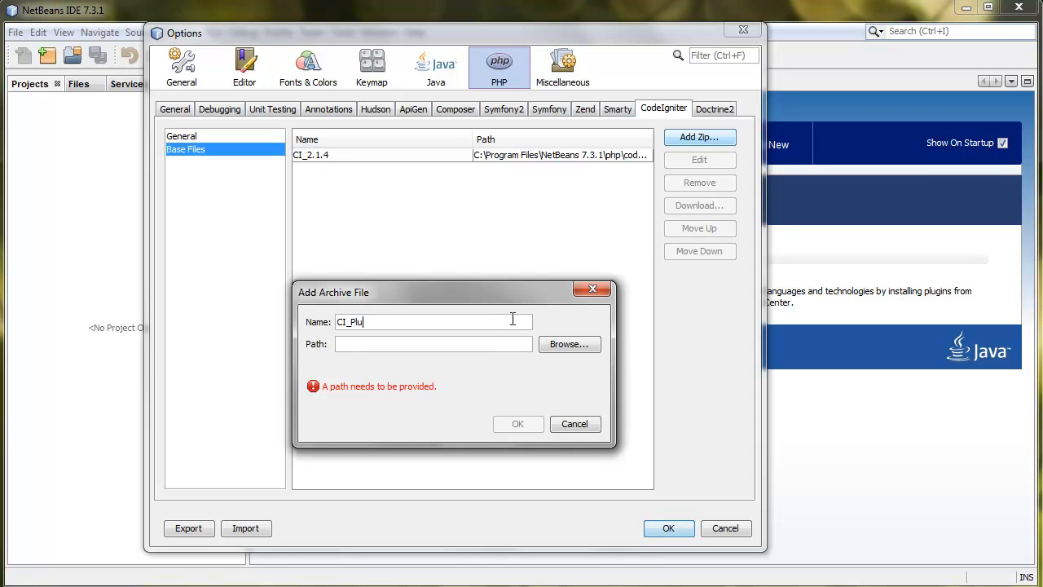
type("gin")
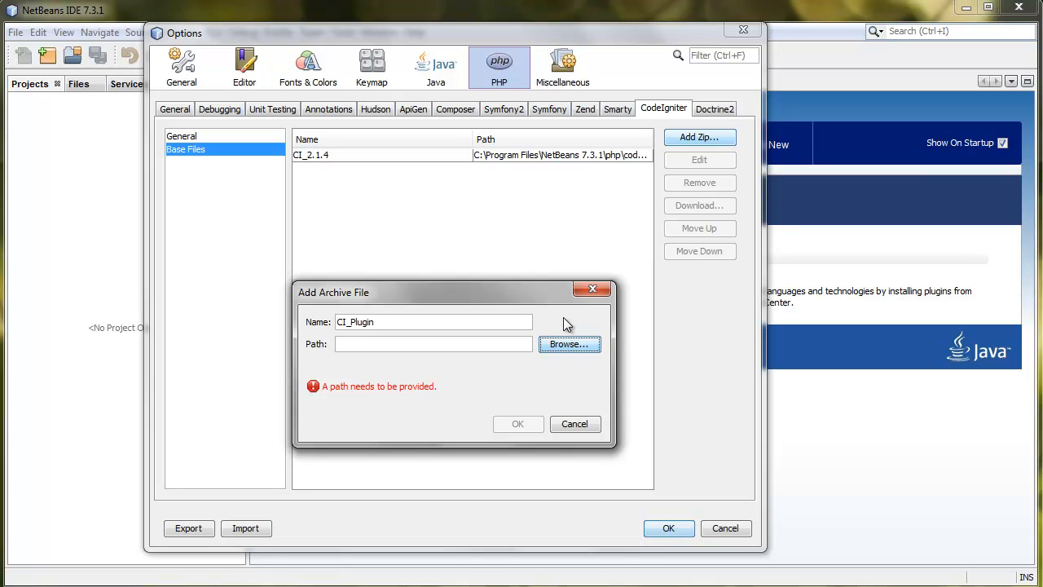
Choose CodeIgniter_2.1.4.zip from the Desktop and add it as a second base file.
left_click(569, 342)
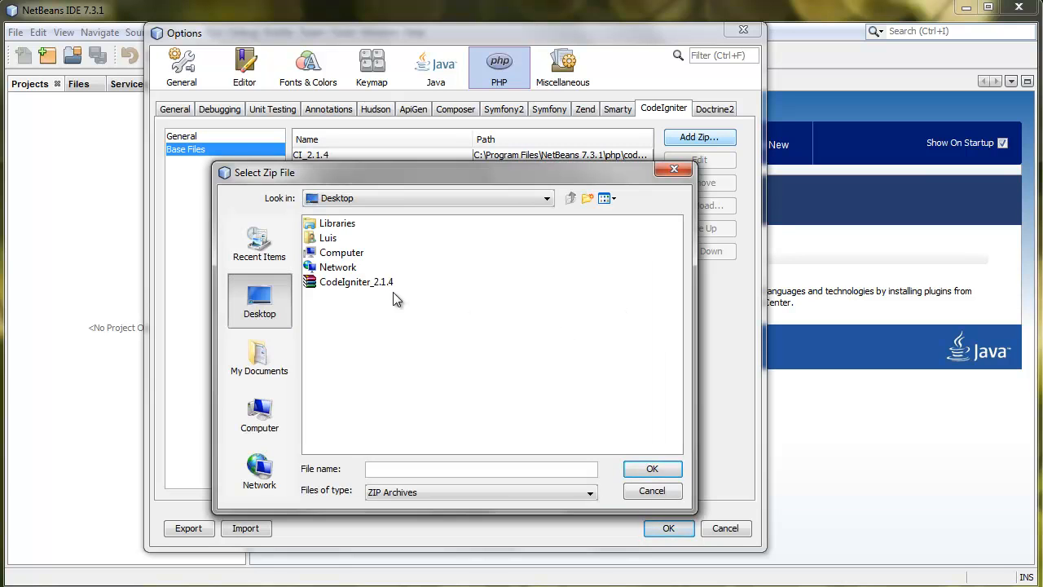
left_click(355, 280)
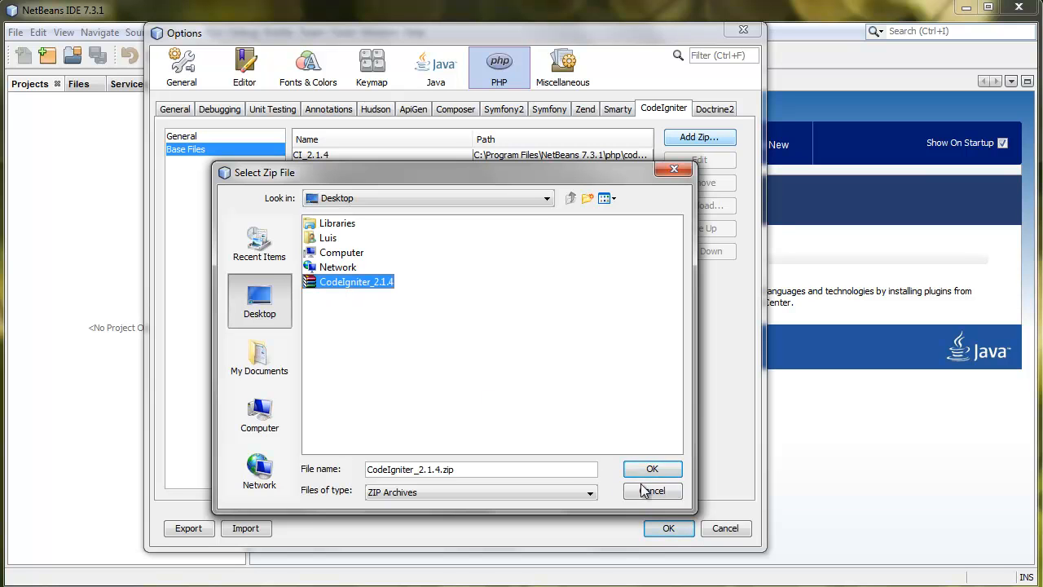
left_click(652, 470)
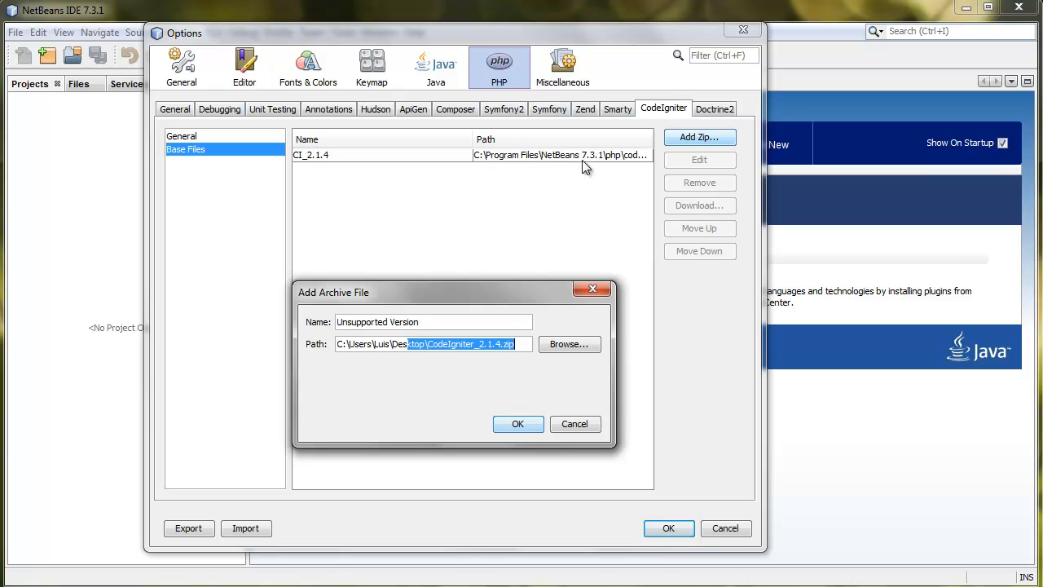
mouse_move(616, 171)
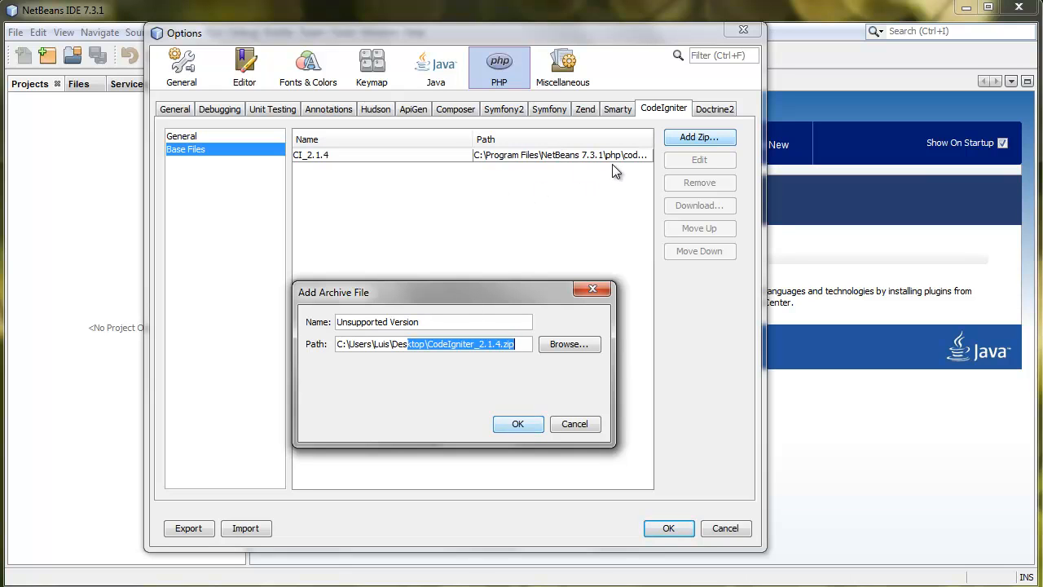
left_click(518, 424)
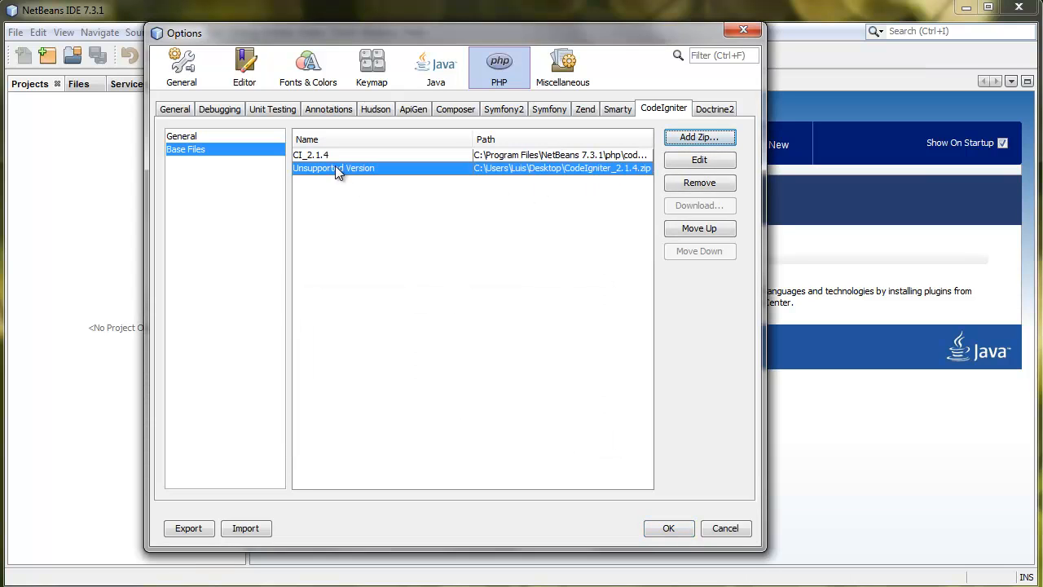
mouse_move(432, 186)
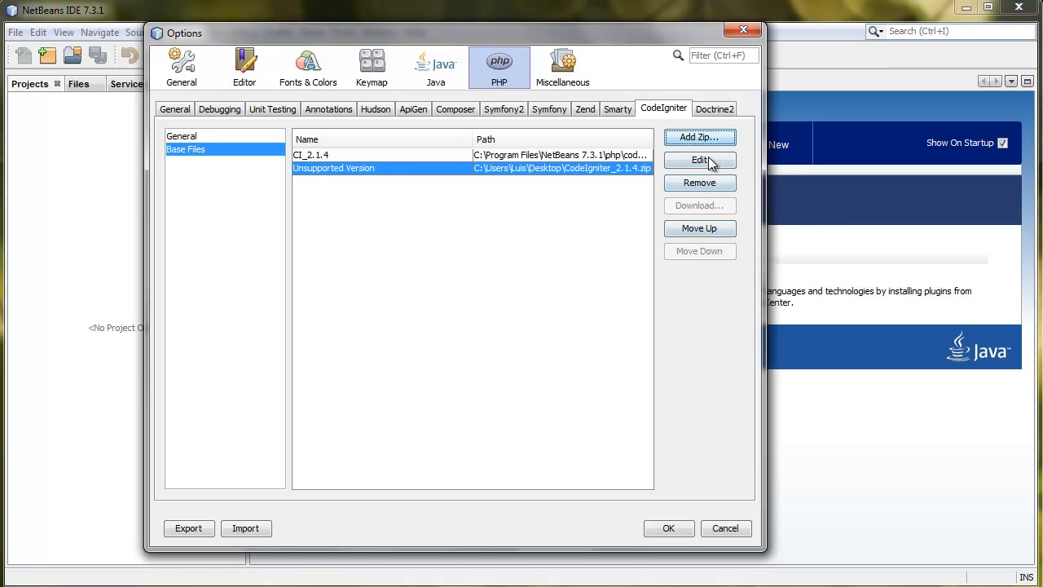
Edit the Unsupported Version entry and replace its Name with a CI_ prefix.
left_click(700, 159)
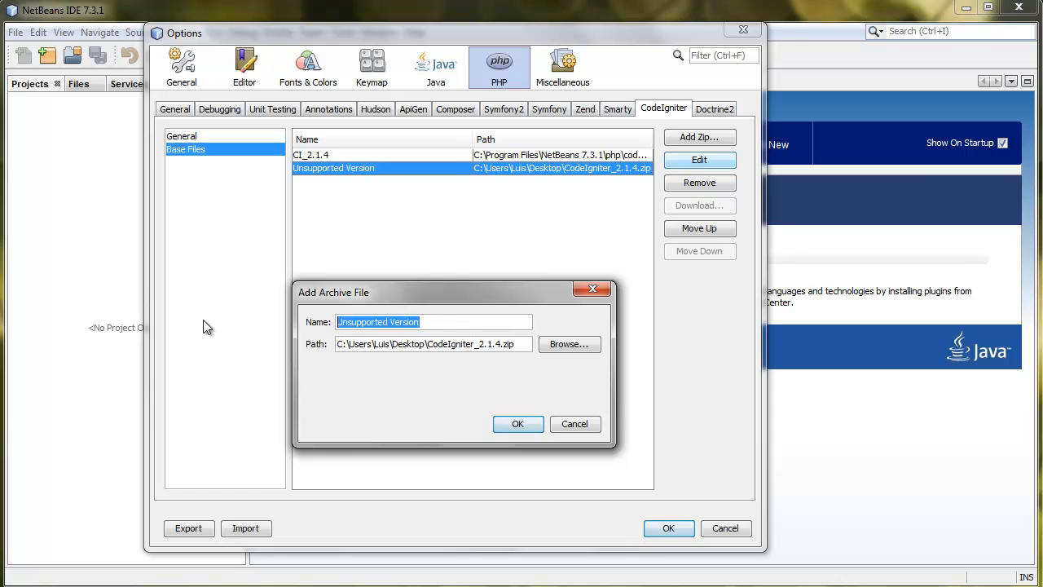
type("CO")
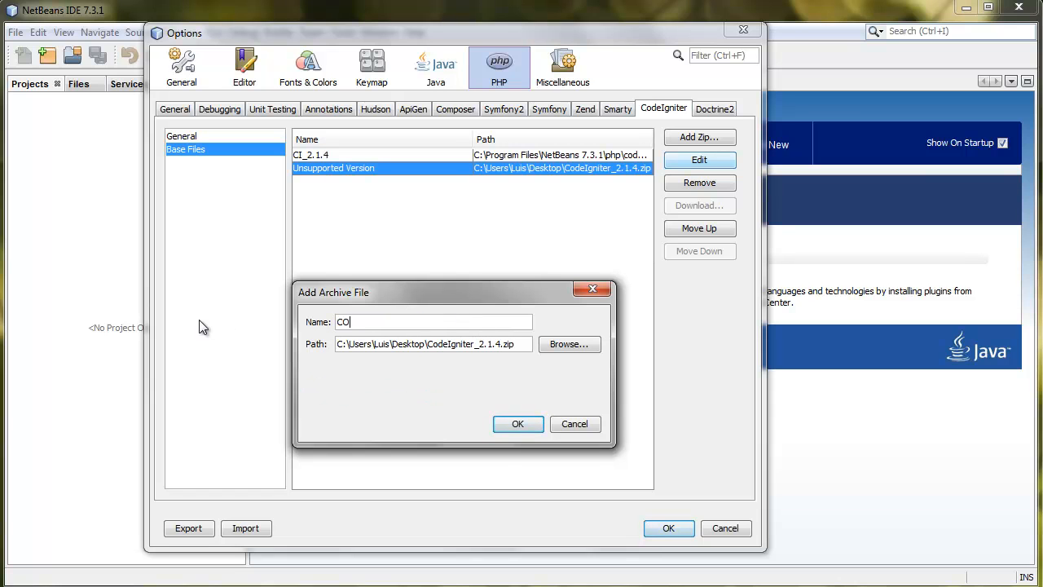
type("CI")
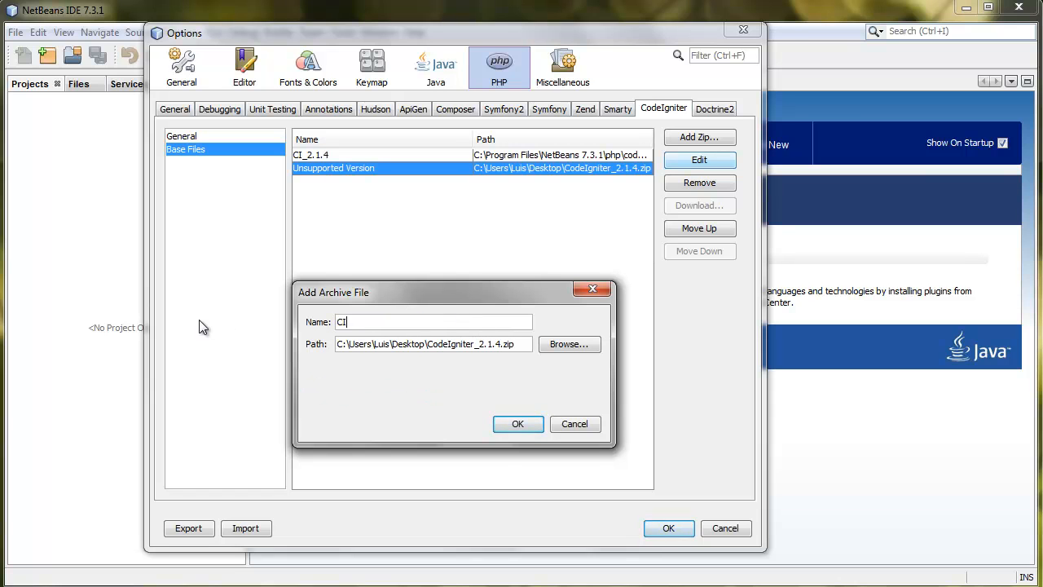
type("_")
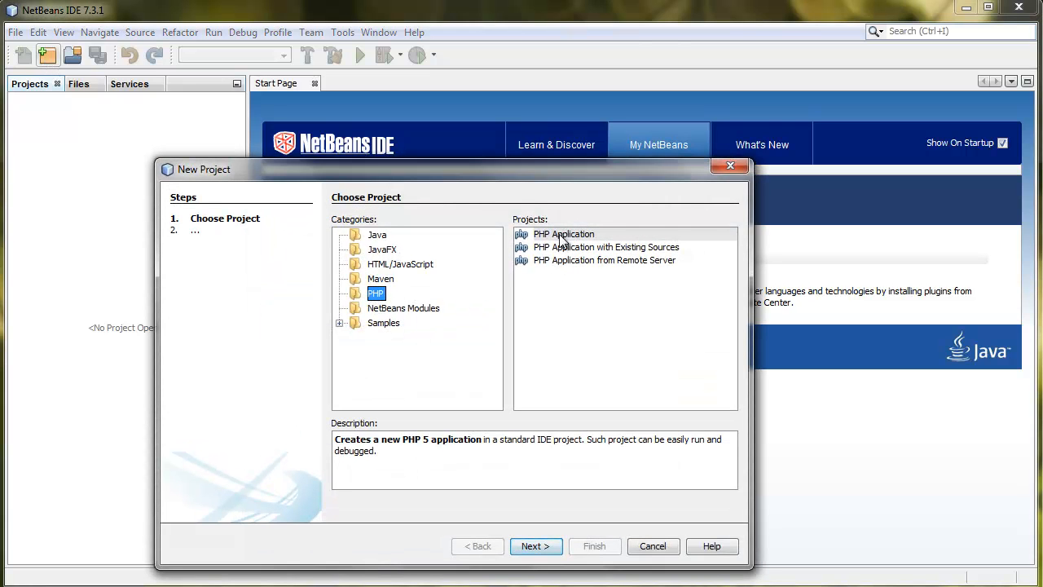
Choose PHP Application, name the project CI_HelloMessage and proceed to Run Configuration.
left_click(534, 546)
type("H")
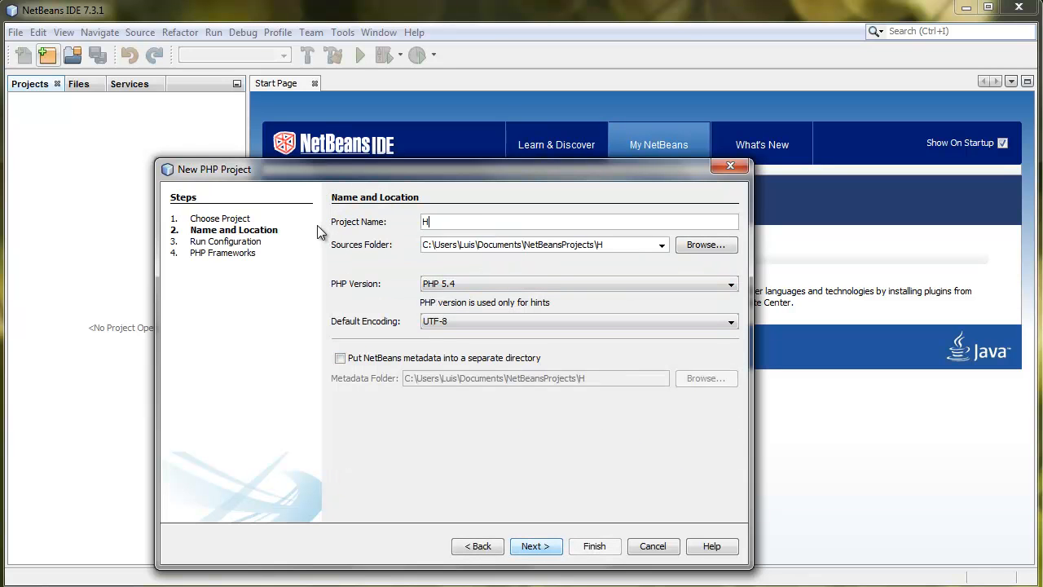
type("ello")
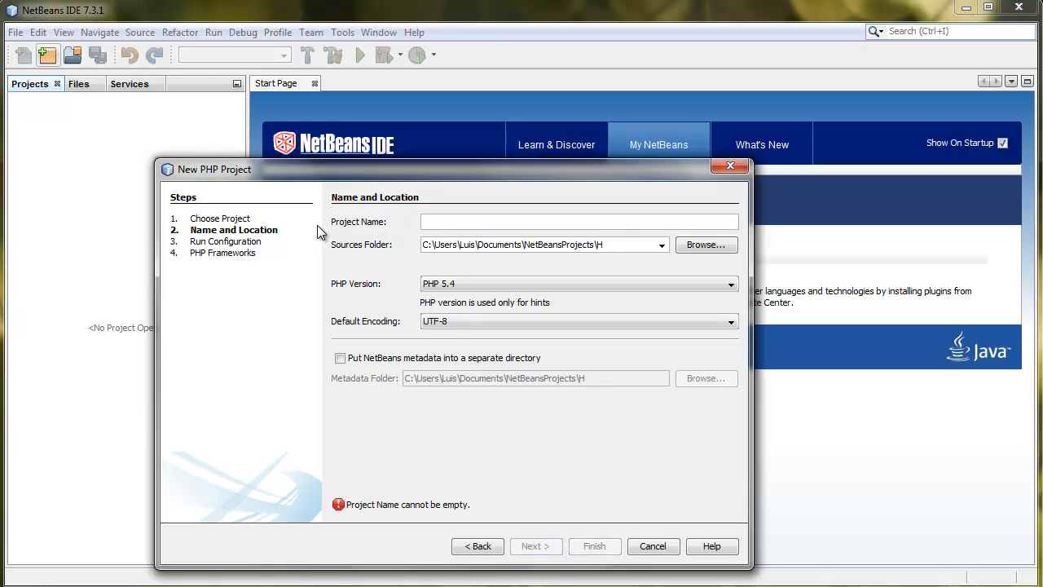
type("CI_Hello_")
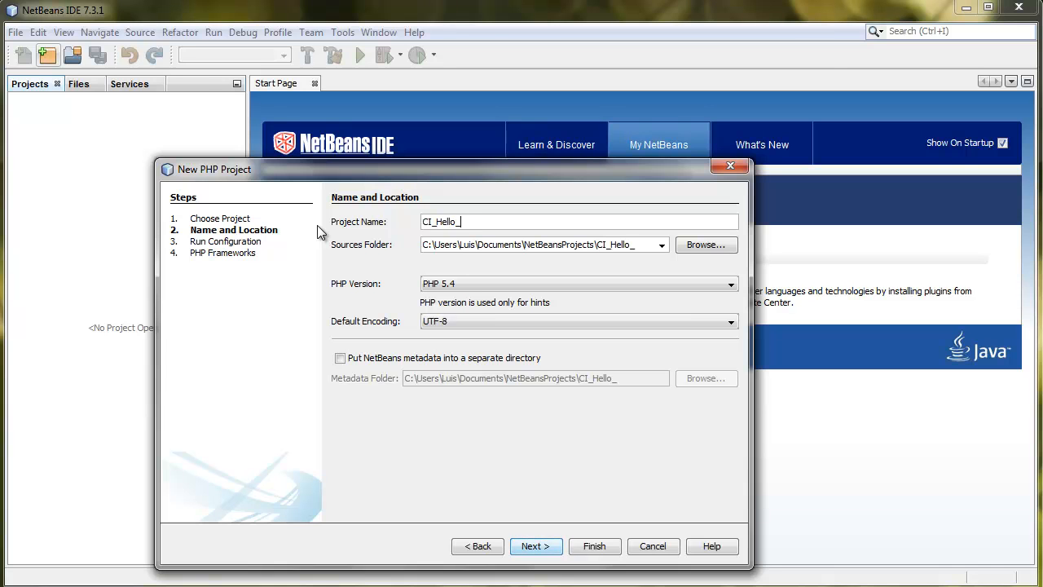
type("Message")
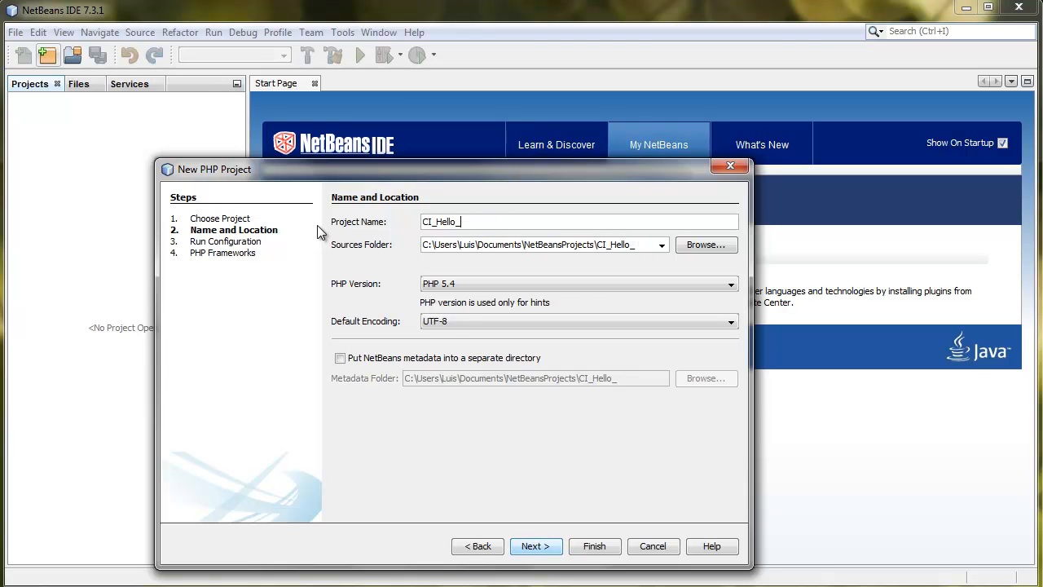
key("backspace")
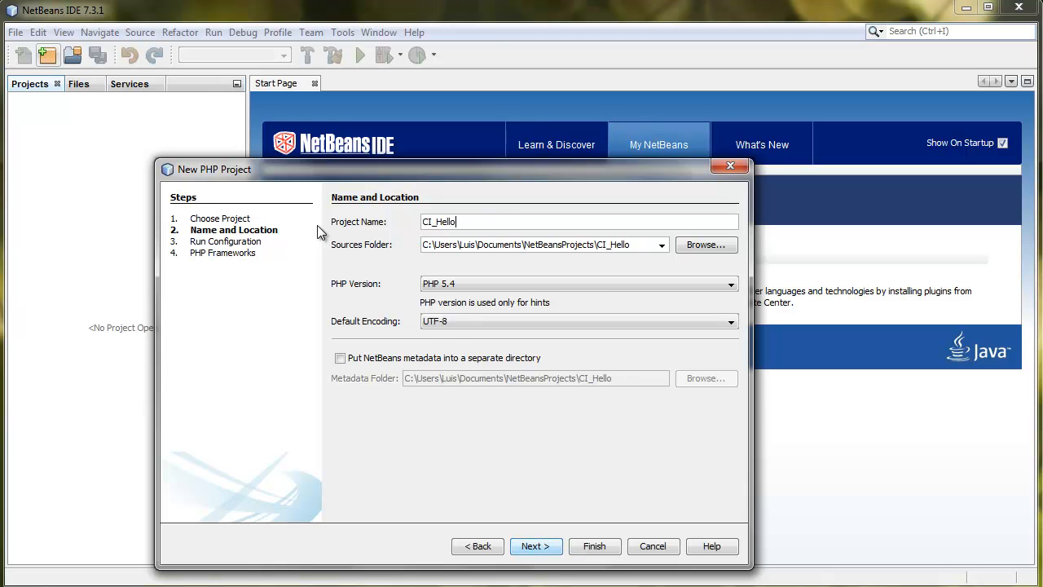
type("Message")
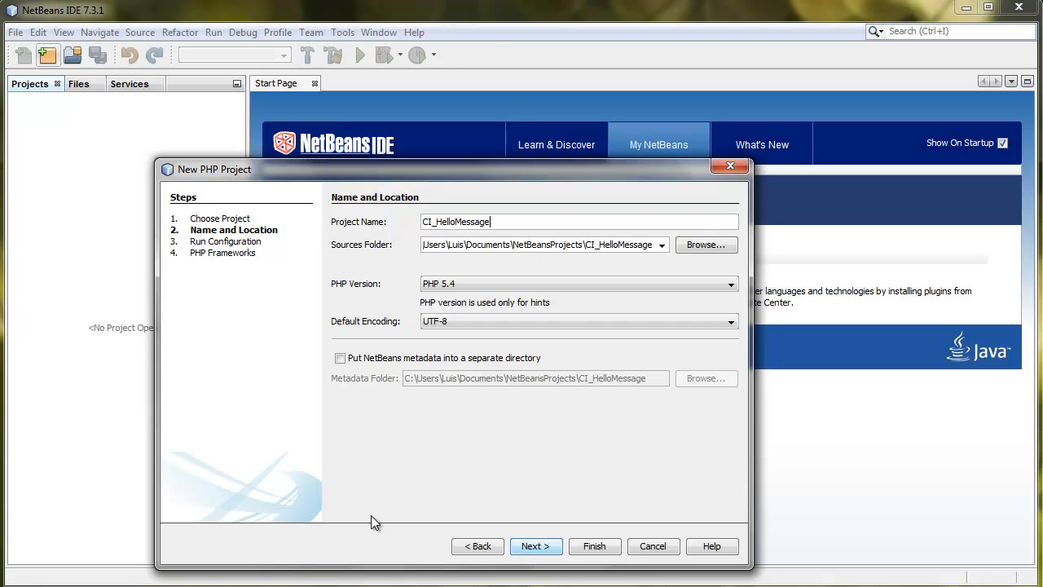
mouse_move(534, 546)
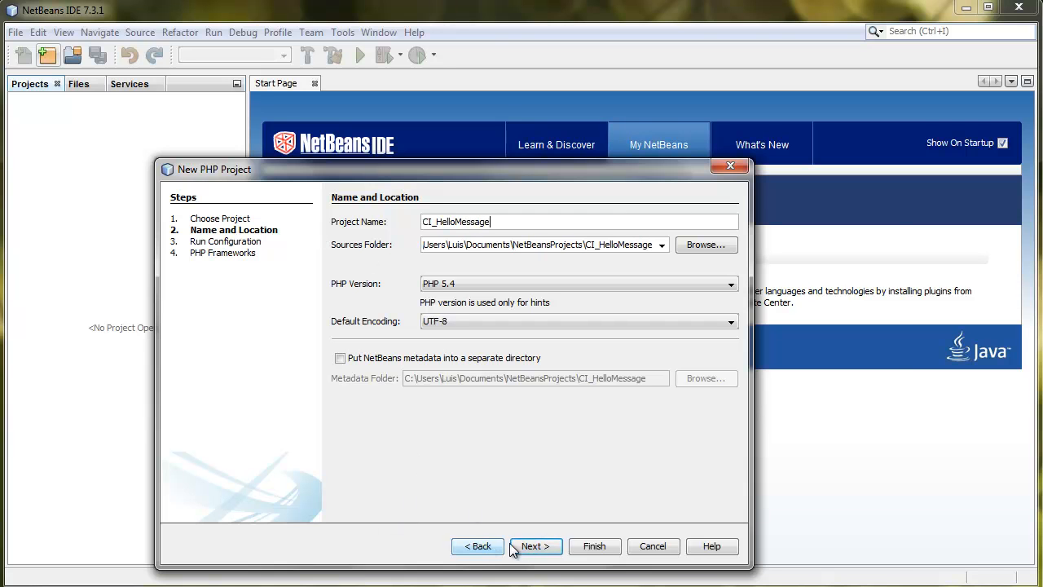
left_click(534, 547)
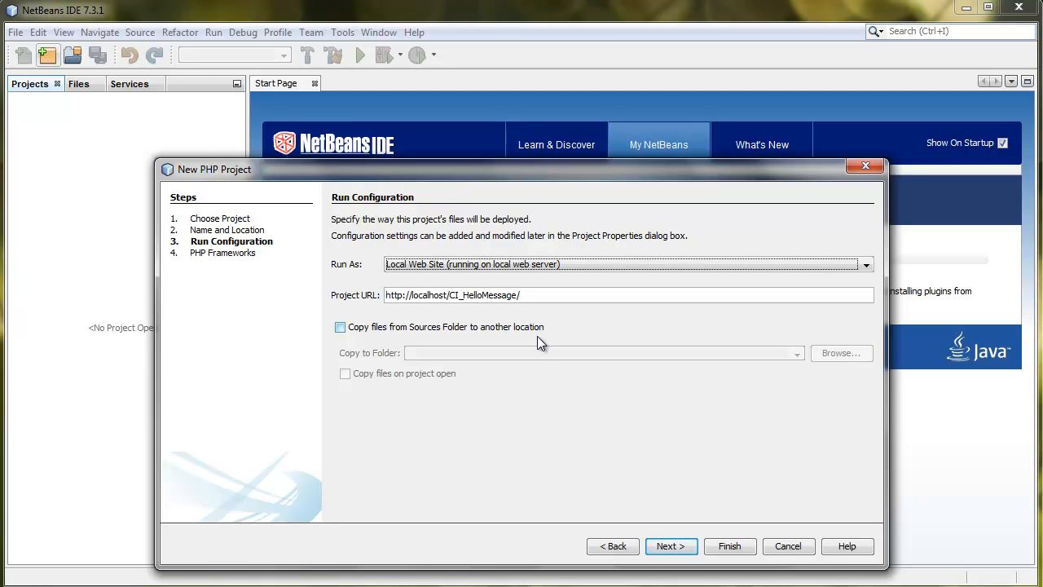
Copy project files to C:\wamp\www\CI_HelloMessage, keep Run As Local Web Site, and continue.
left_click(340, 326)
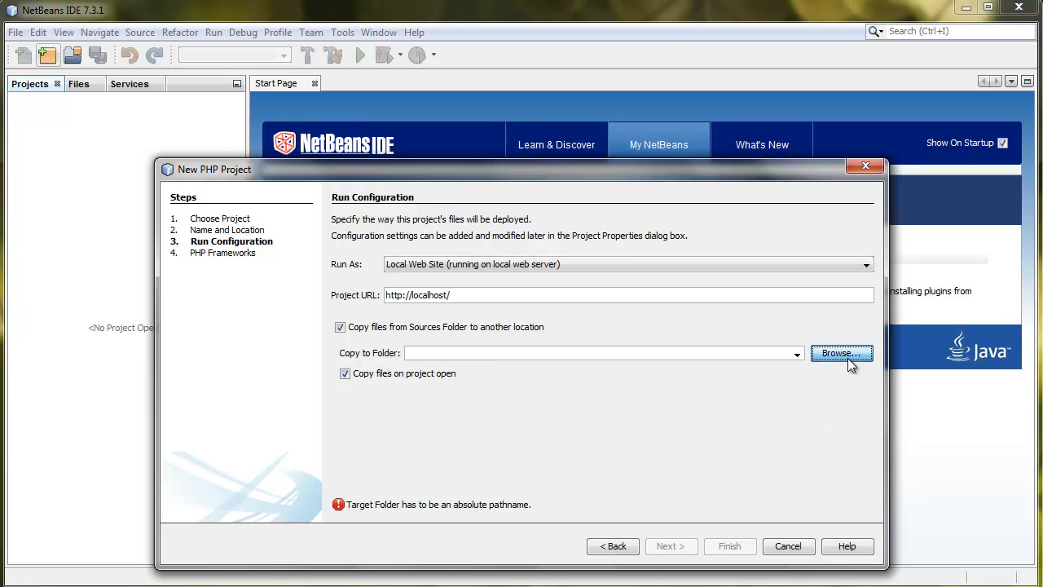
left_click(841, 352)
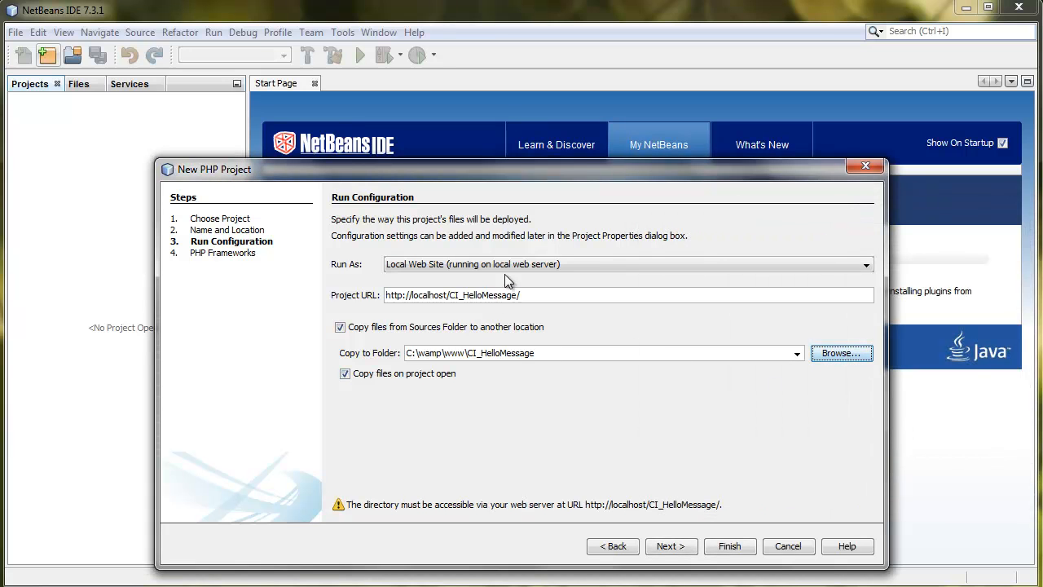
left_click(867, 264)
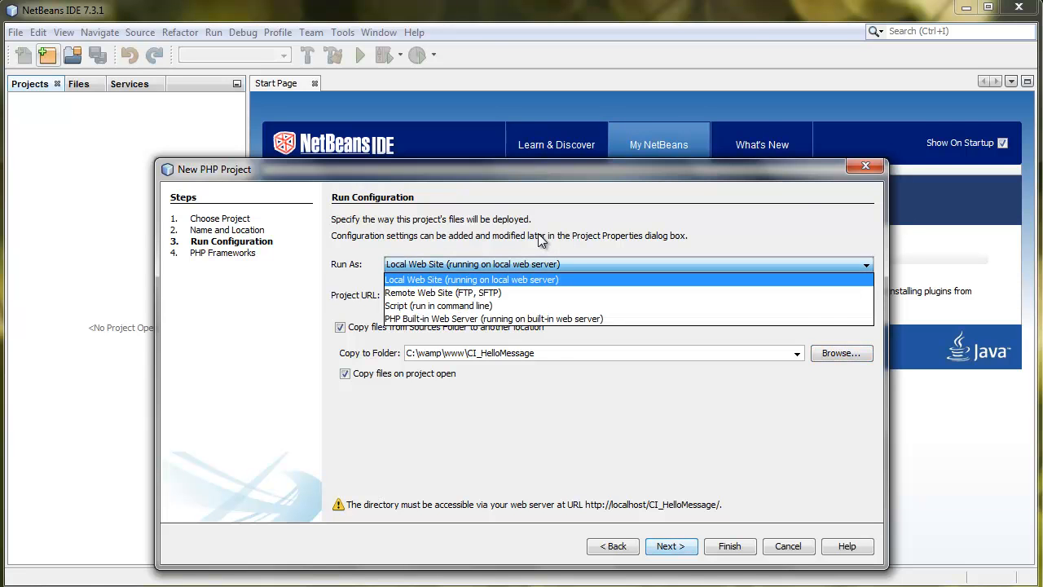
left_click(471, 281)
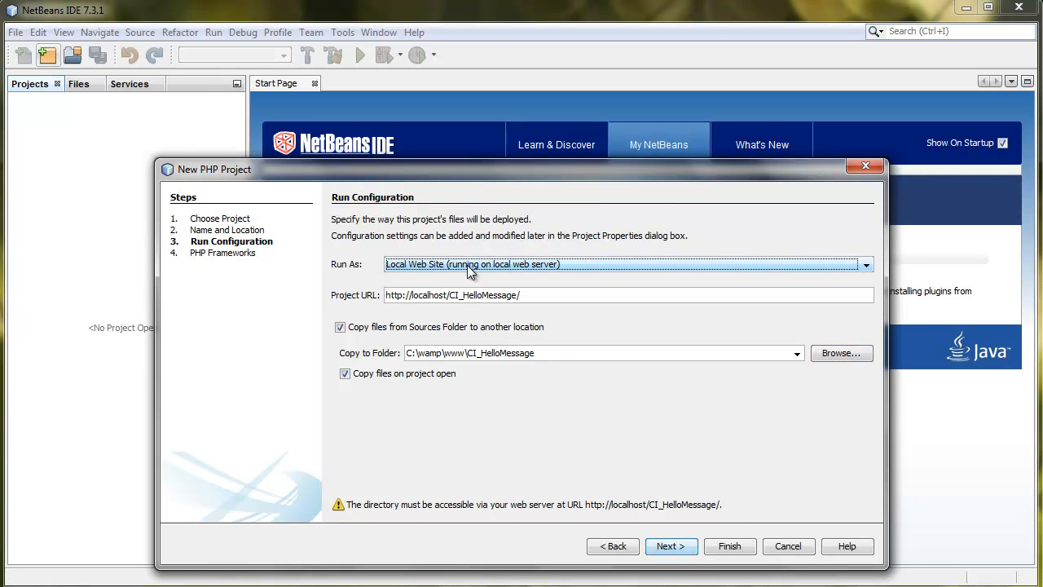
mouse_move(685, 512)
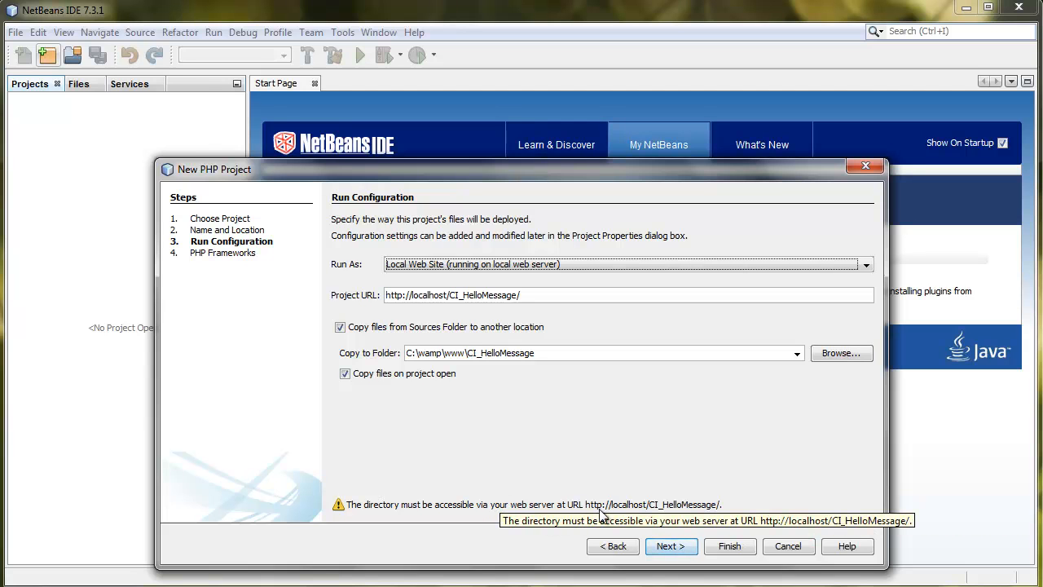
mouse_move(766, 464)
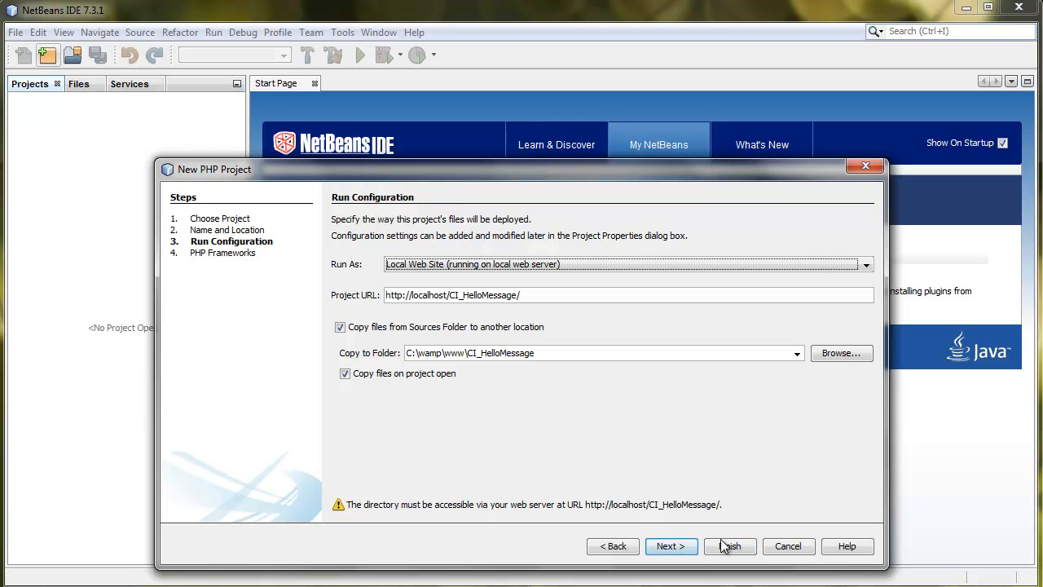
left_click(672, 546)
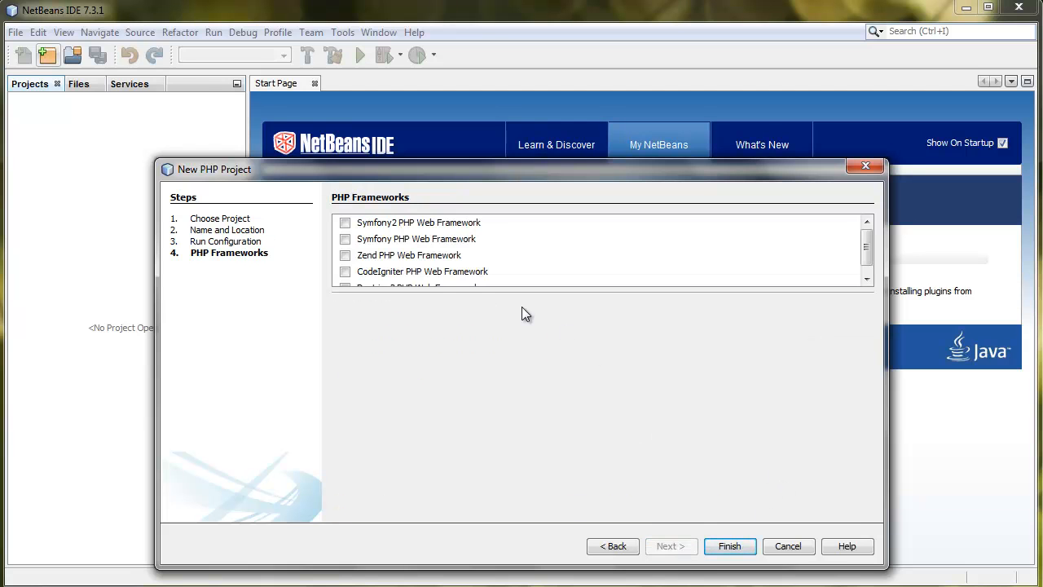
Enable CodeIgniter with base file CI_2.1.4, exclude user guide files, and finish the project.
left_click(346, 261)
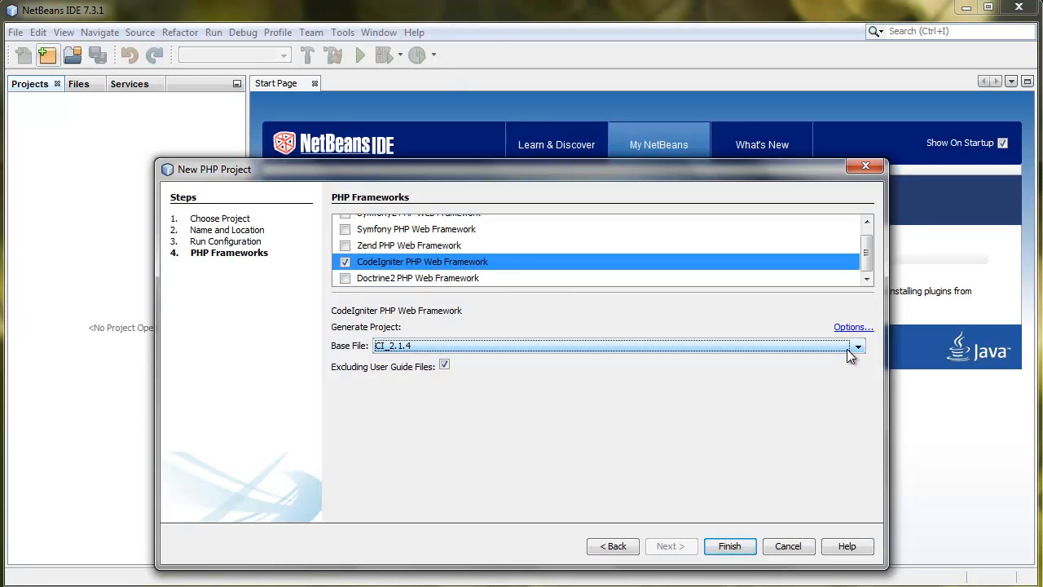
left_click(852, 326)
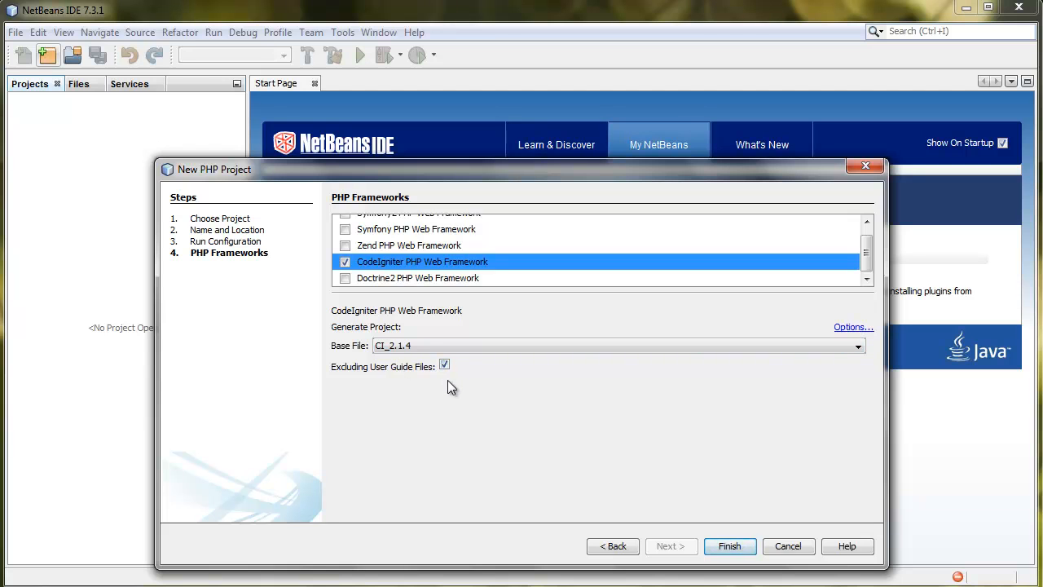
left_click(443, 365)
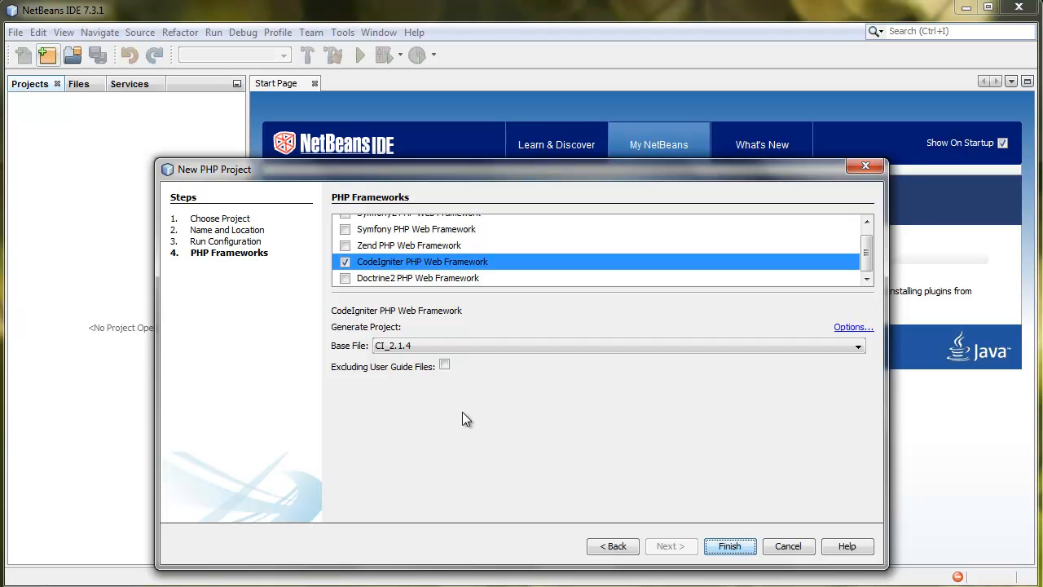
left_click(445, 365)
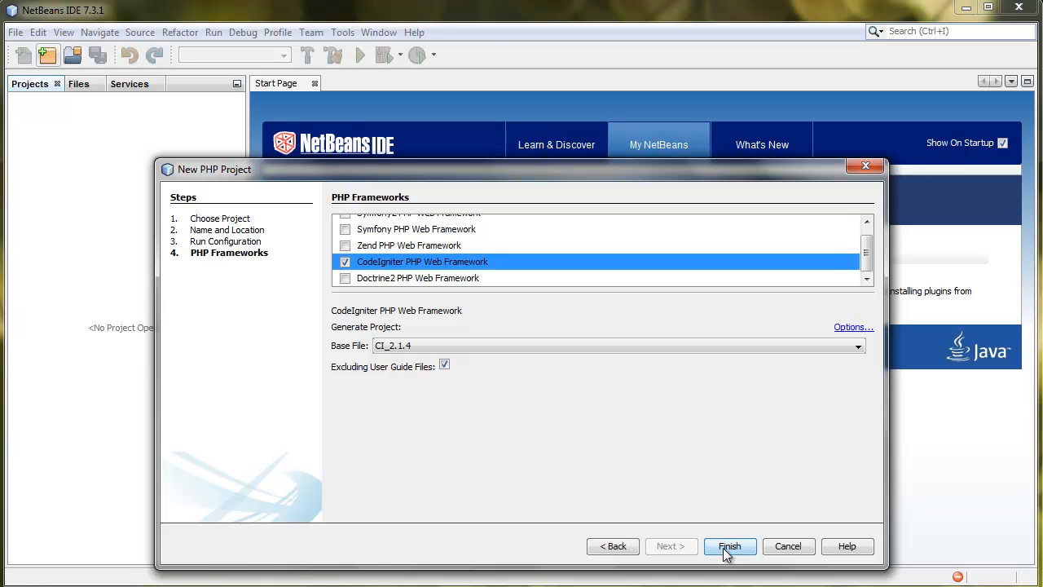
left_click(729, 546)
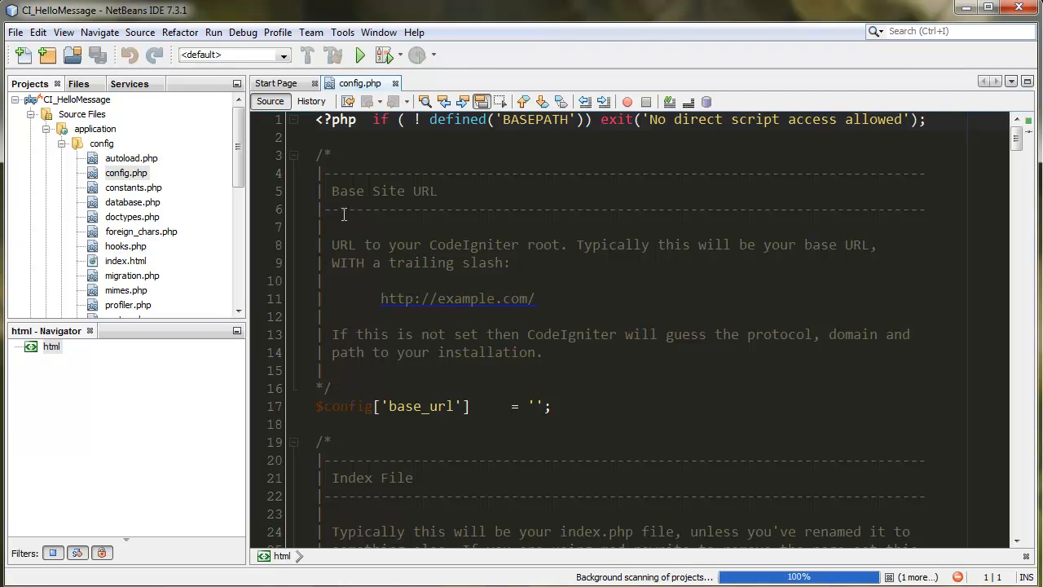
Run CI_HelloMessage in the browser and collapse the application folder in the Projects tree.
left_click(359, 55)
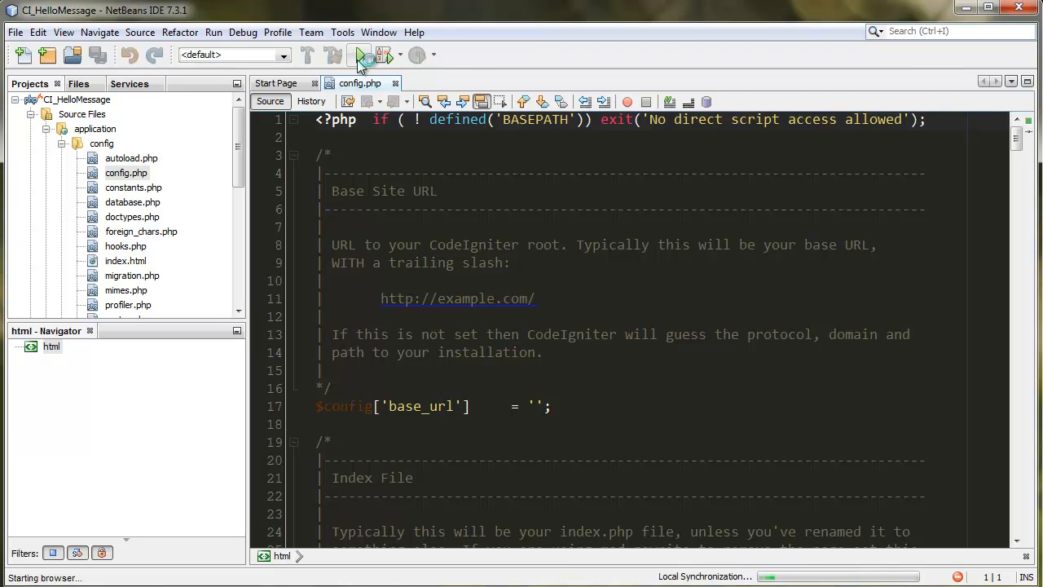
left_click(364, 56)
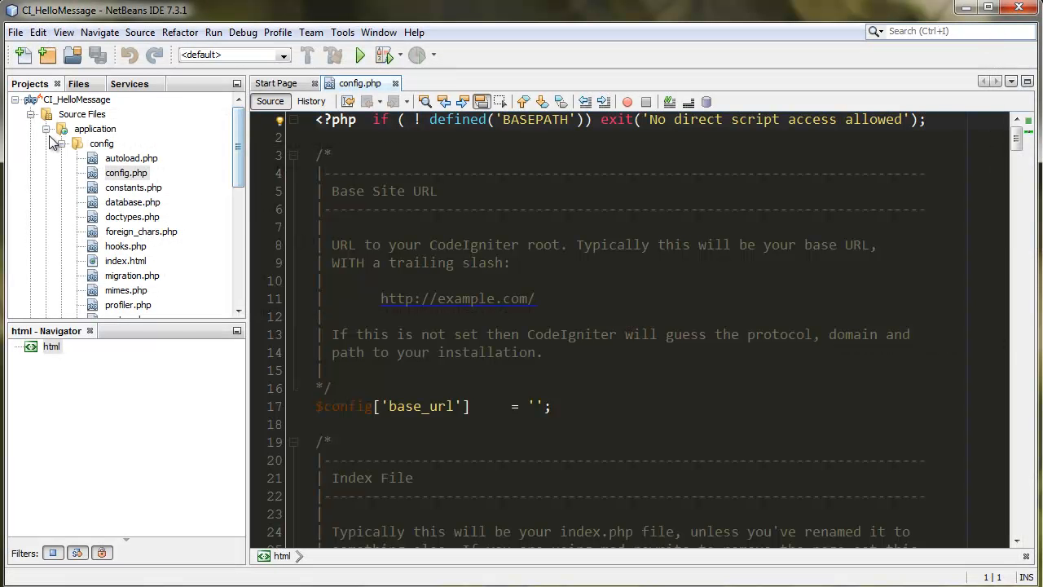
scroll("down", 3)
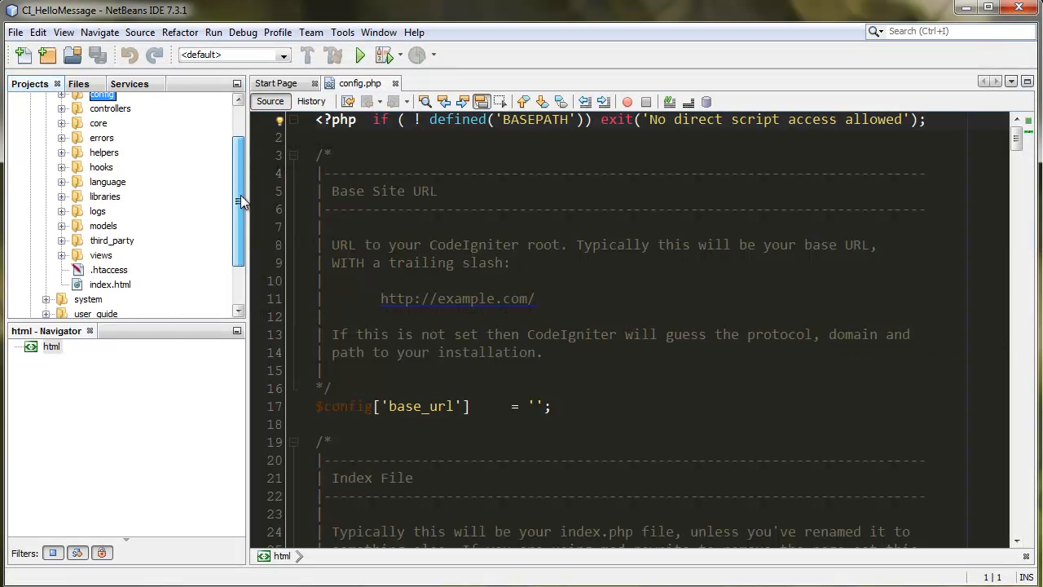
scroll("down", 3)
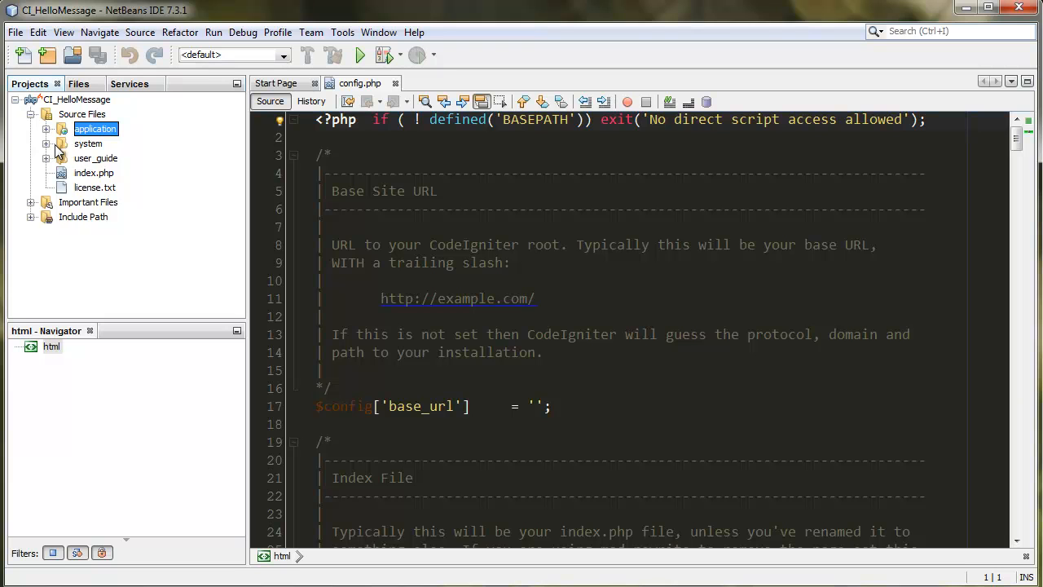
left_click(46, 158)
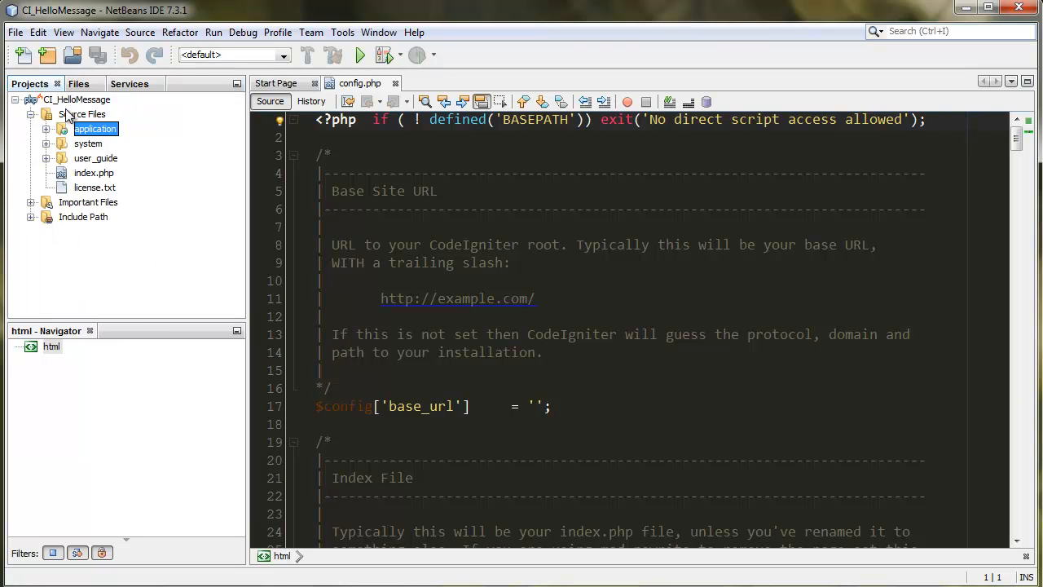
left_click(78, 99)
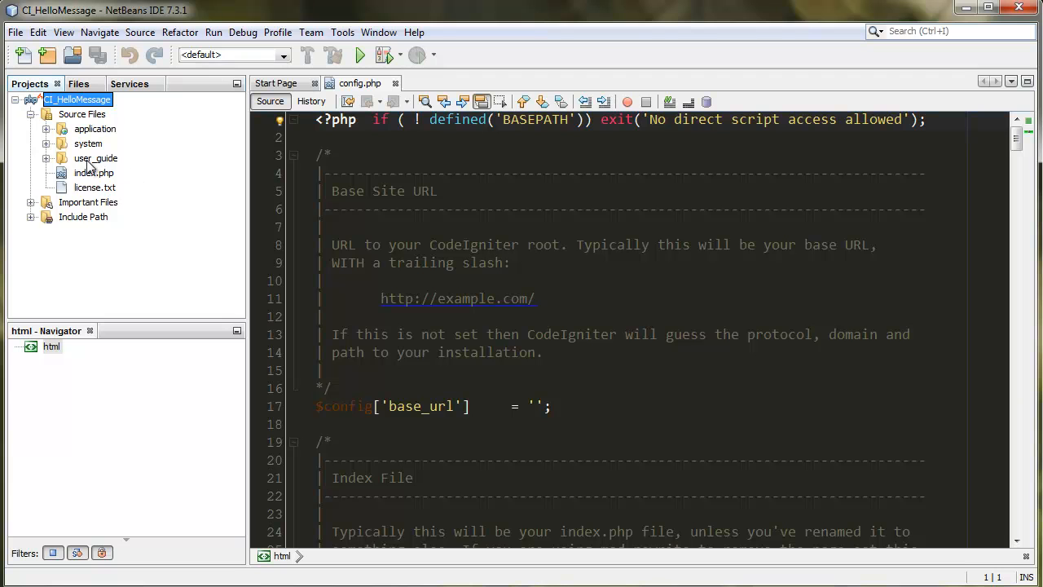
mouse_move(466, 182)
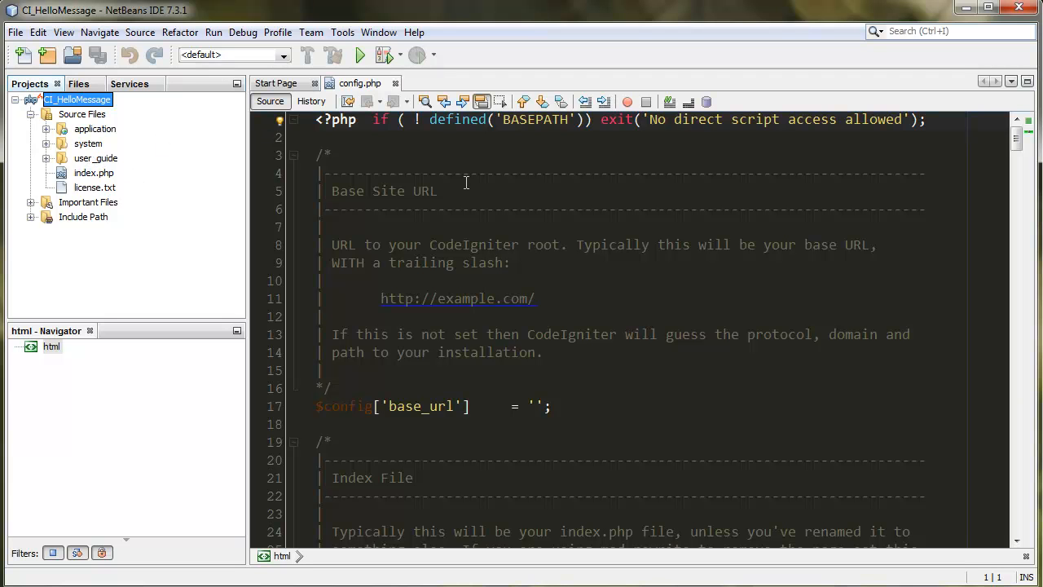
Scroll through config.php down to the XSS filtering and CSRF protection settings.
scroll("down", 3)
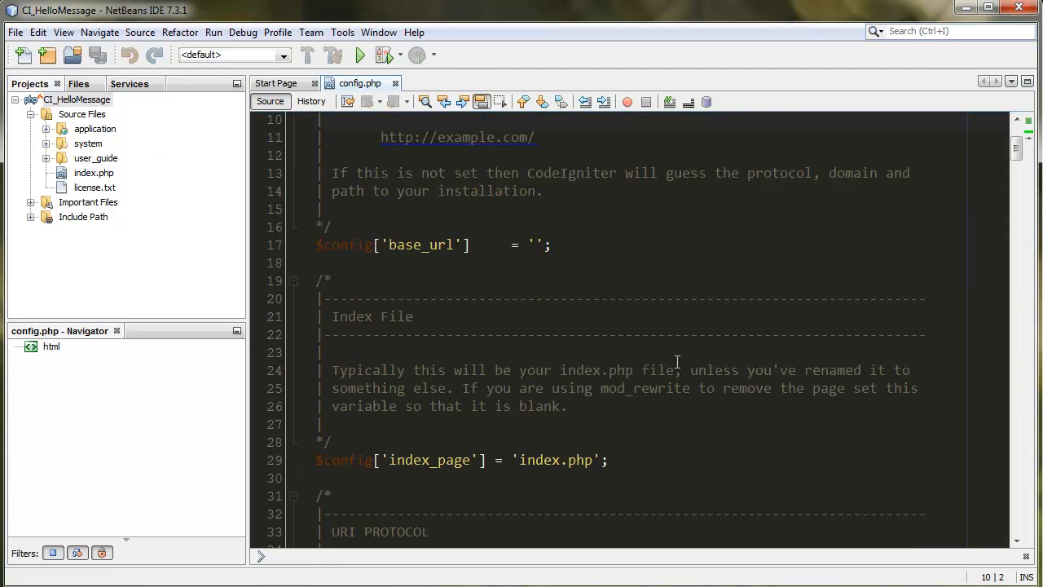
scroll("down", 3)
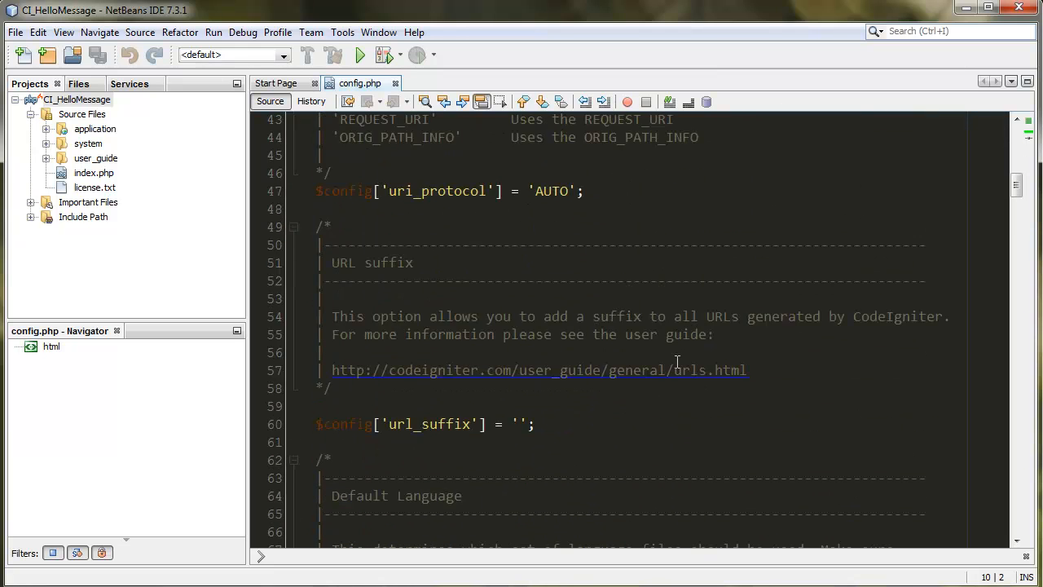
scroll("down", 3)
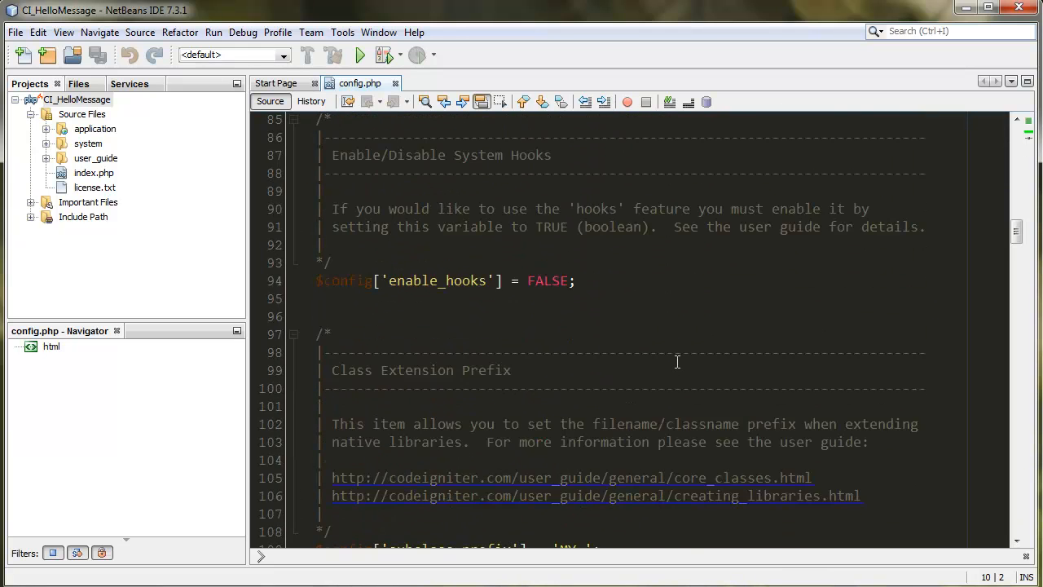
scroll("down", 3)
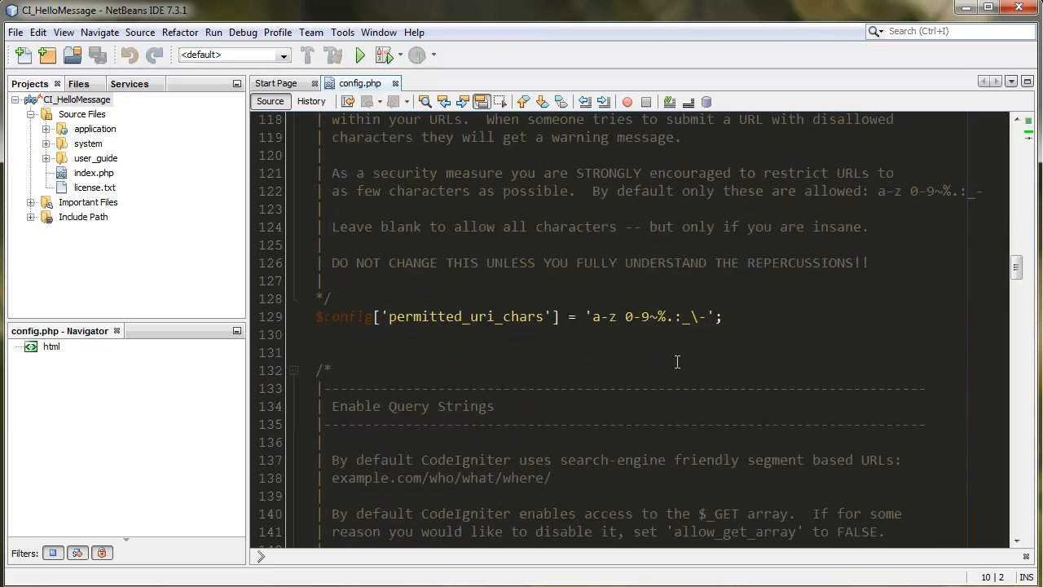
scroll("down", 3)
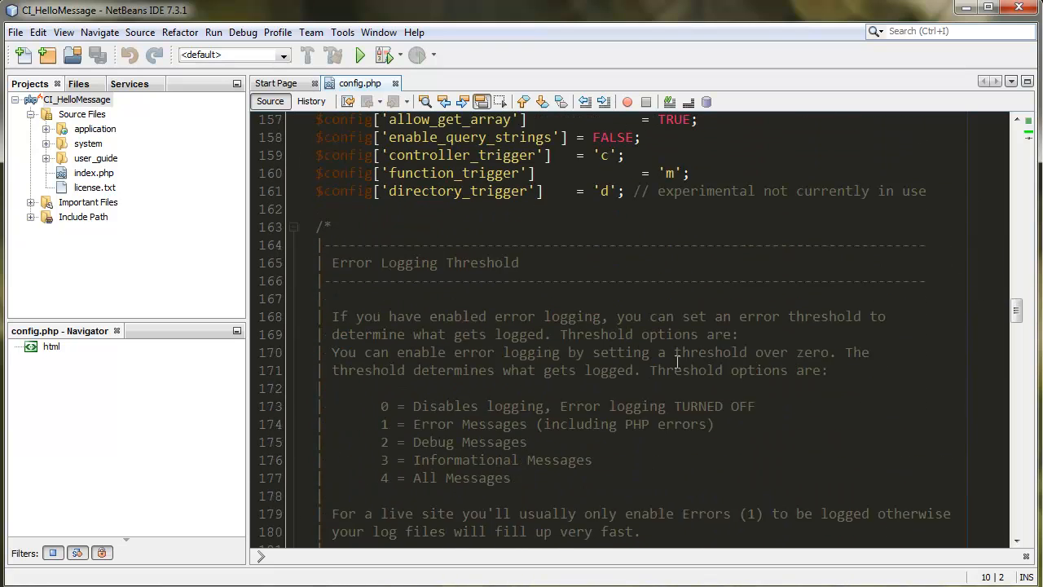
scroll("down", 3)
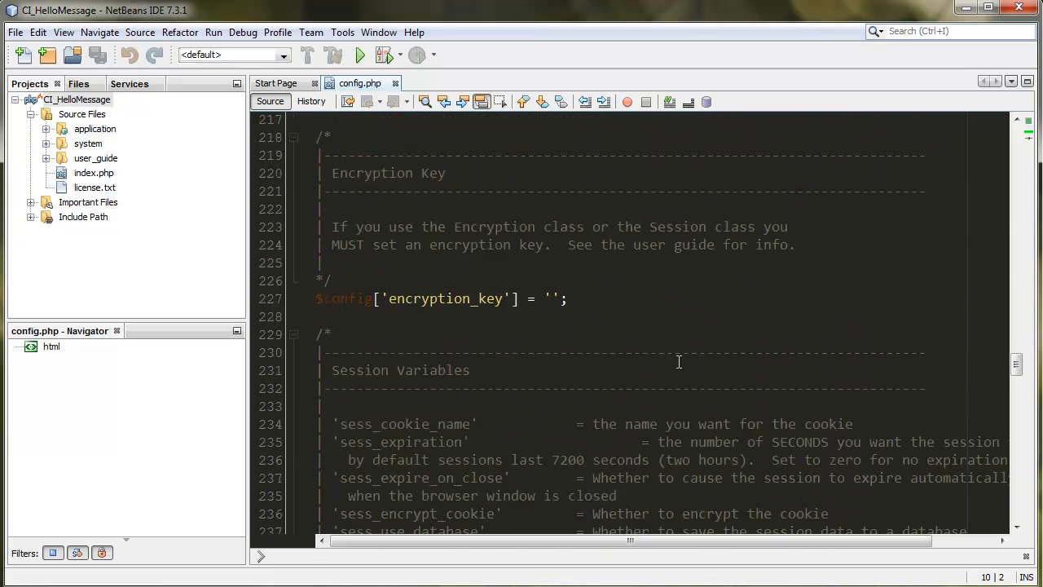
scroll("down", 3)
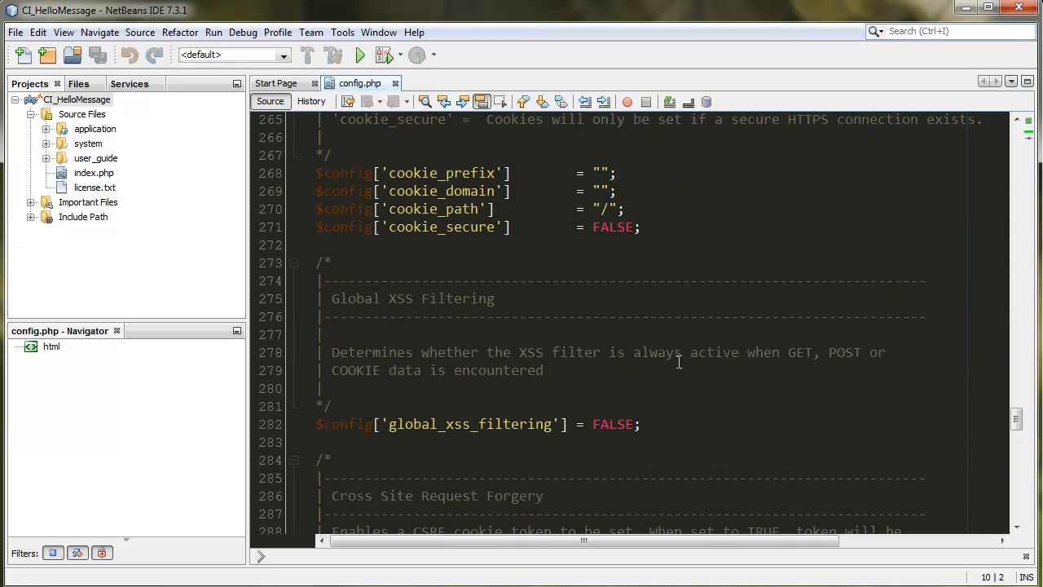
scroll("down", 3)
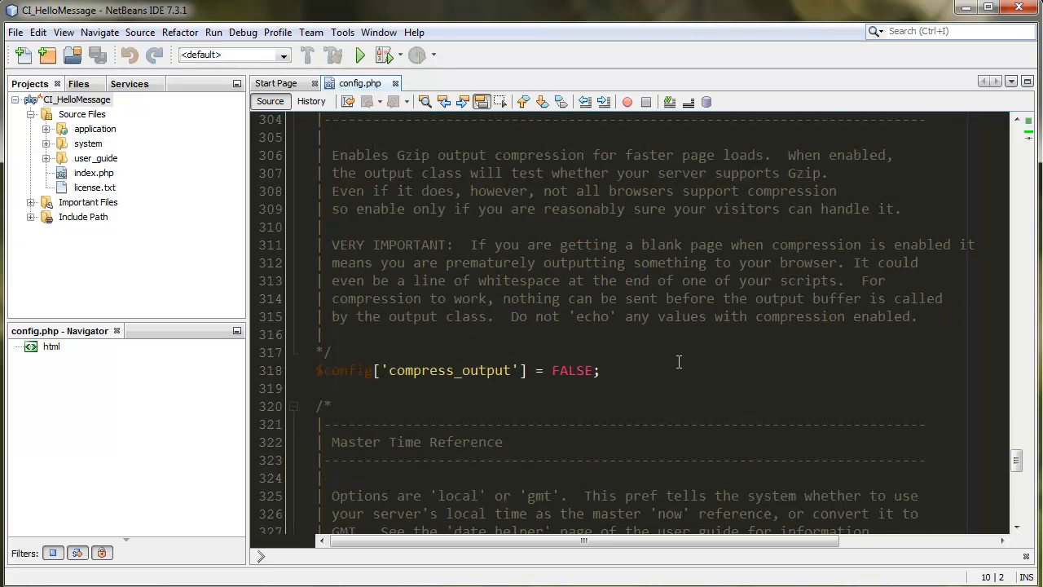
scroll("down", 3)
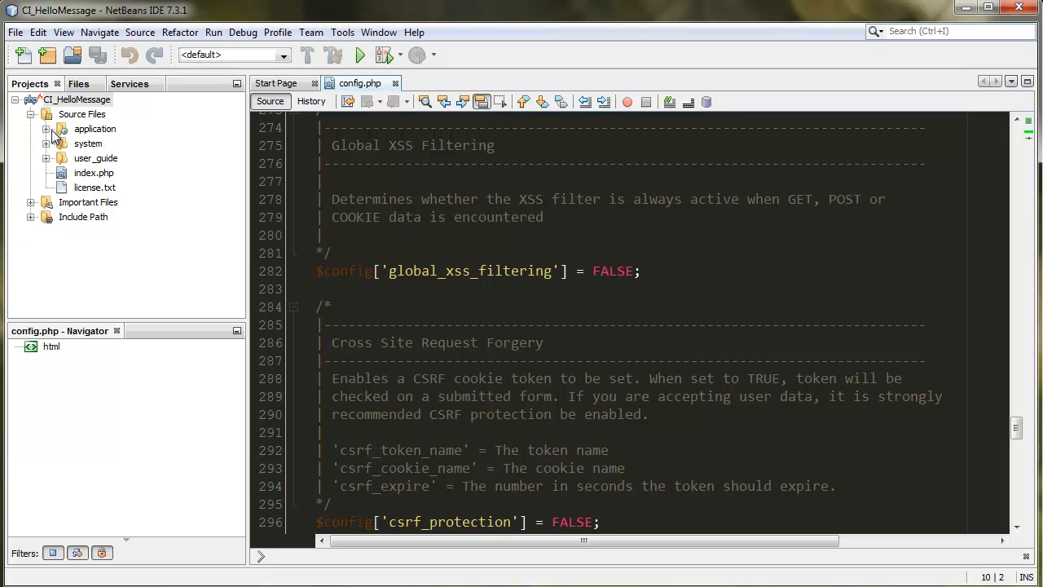
Open application/controllers/welcome.php and scroll to its index() function loading welcome_message.
left_click(46, 129)
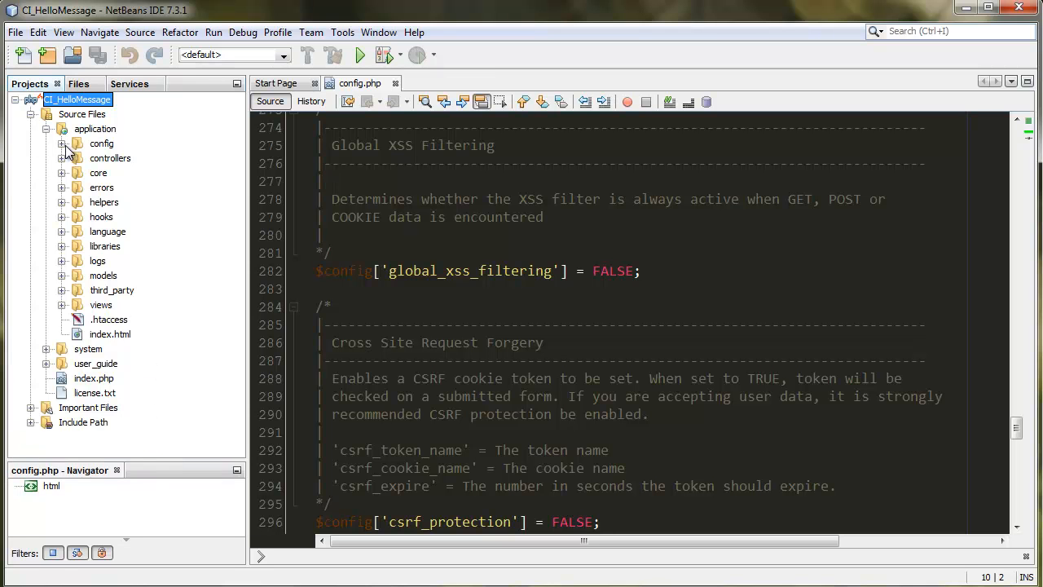
left_click(360, 55)
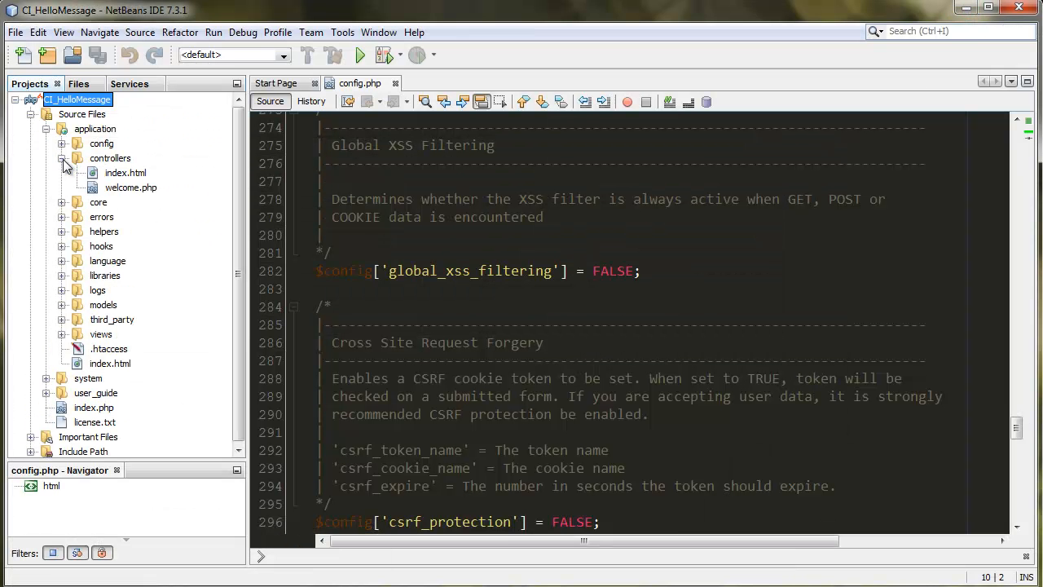
left_click(130, 187)
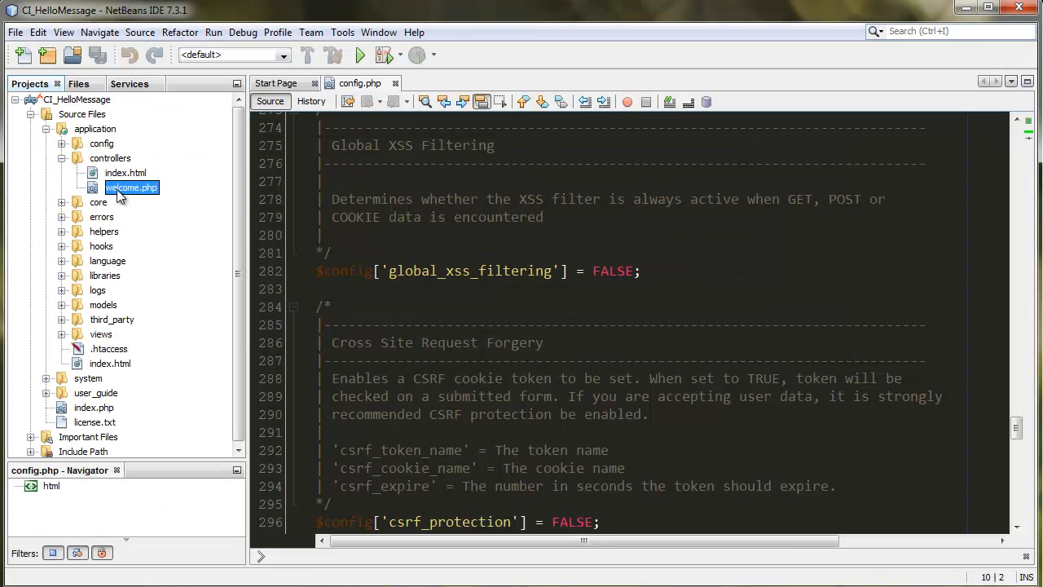
double_click(131, 188)
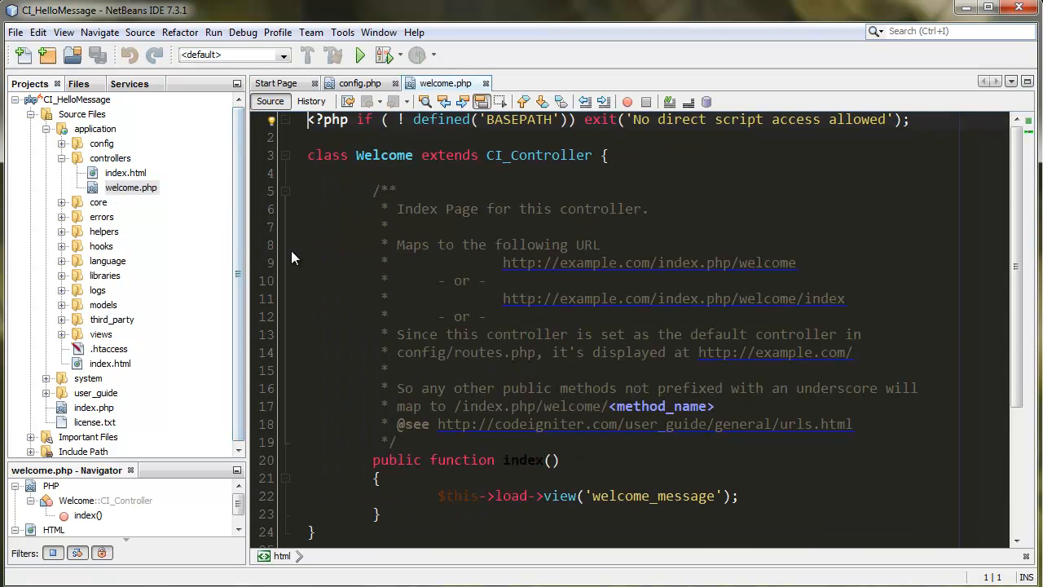
scroll("down", 3)
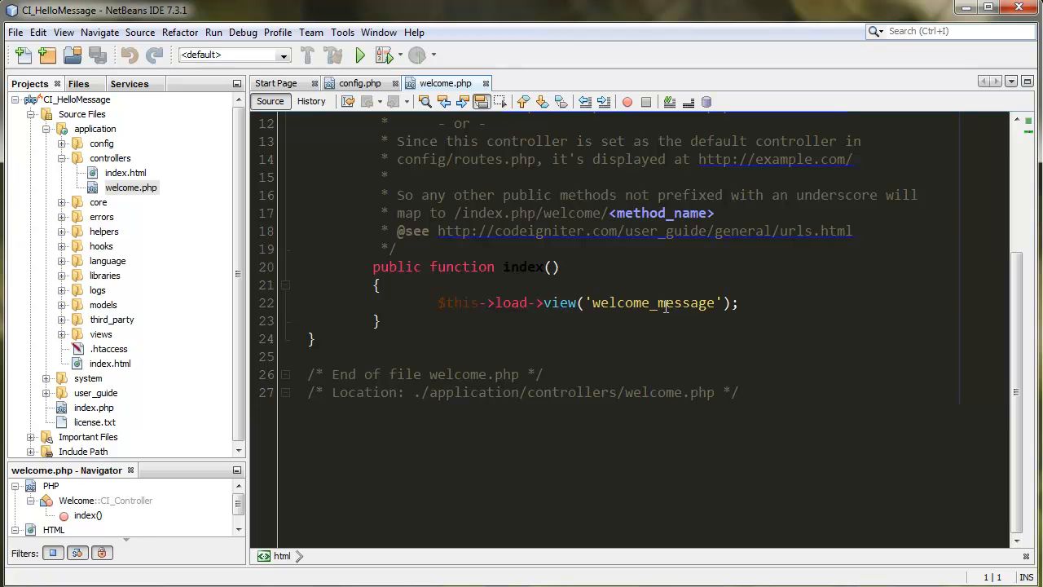
mouse_move(456, 318)
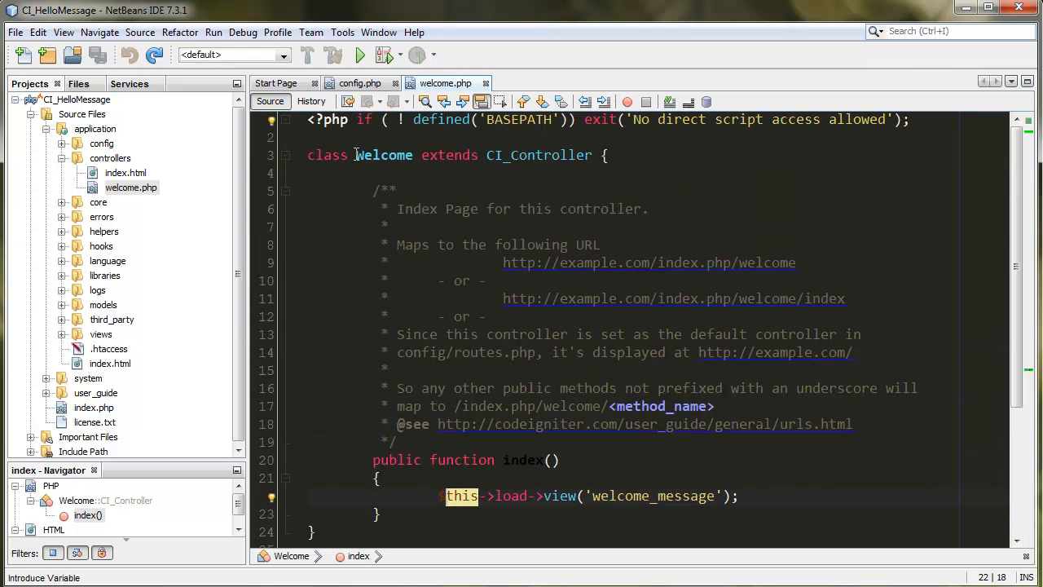
scroll("down", 3)
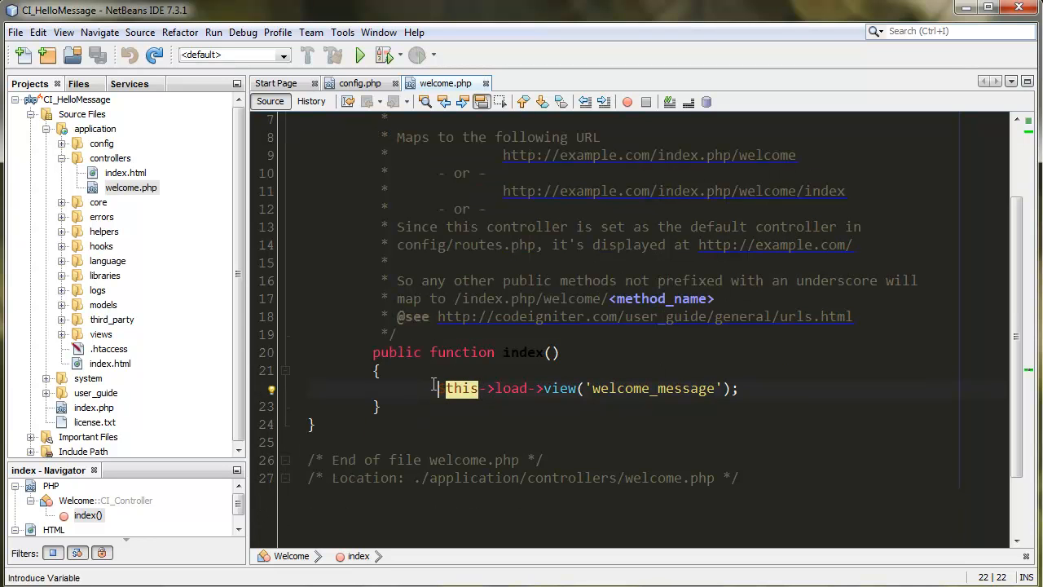
Comment out the load->view line and echo "HELLO there! This message is coming from Netbeans + Codeigniter!".
type("//")
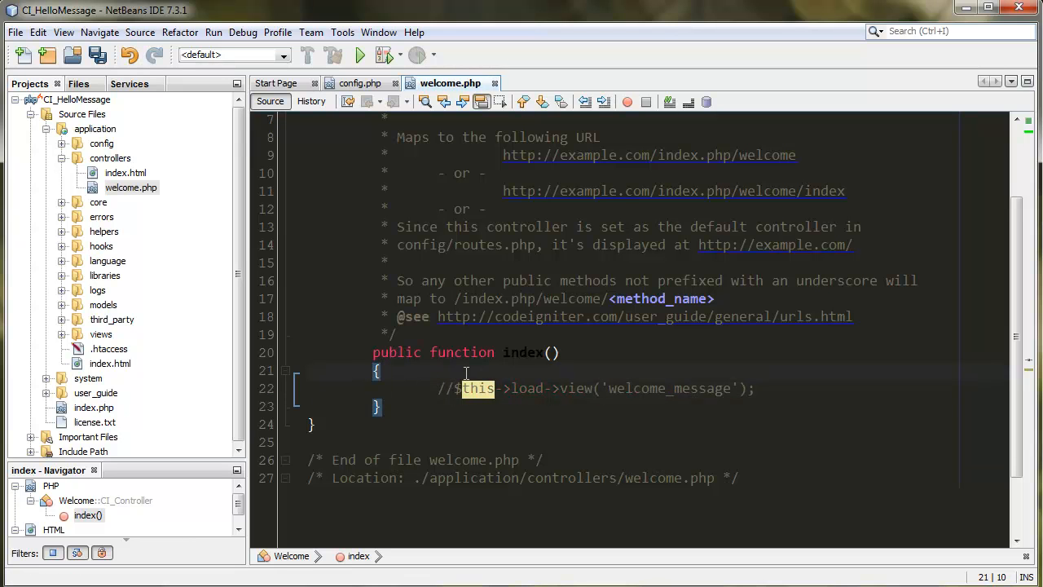
key("enter")
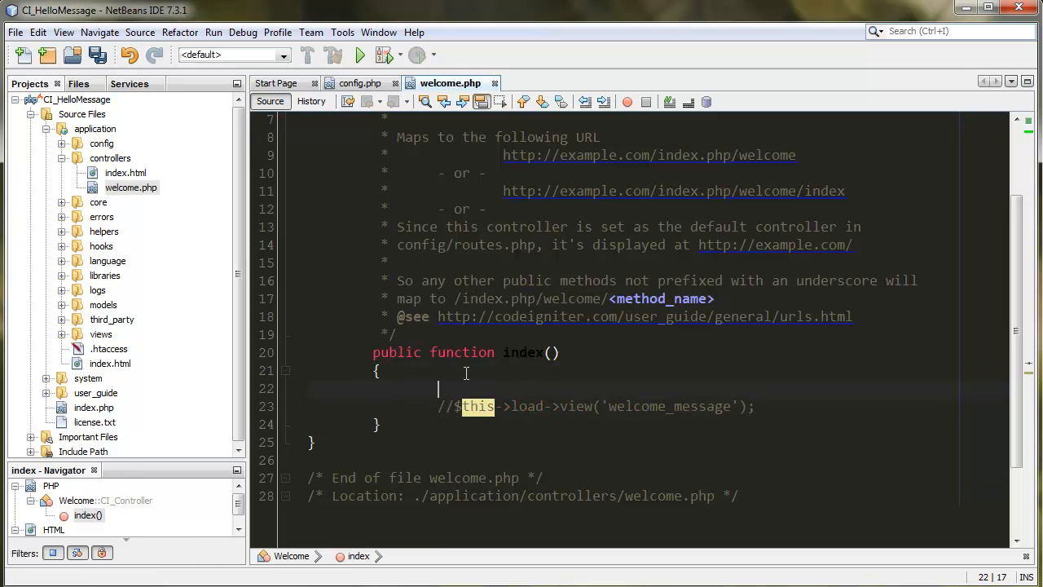
type("echo \"\"")
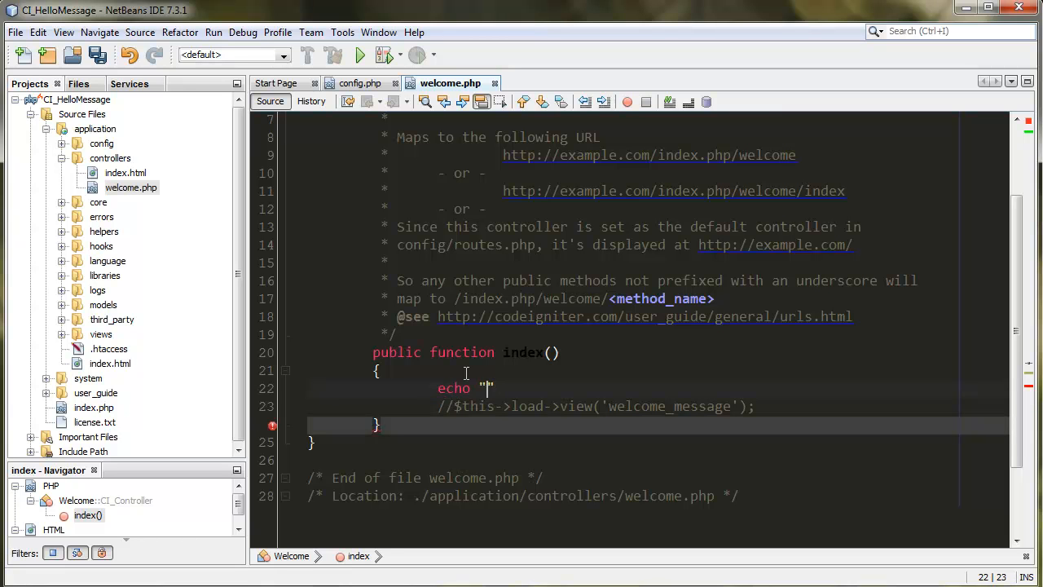
type("HELLO there!")
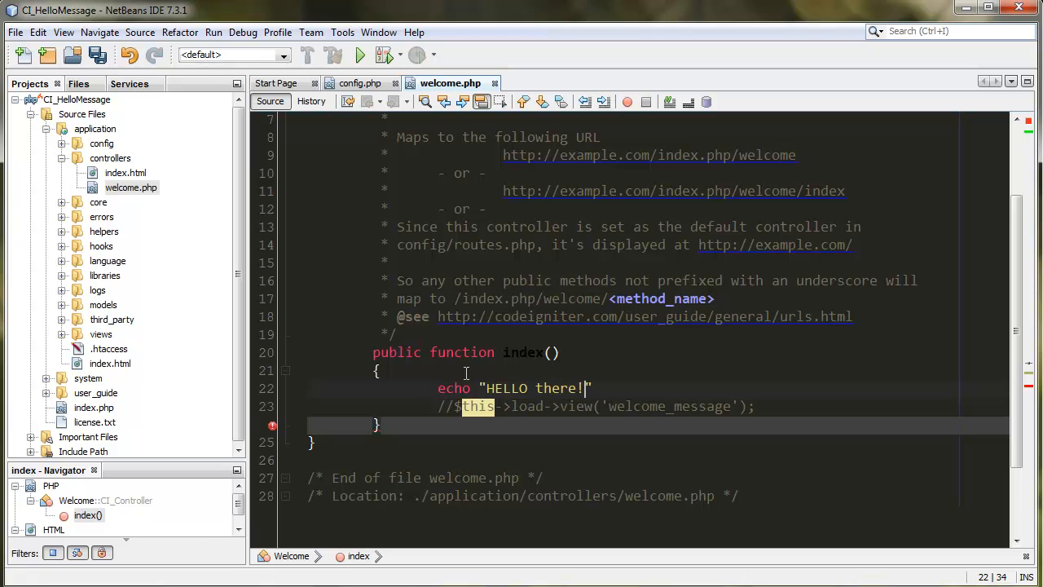
type("This")
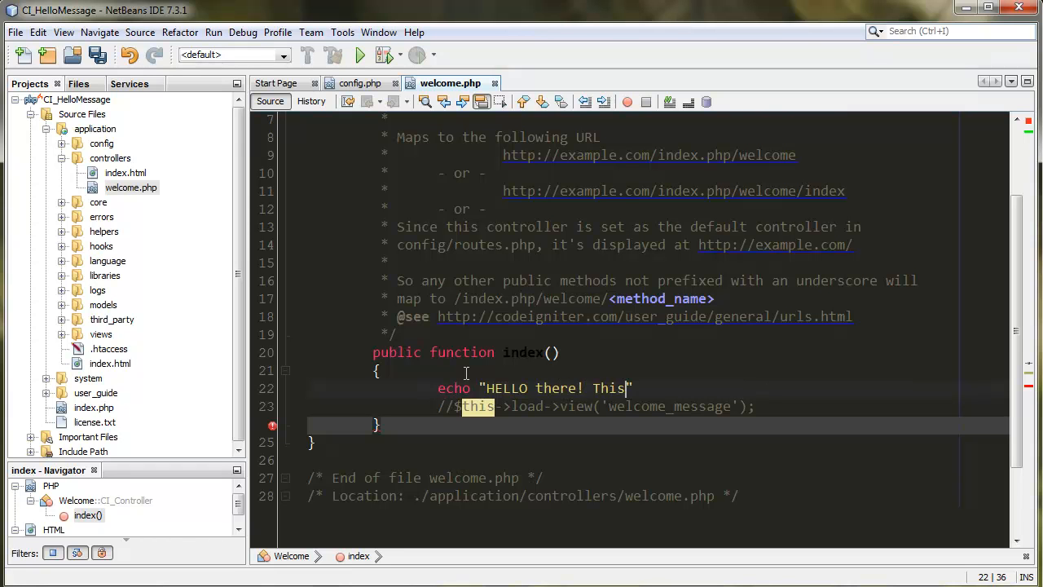
type("message is")
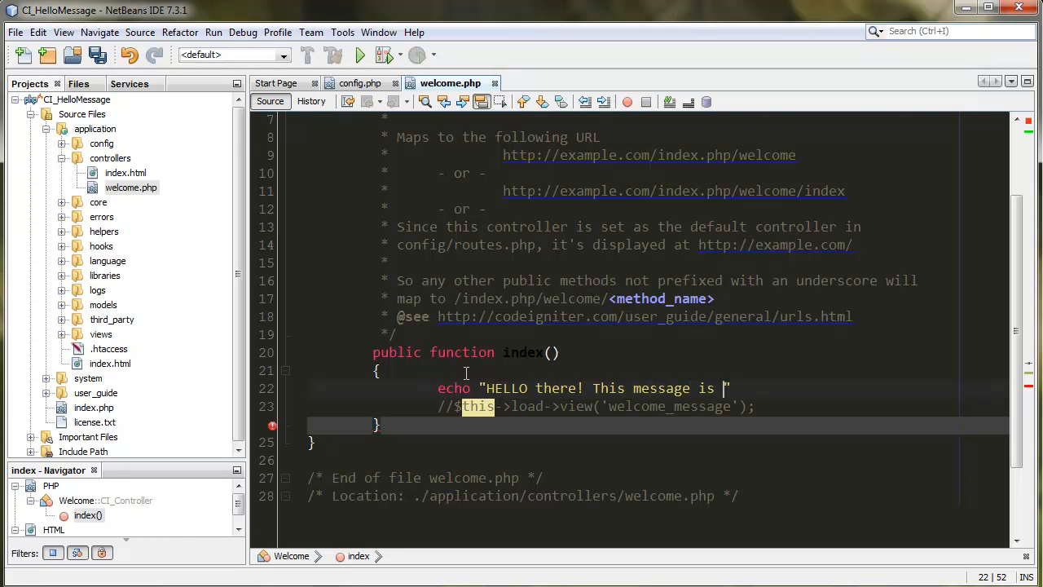
type("c")
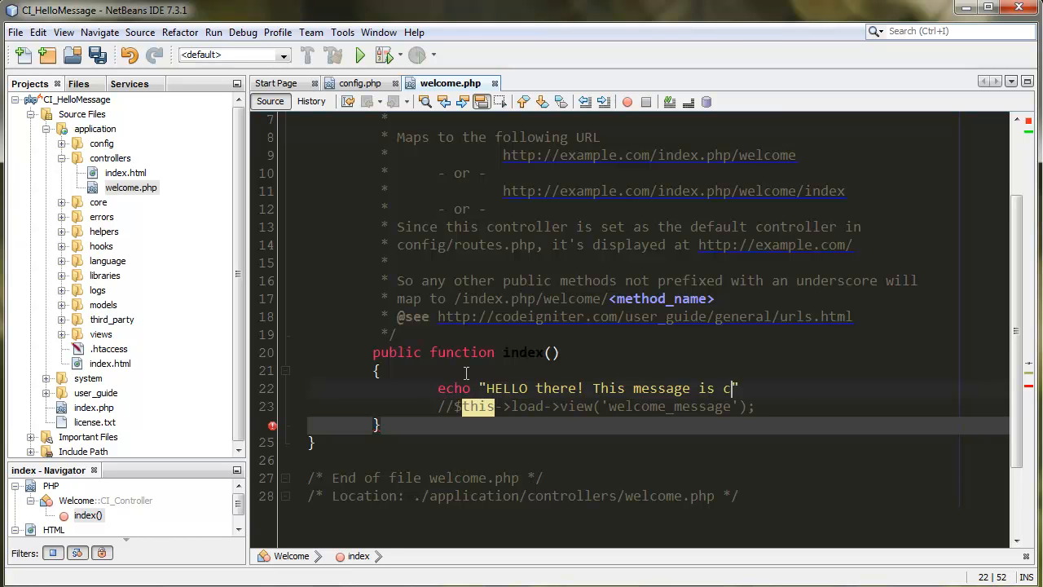
type("oming from")
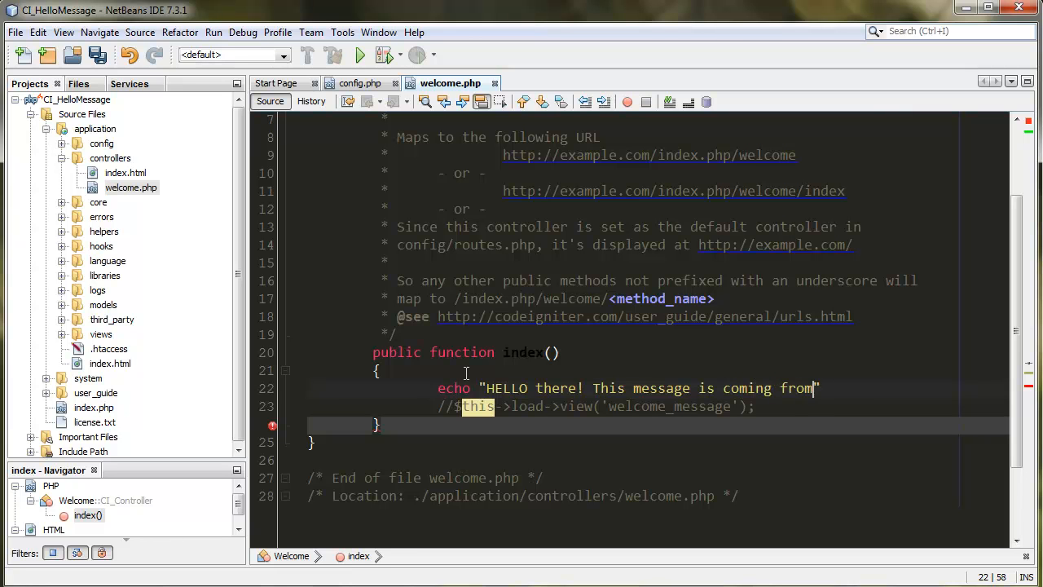
type("Netbeans + Co")
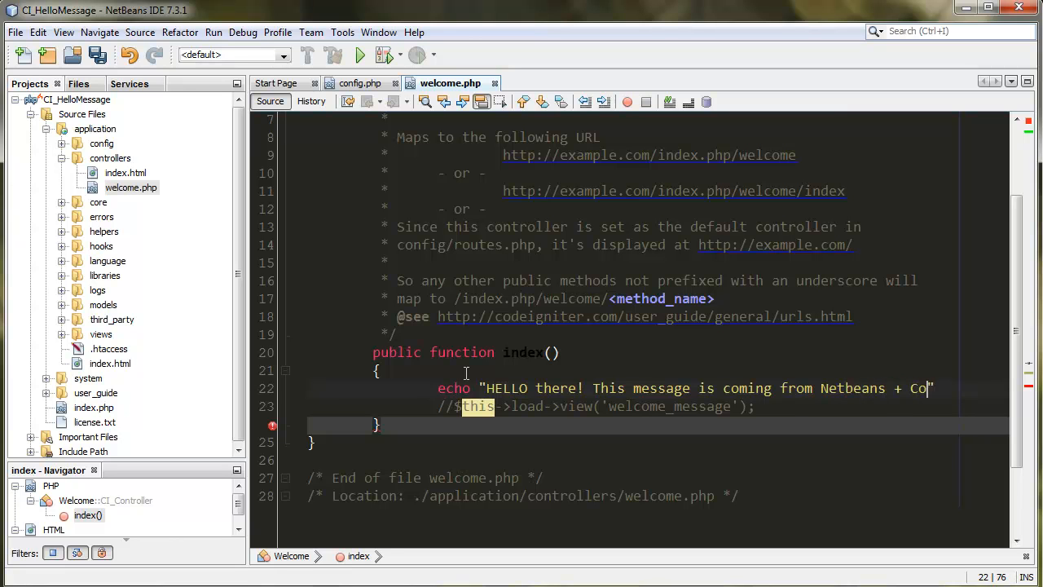
type("deigniter!")
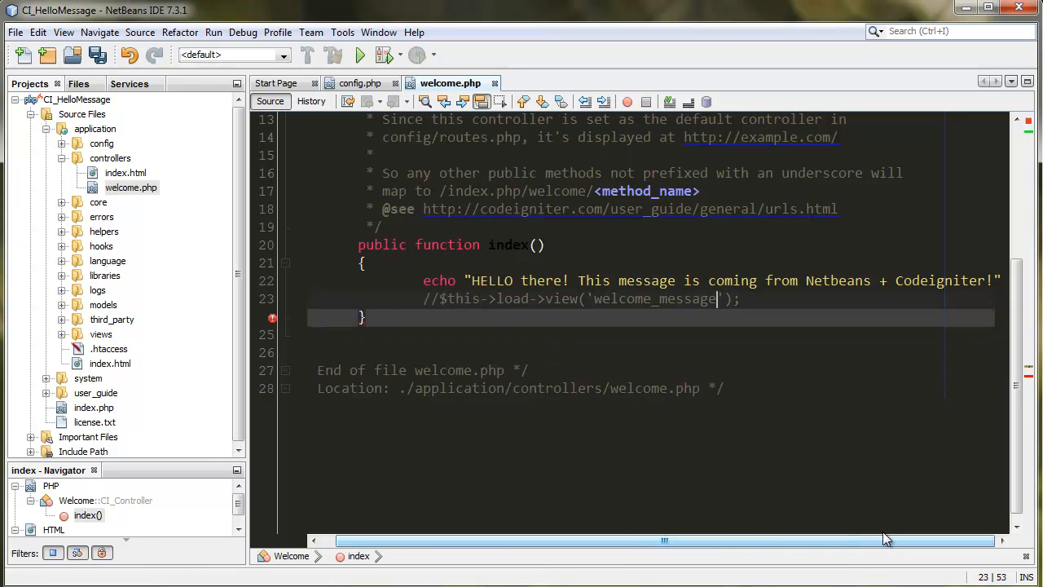
double_click(463, 298)
type(";")
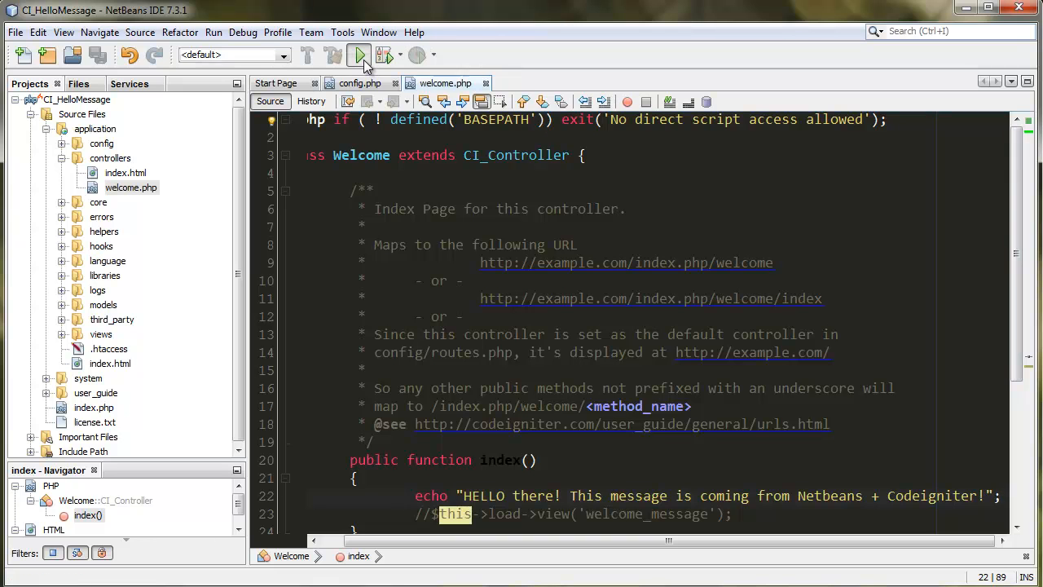
Run the project, comment out the echo lines and start a $data[''] entry for the message.
left_click(359, 55)
type("echo $message;")
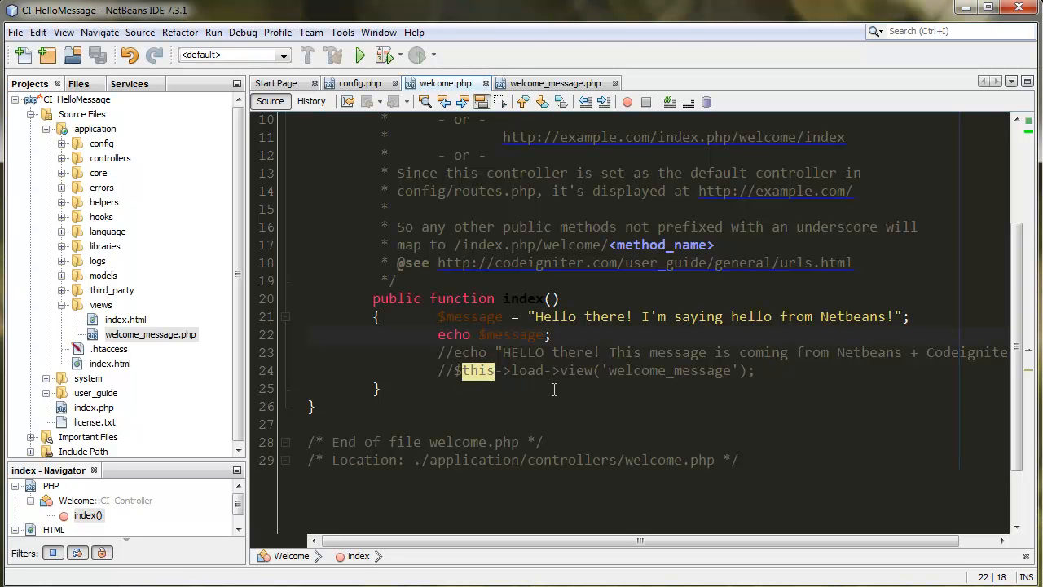
type("//")
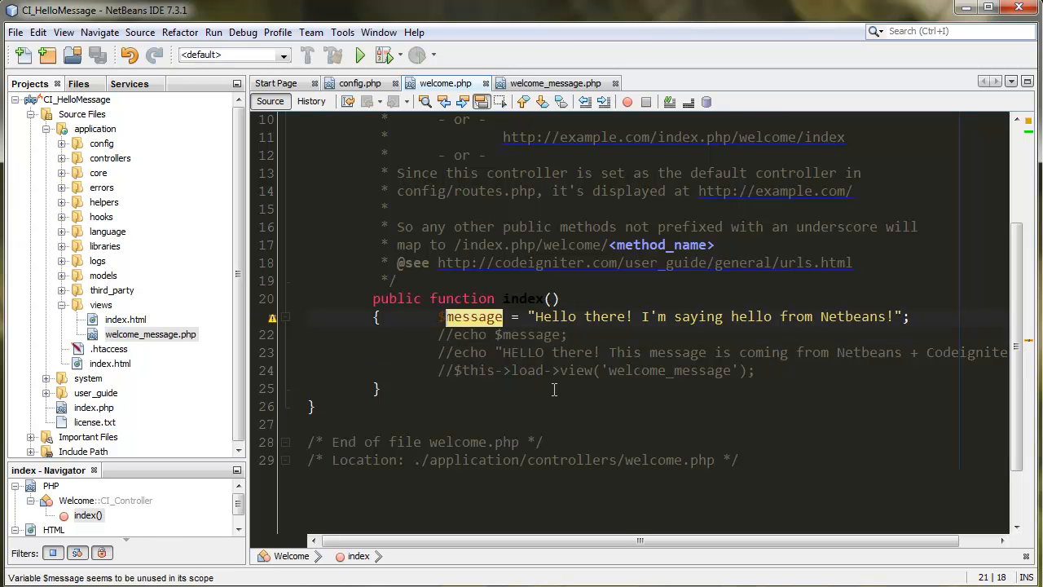
type("data['")
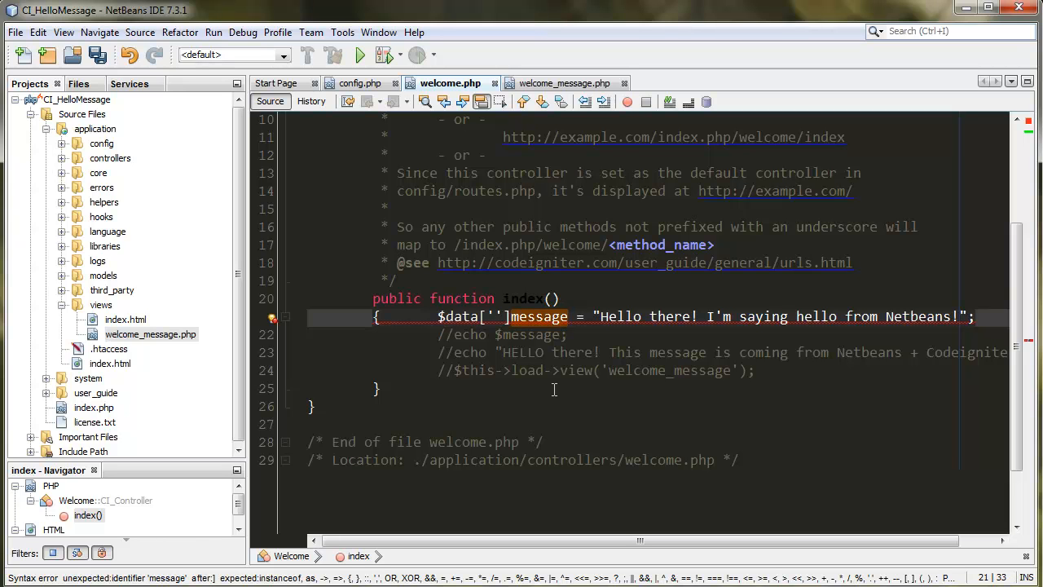
Complete $data['message'], pass $data to load->view, and open welcome_message.php.
type("message")
left_click(659, 370)
type(",")
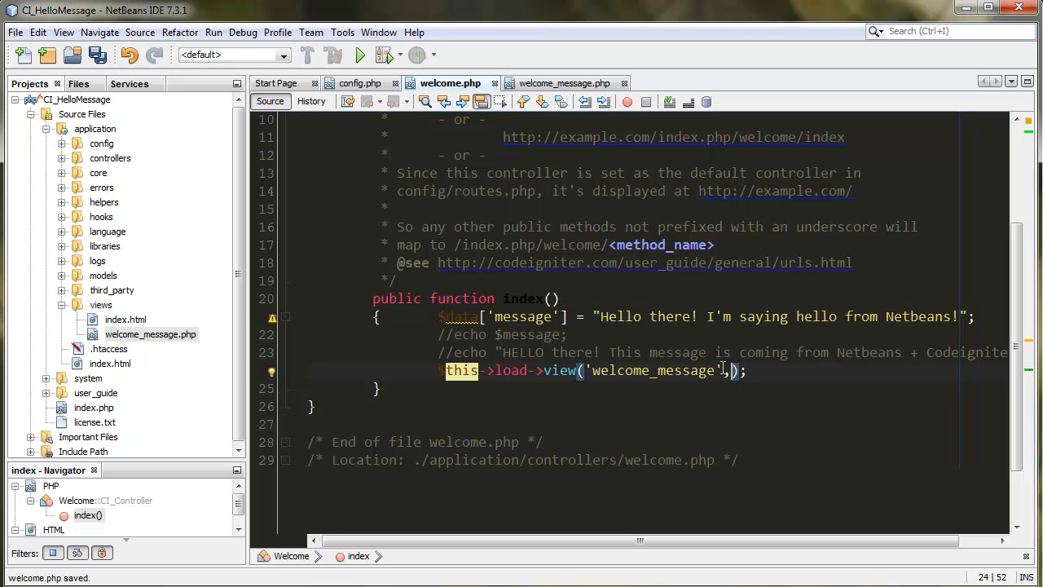
type("$data")
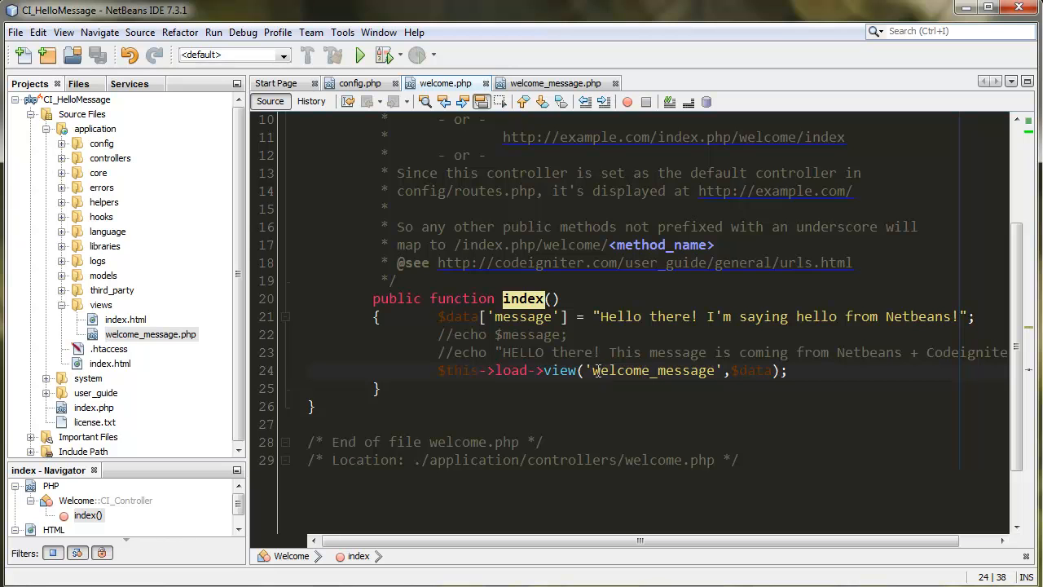
double_click(652, 370)
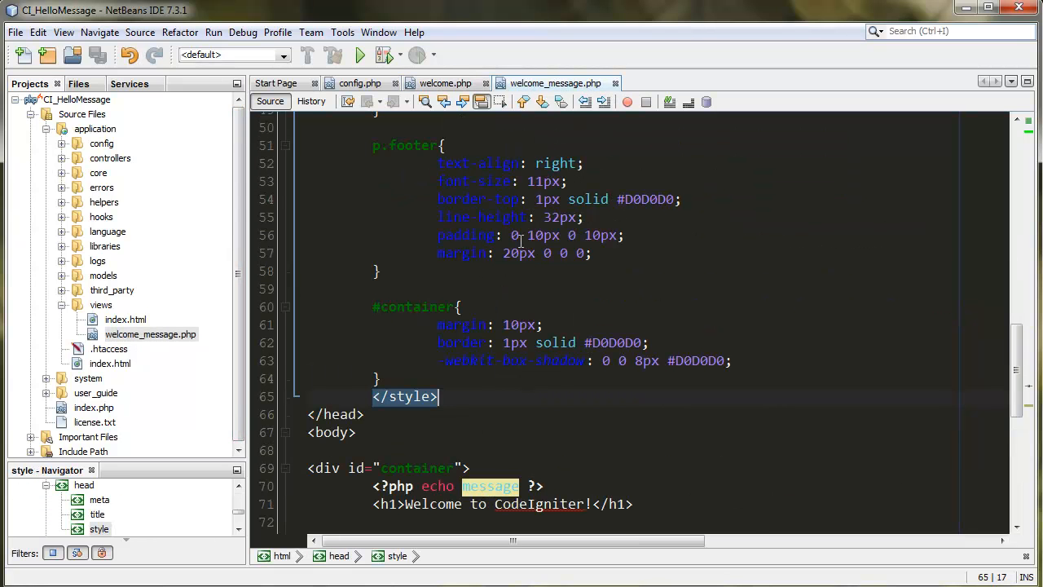
scroll("down", 3)
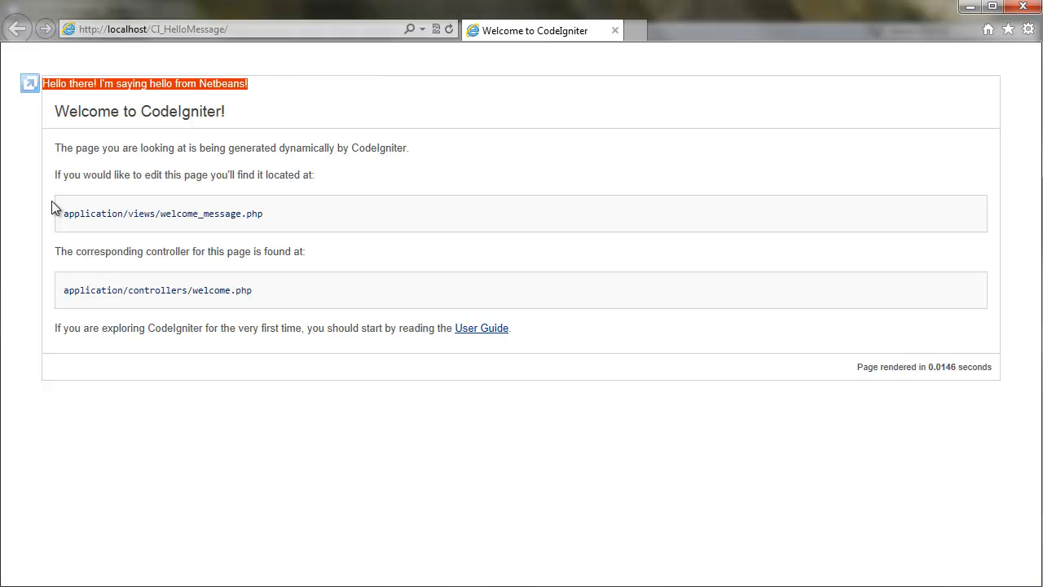
mouse_move(514, 248)
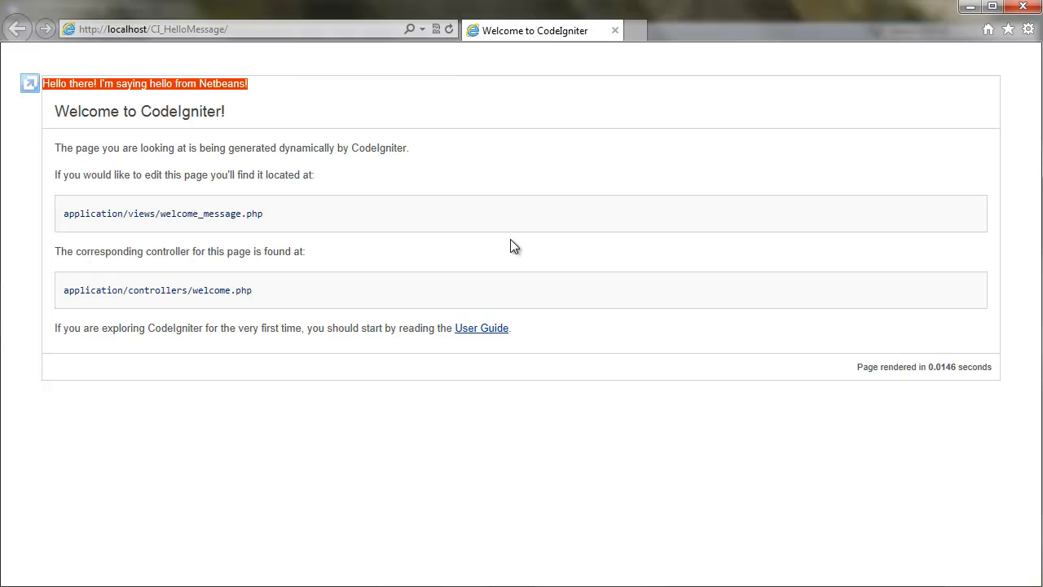
mouse_move(707, 284)
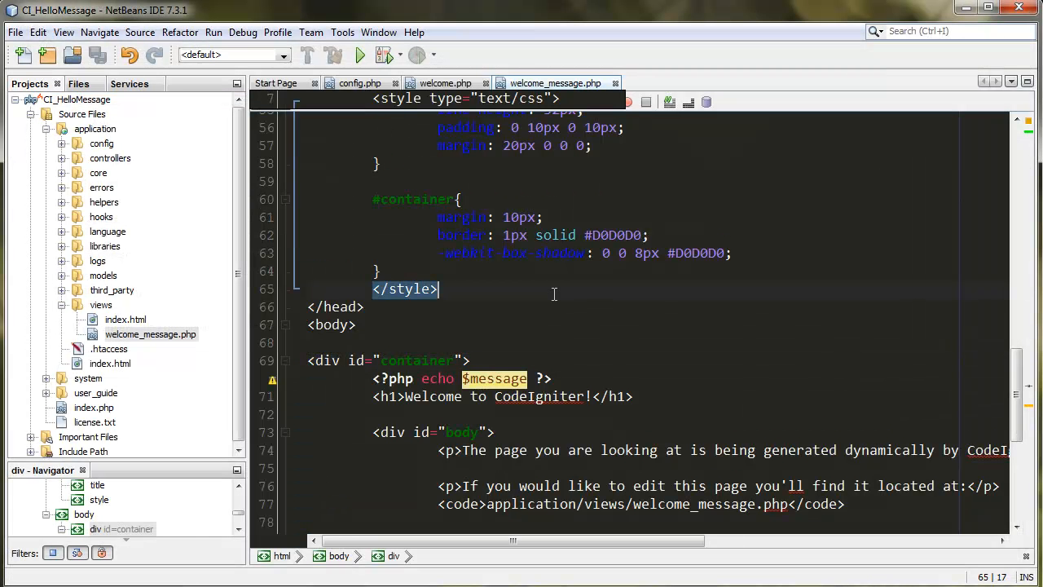
scroll("down", 3)
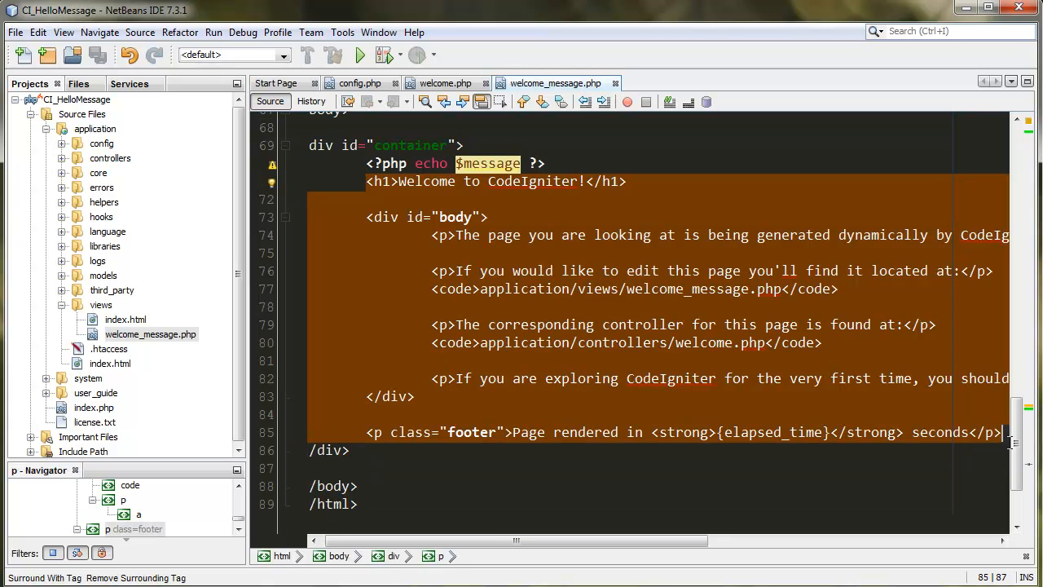
mouse_move(737, 443)
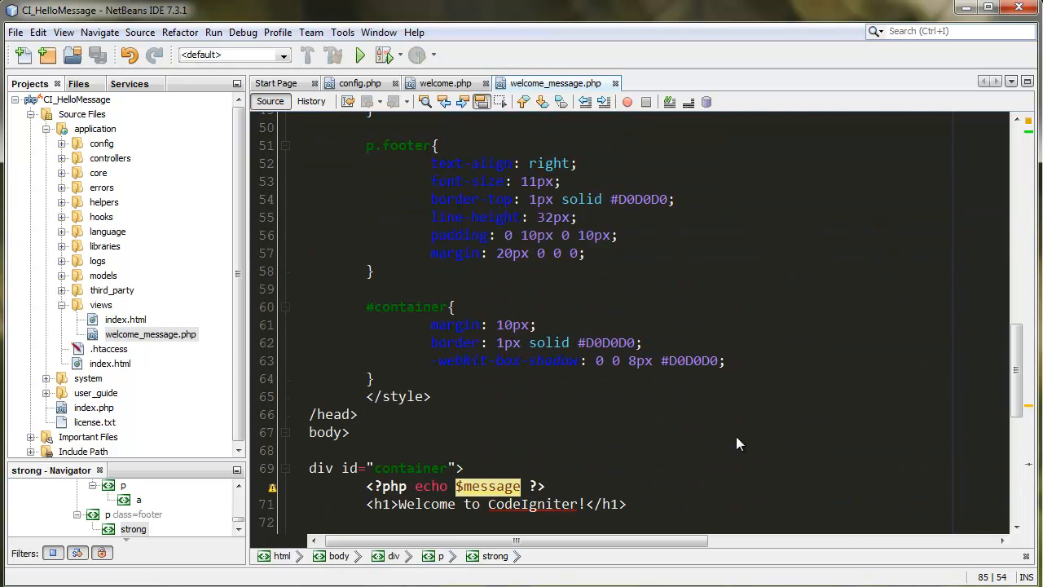
scroll("down", 3)
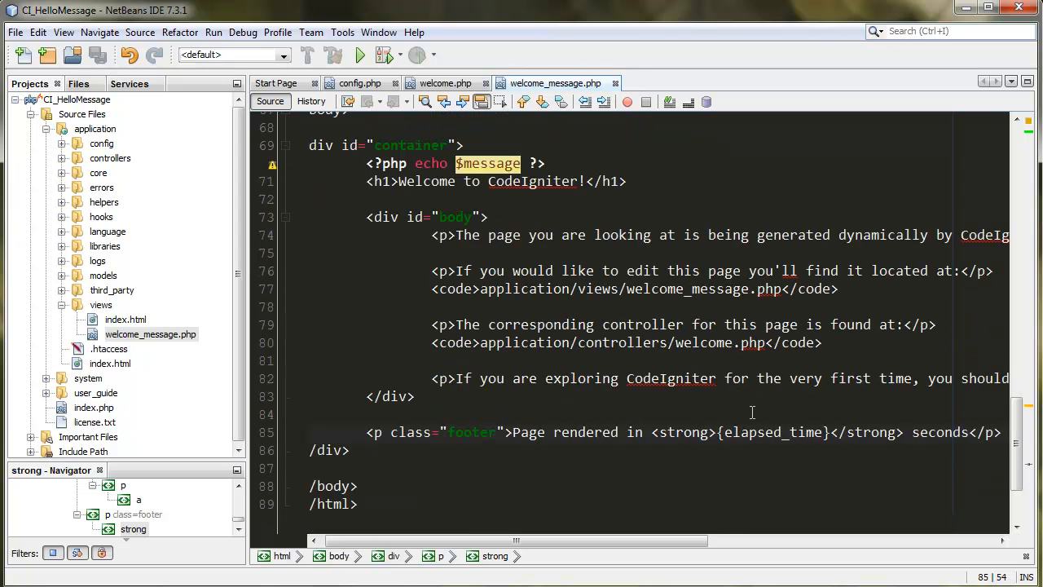
type("8")
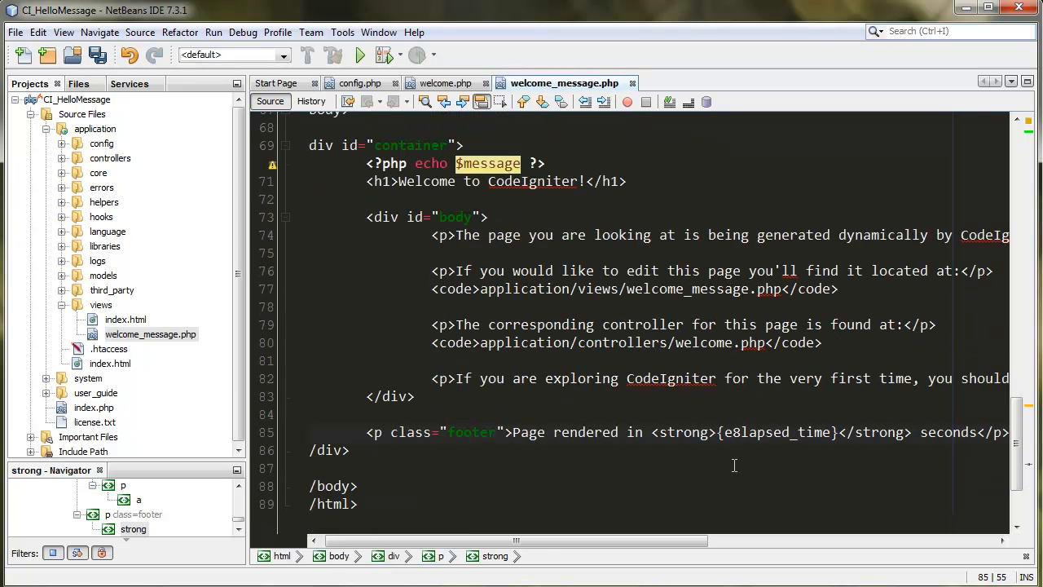